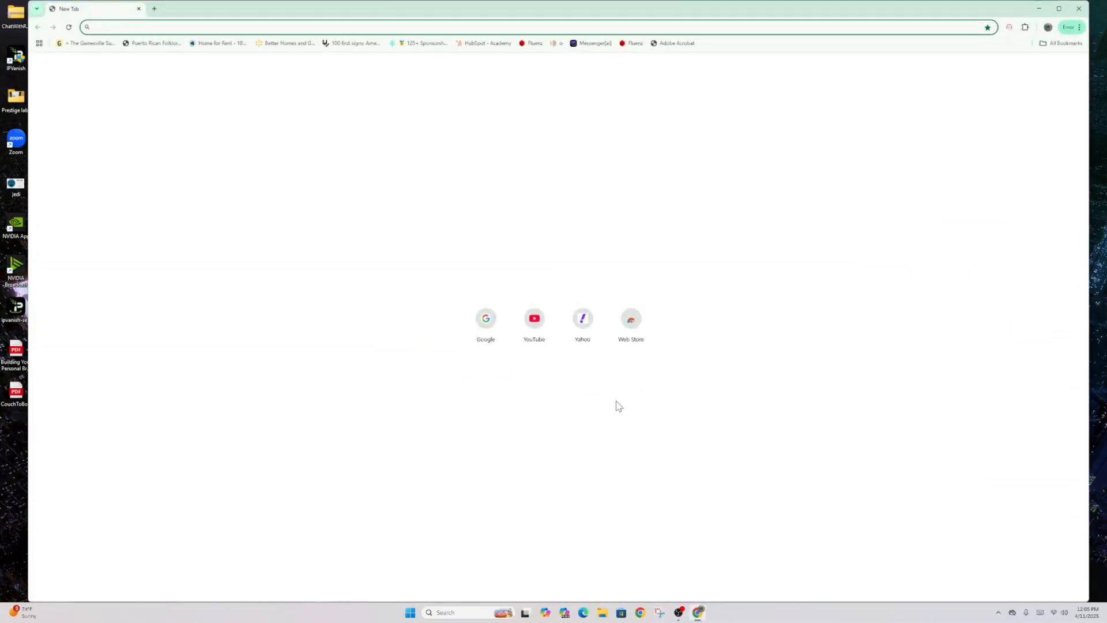
Step: Search Google for 'cronus zen download' from the new-tab Google shortcut
left_click(486, 319)
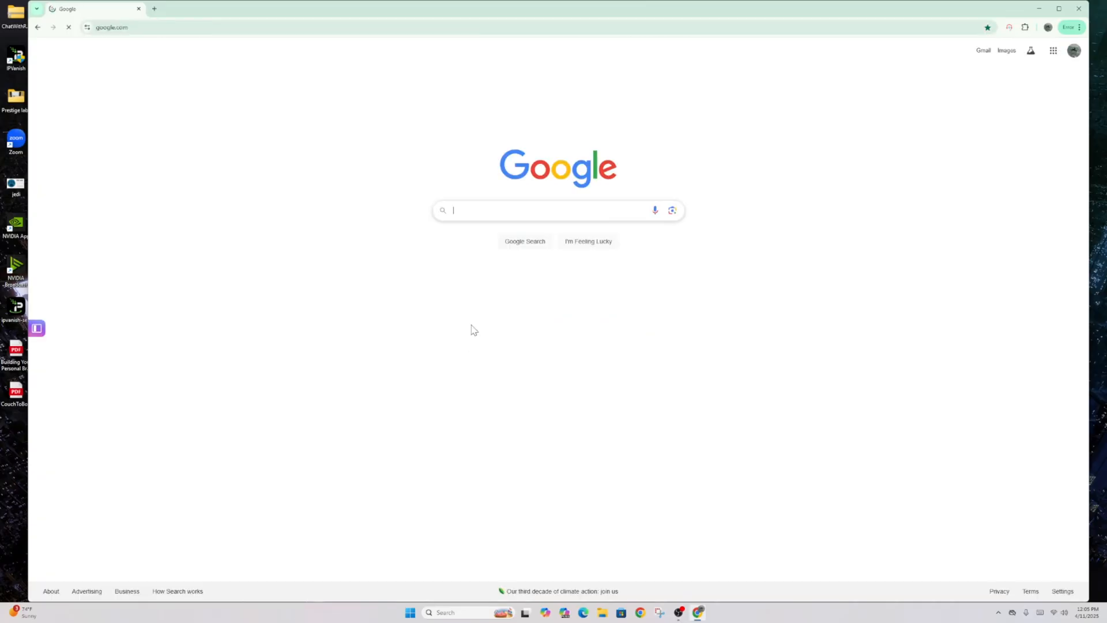
type("cr")
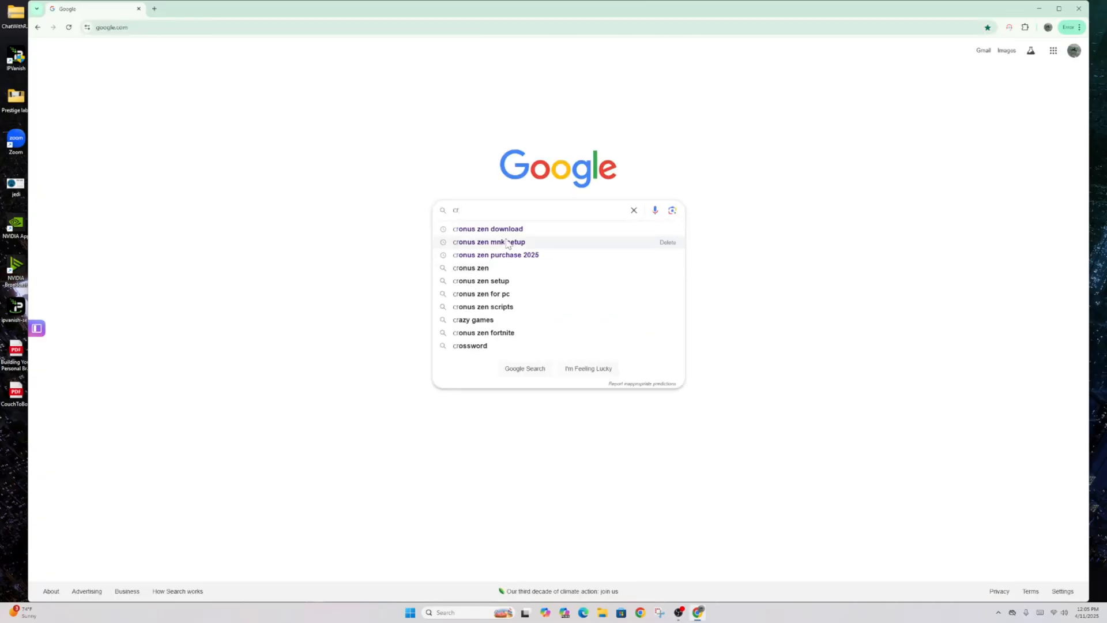
left_click(488, 229)
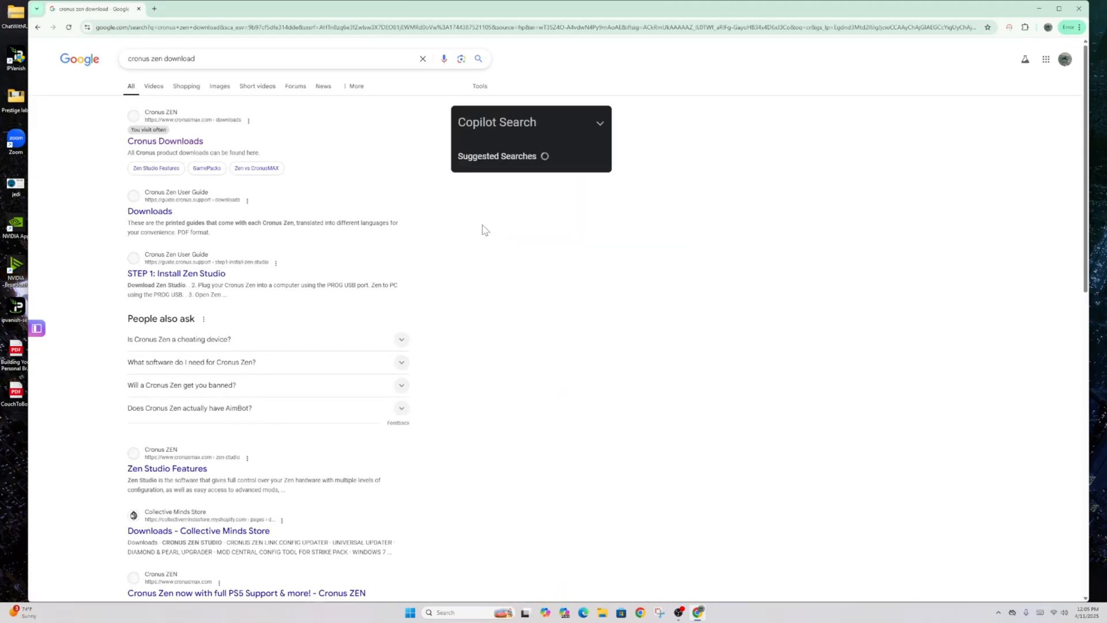
mouse_move(176, 274)
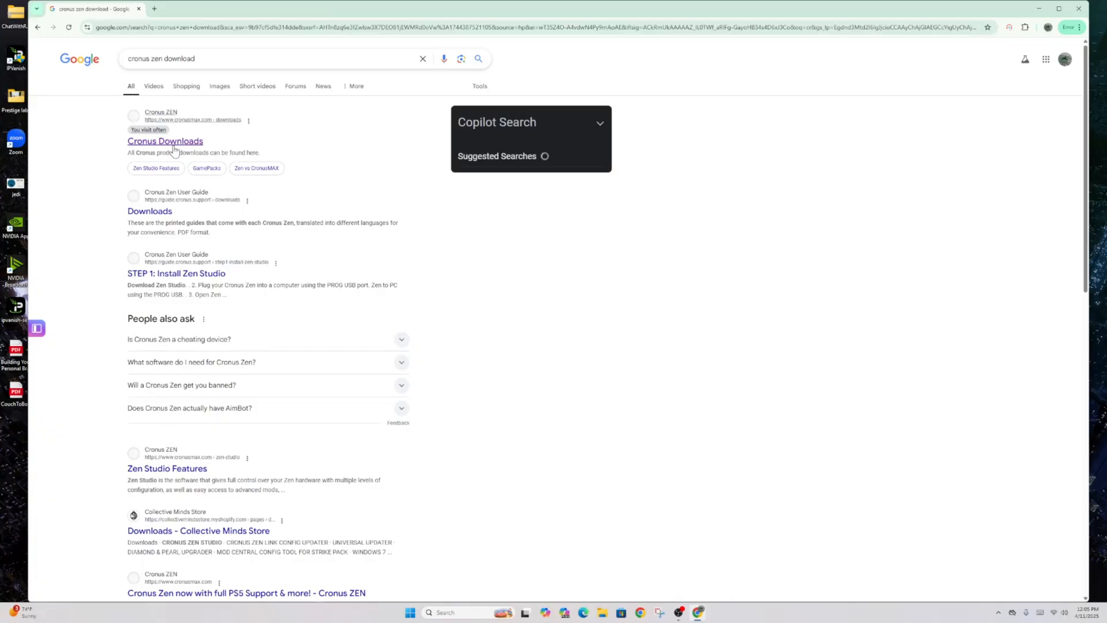
Step: Reach the Zen Studio for Windows download section from the Cronus Downloads result
left_click(165, 141)
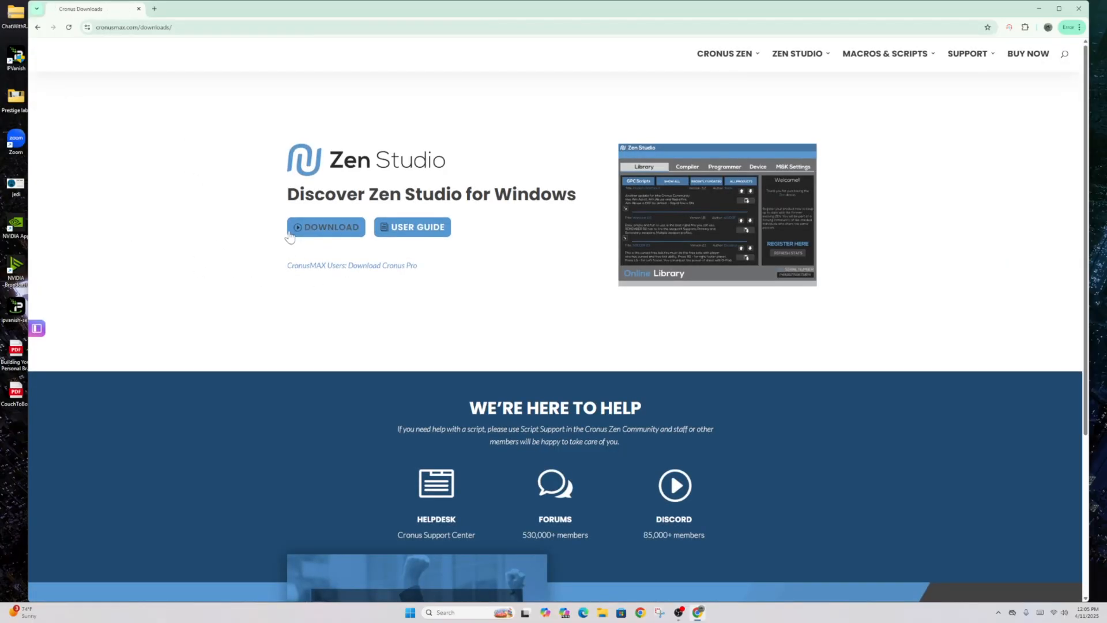
mouse_move(325, 231)
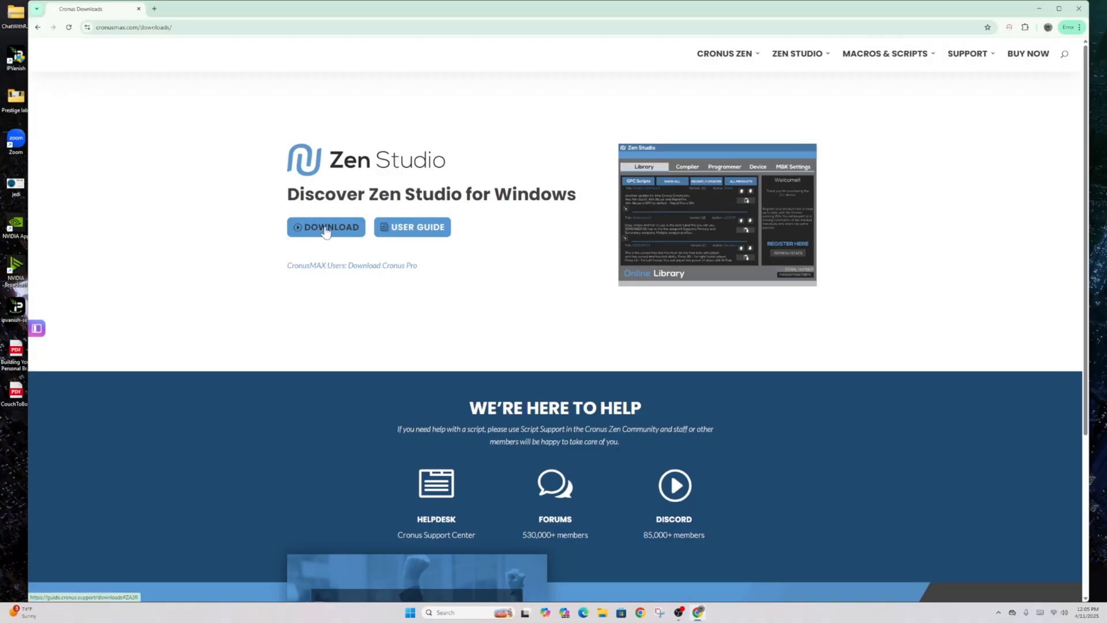
left_click(325, 228)
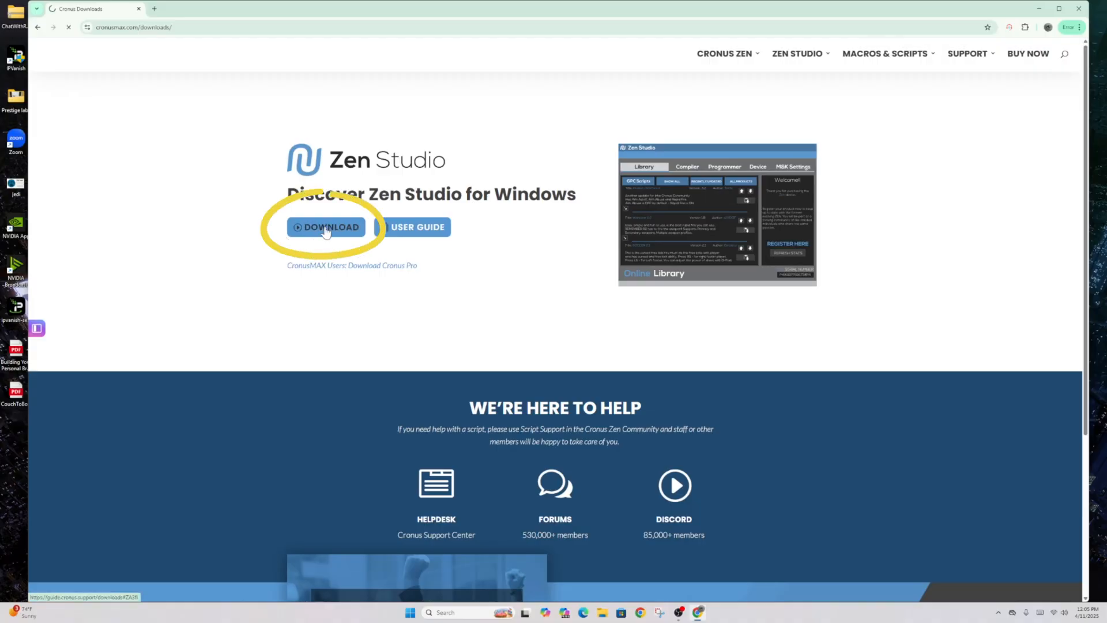
left_click(327, 227)
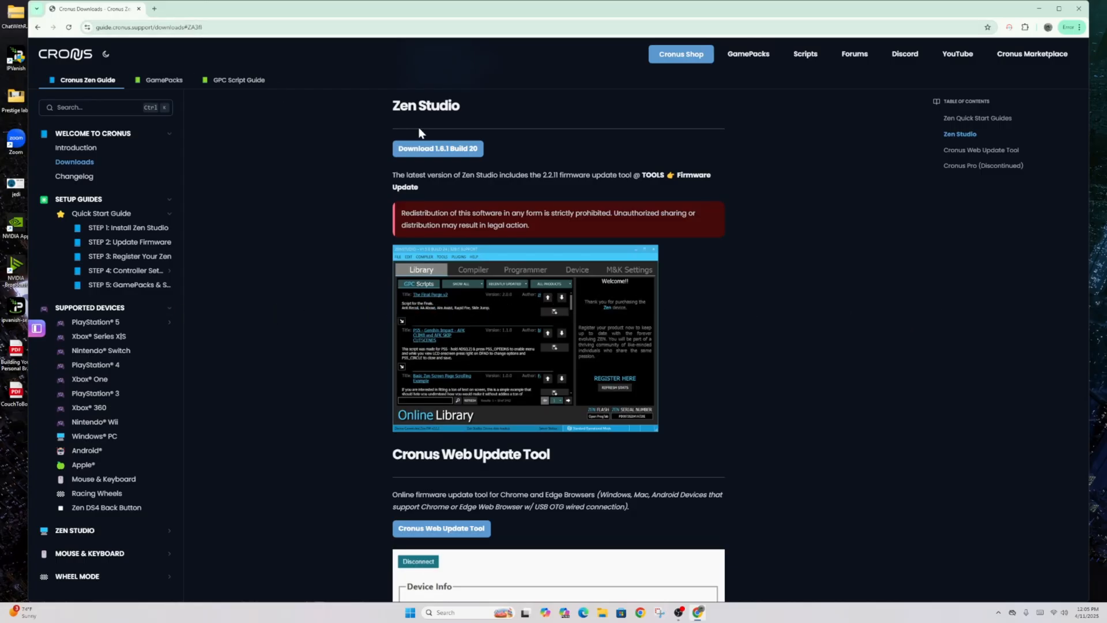
mouse_move(437, 149)
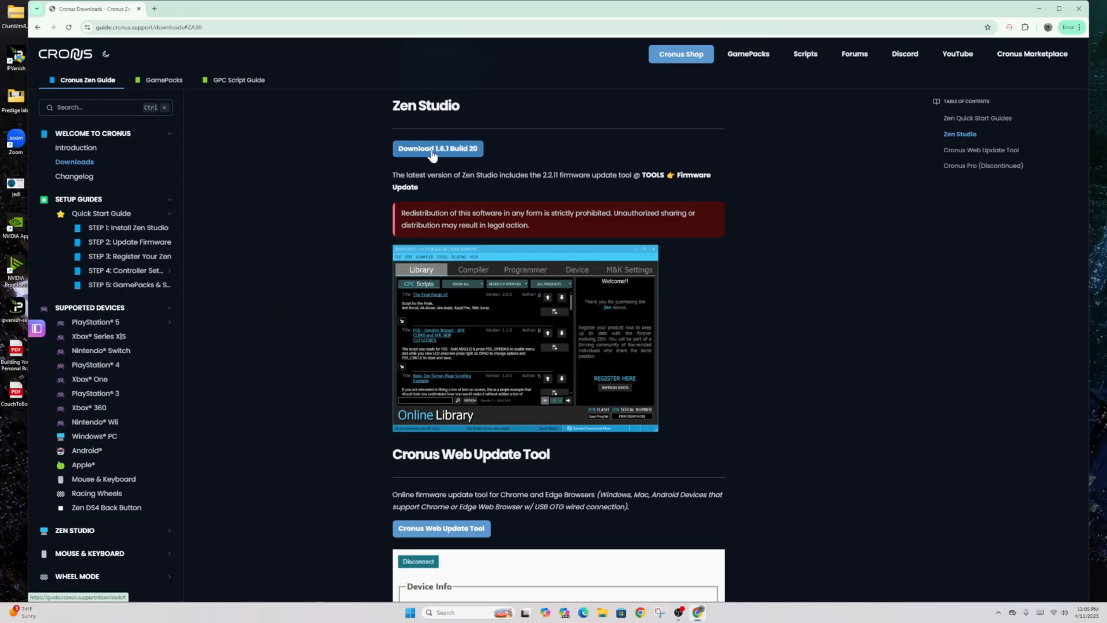
mouse_move(450, 153)
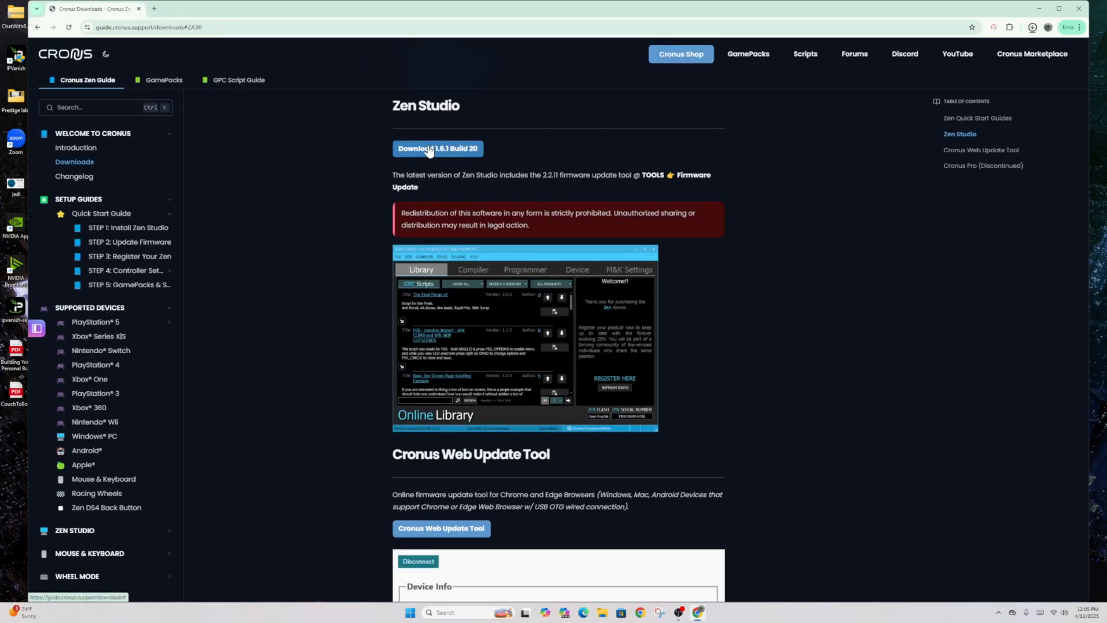
Step: Download the Zen Studio 1.6.1 Build 20 installer
left_click(438, 149)
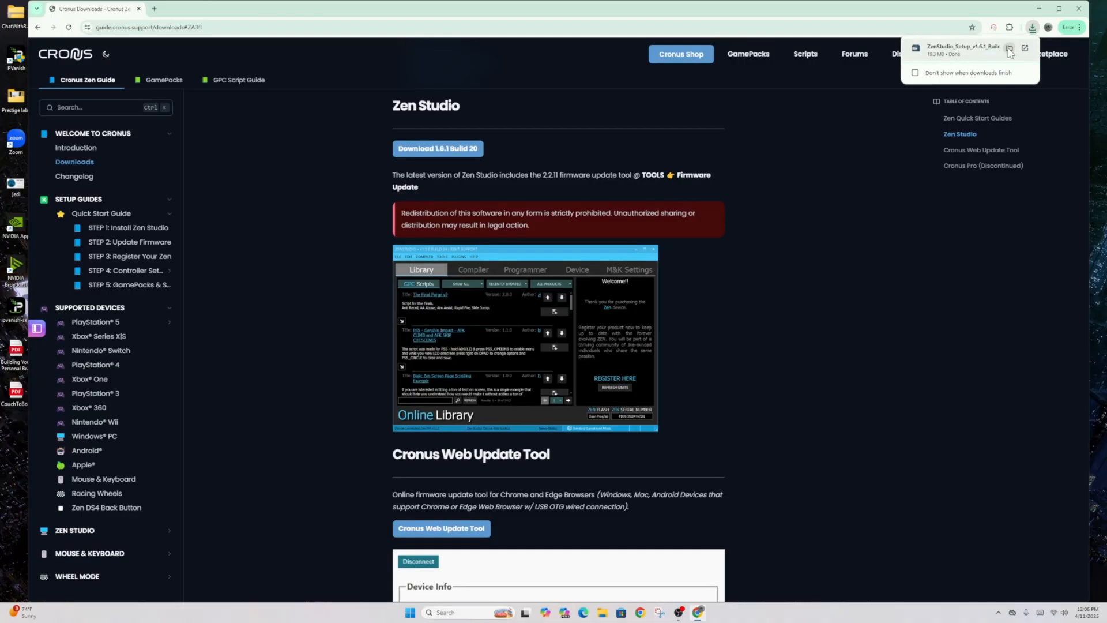
mouse_move(1010, 48)
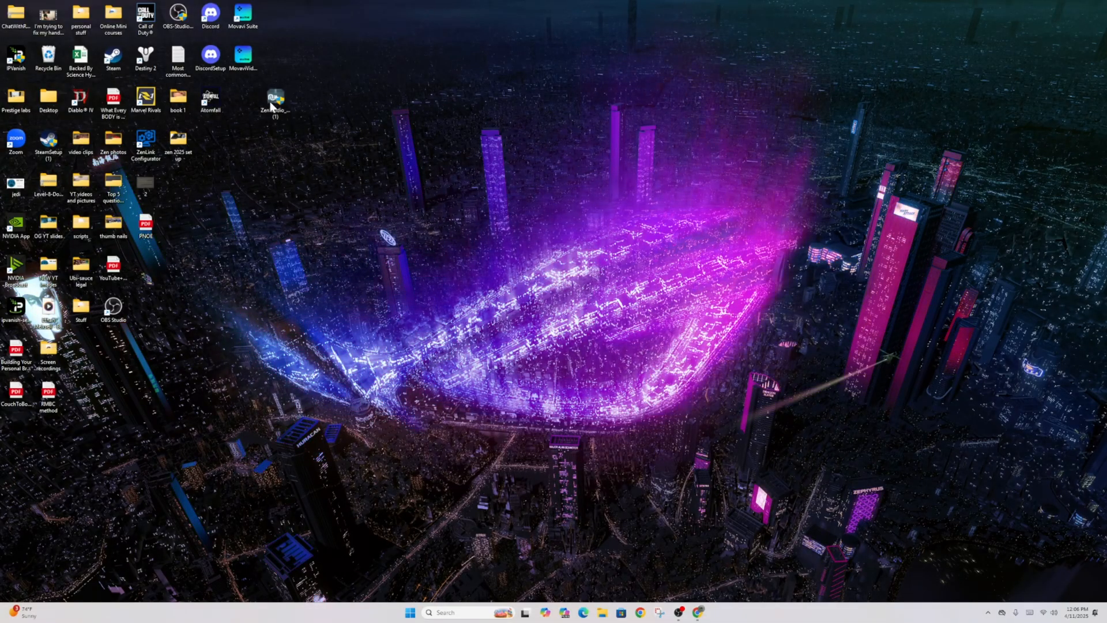
Step: Run the ZenStudio setup, accept the license, install with defaults and finish
double_click(275, 99)
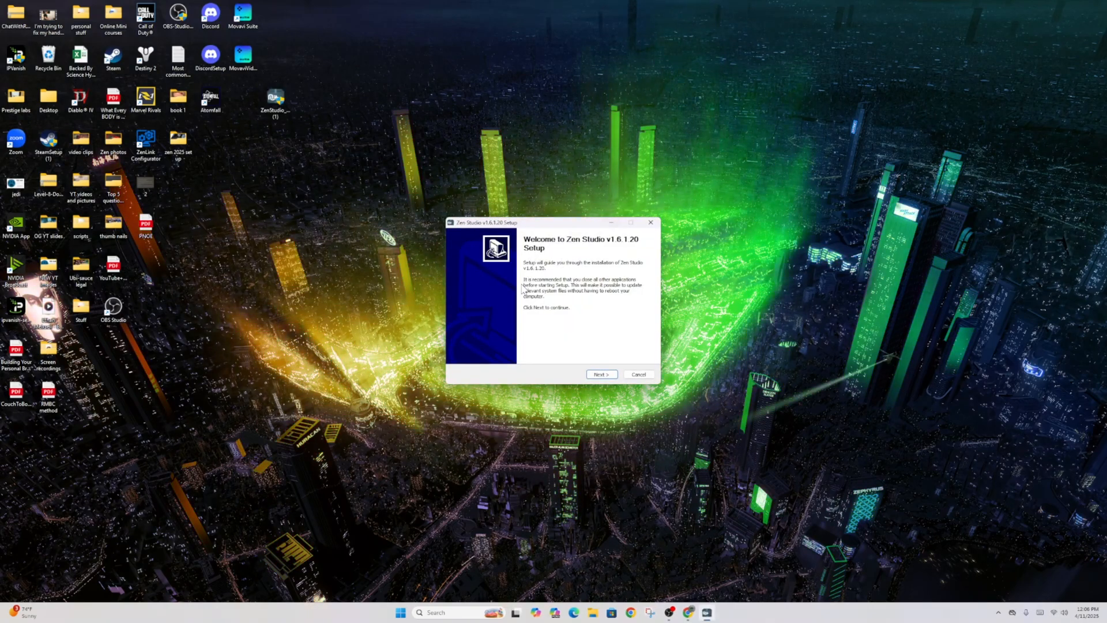
left_click(601, 373)
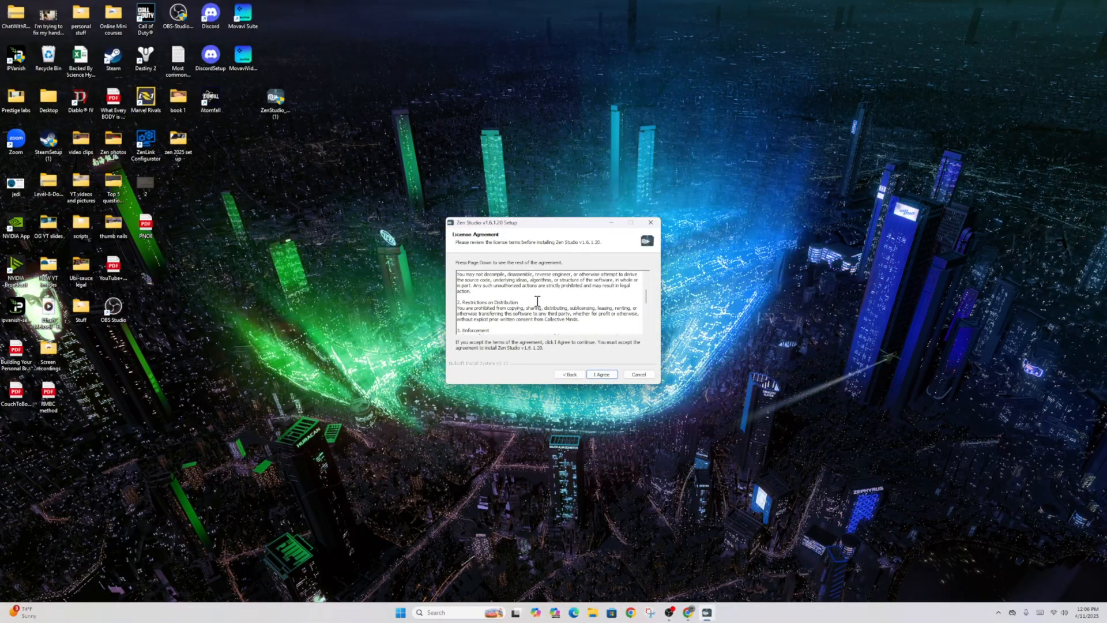
scroll("down", 3)
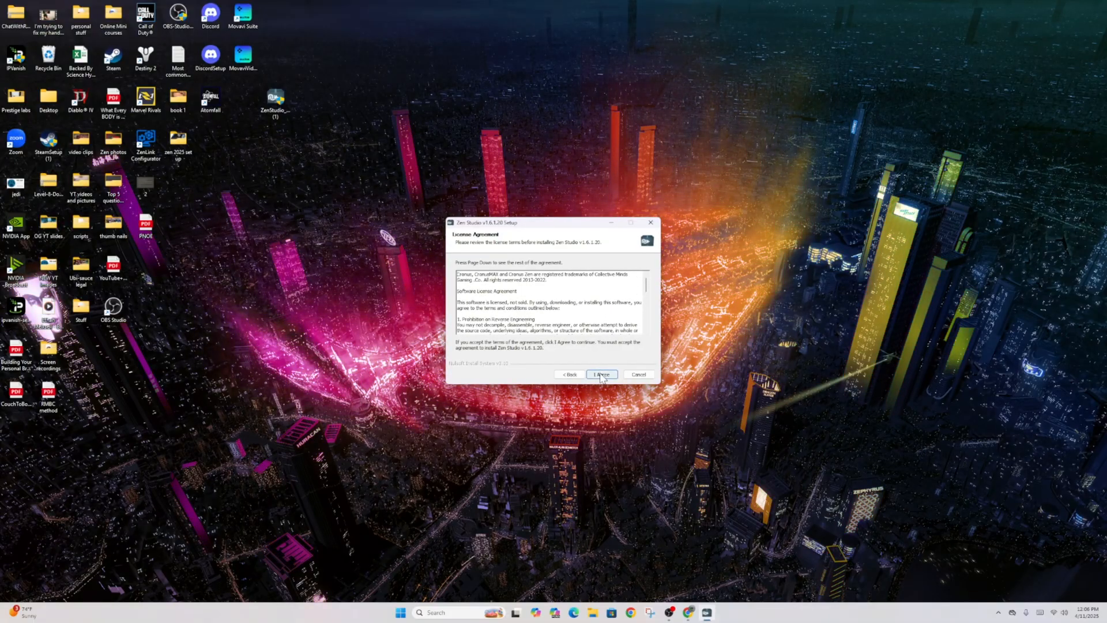
left_click(601, 374)
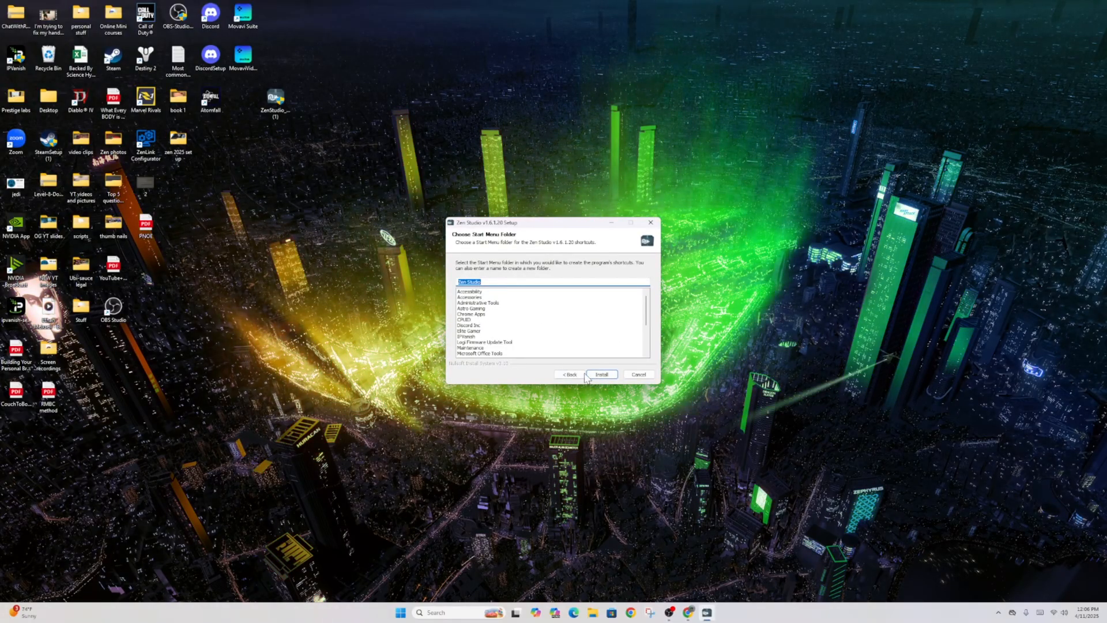
left_click(601, 373)
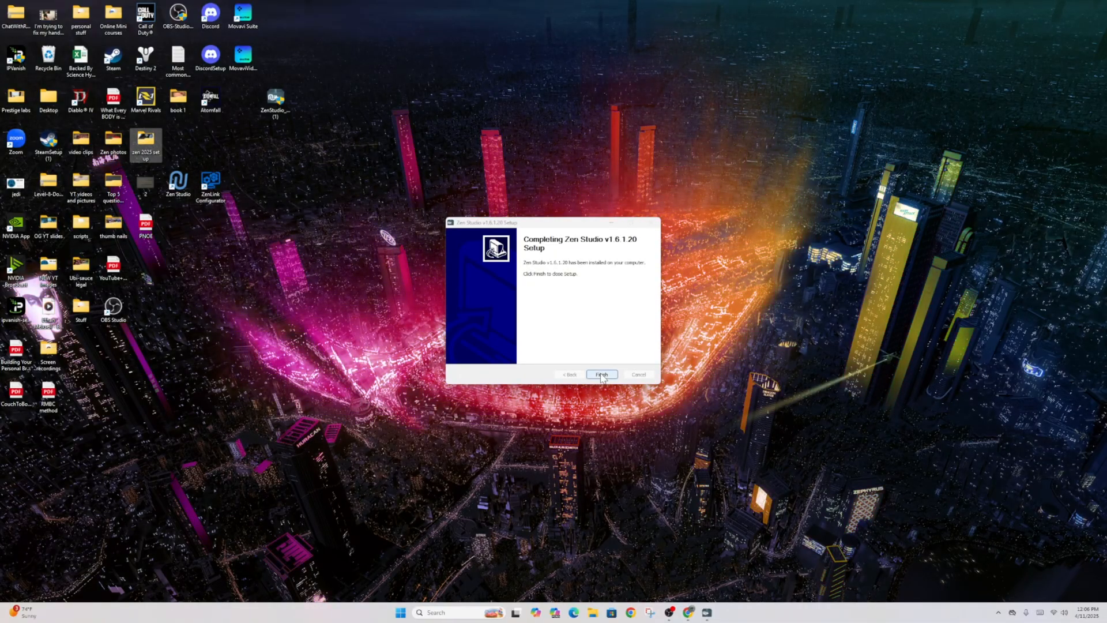
left_click(601, 374)
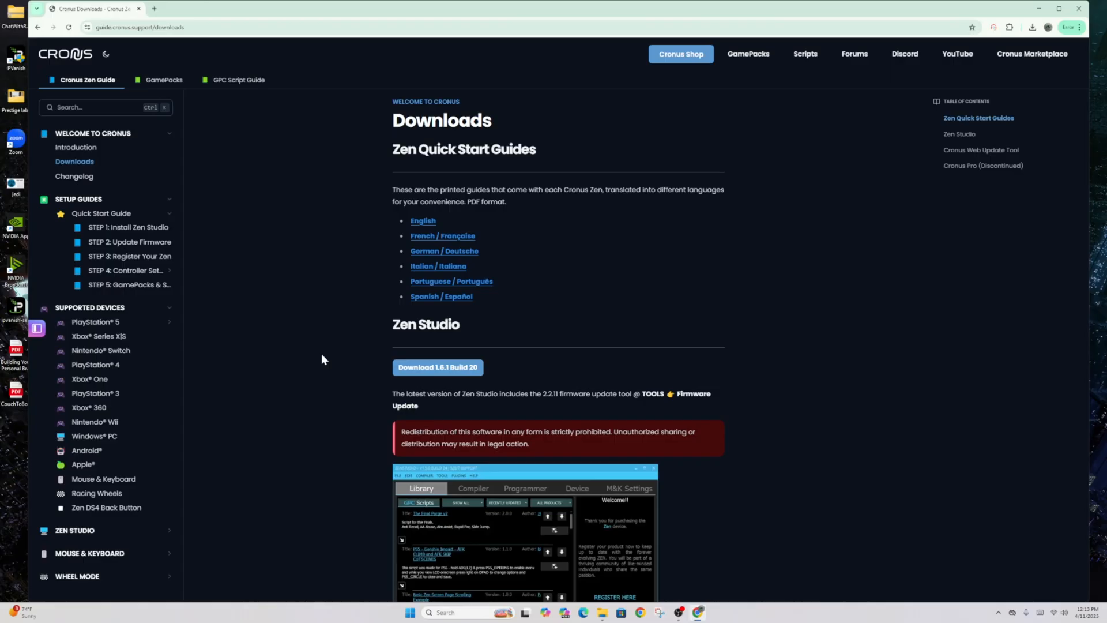
mouse_move(336, 332)
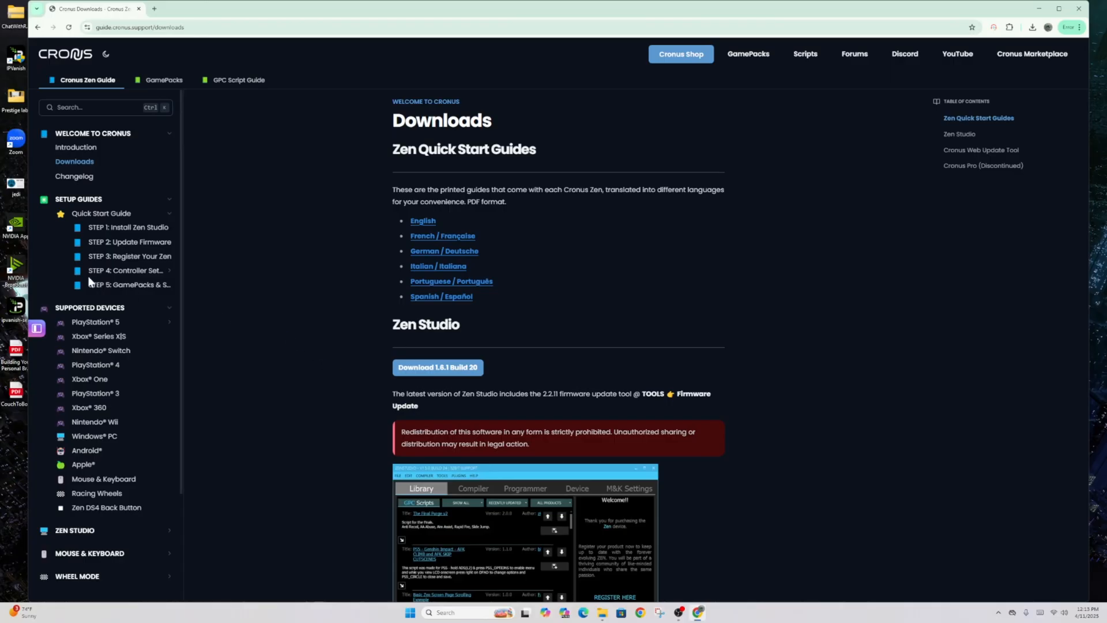
mouse_move(114, 54)
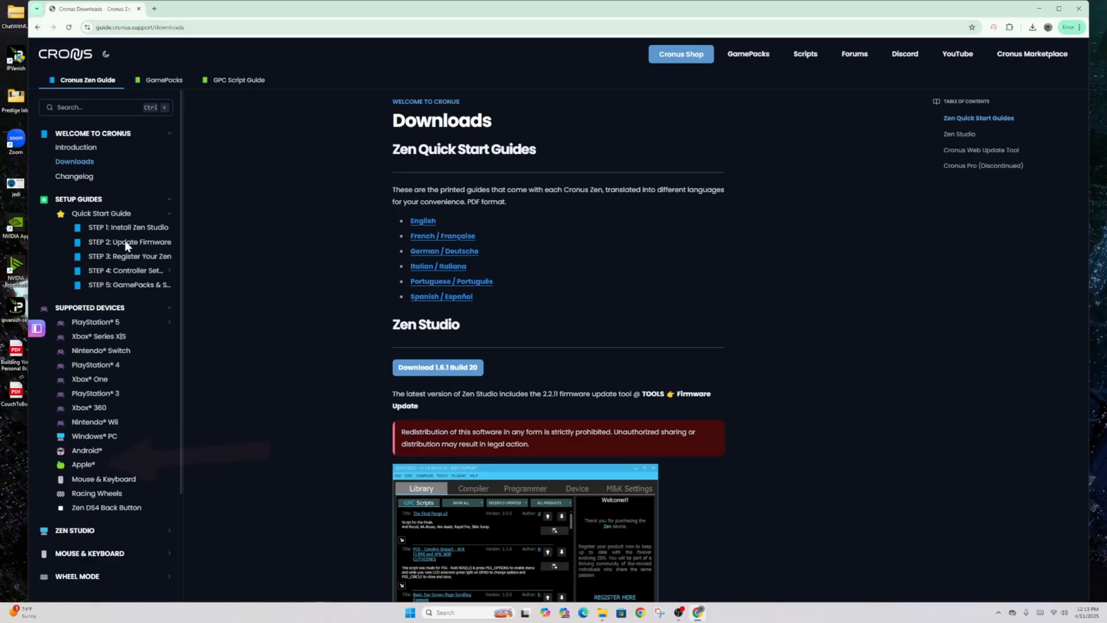
mouse_move(83, 464)
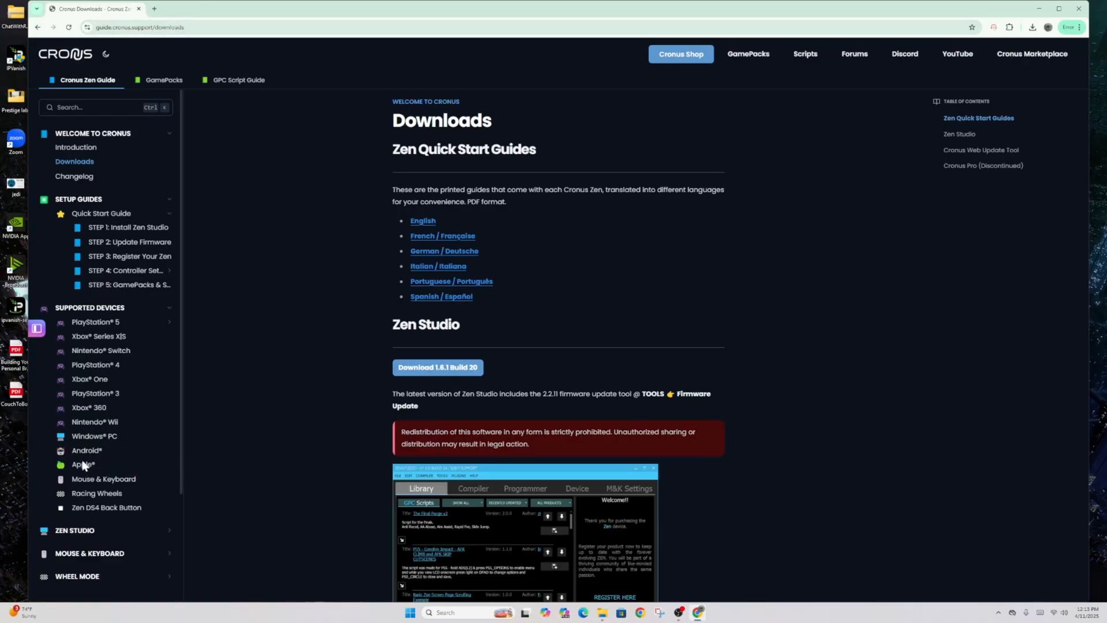
Step: Go to the Apple page under Supported Devices in the guide sidebar
left_click(83, 463)
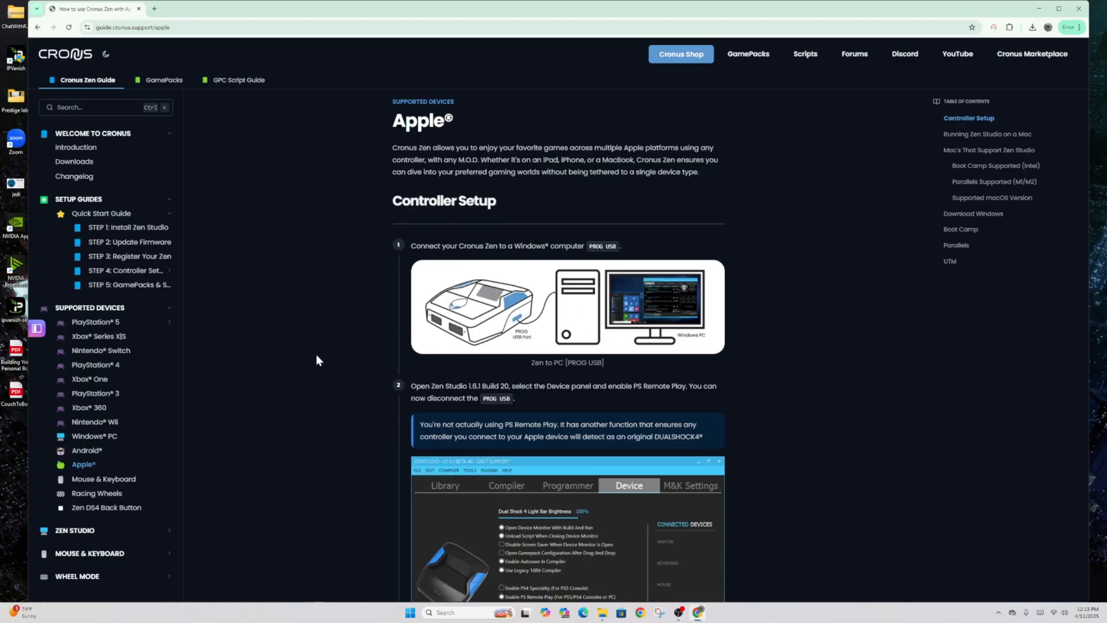
Step: Scroll the Apple page past the supported Mac and macOS lists to the Boot Camp section
scroll("down", 3)
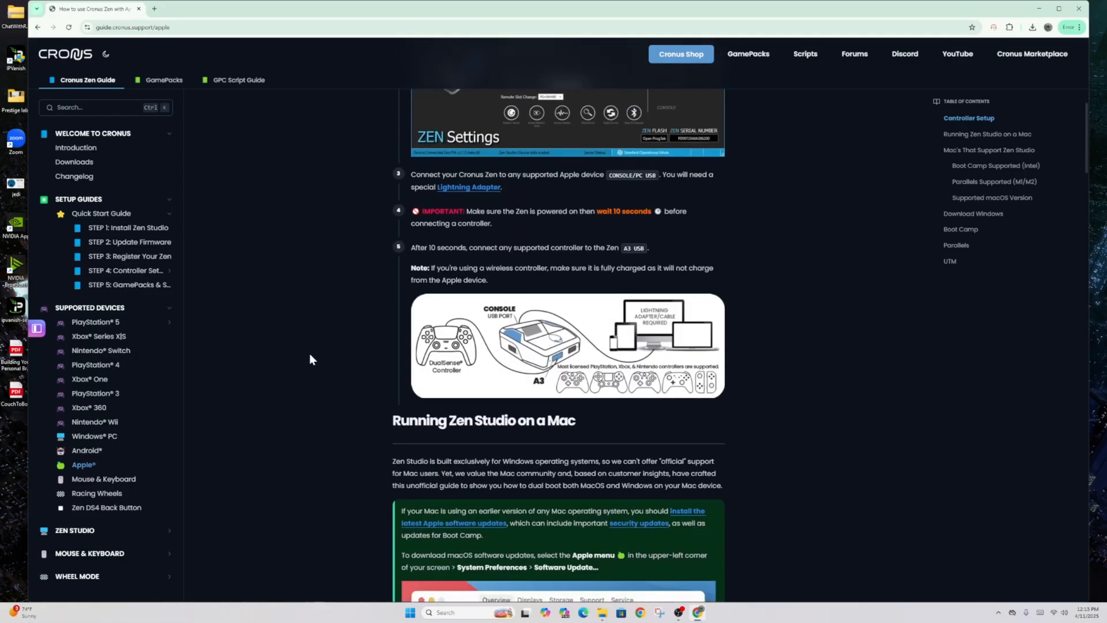
scroll("down", 3)
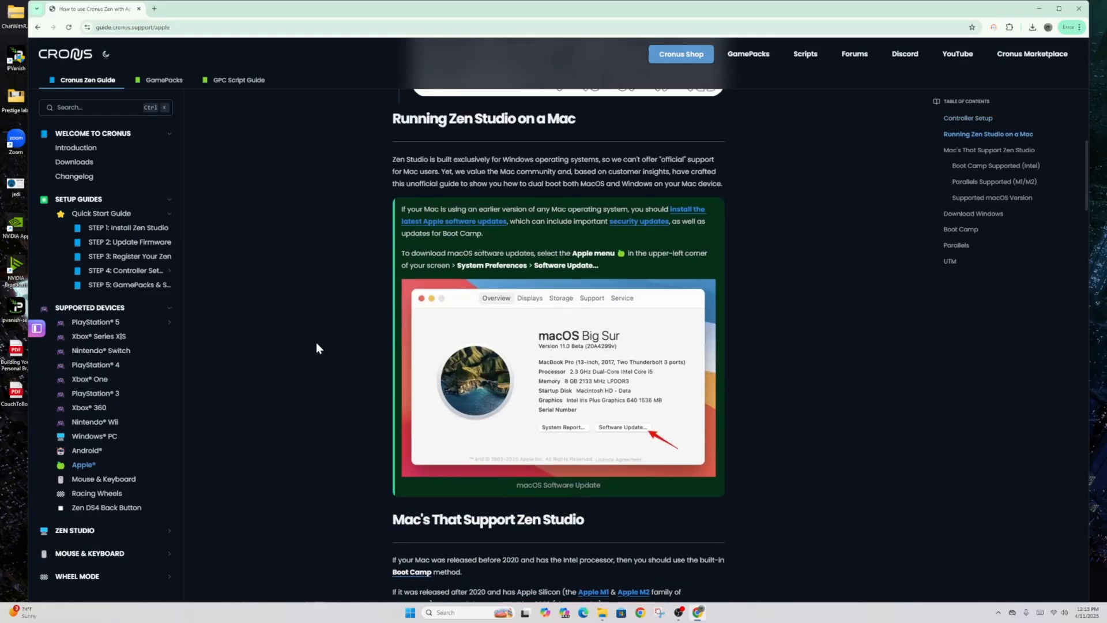
mouse_move(468, 134)
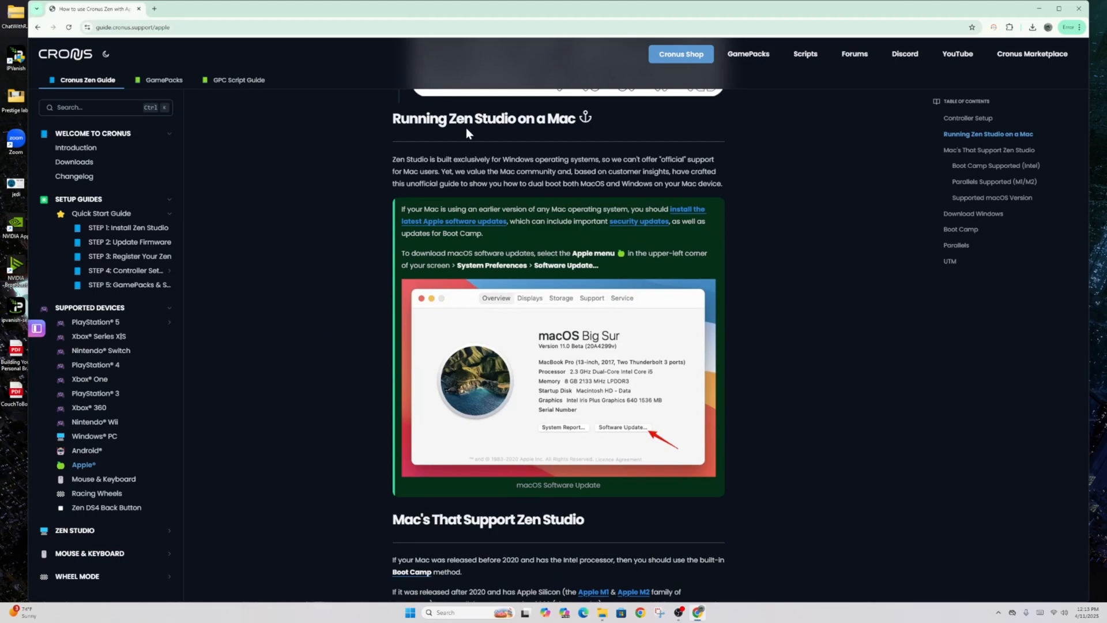
mouse_move(410, 166)
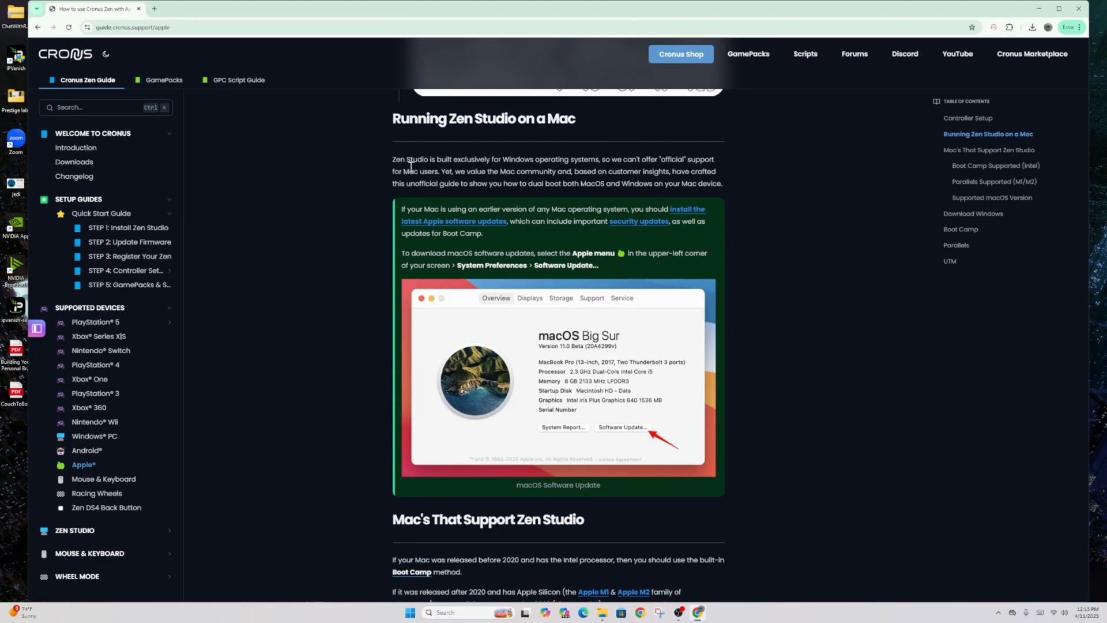
mouse_move(522, 162)
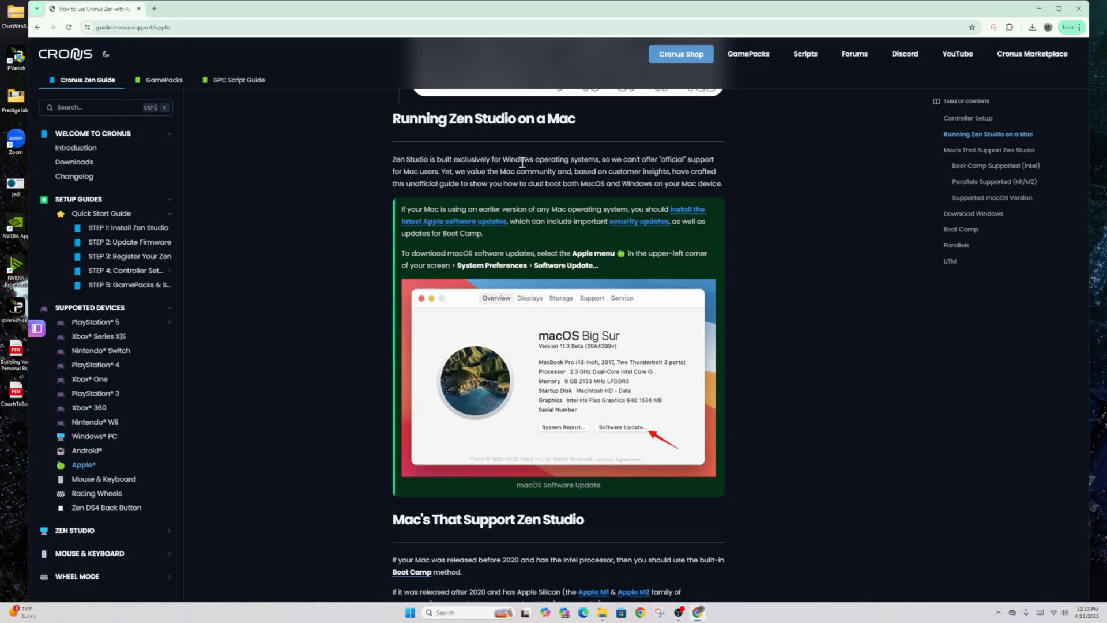
mouse_move(579, 160)
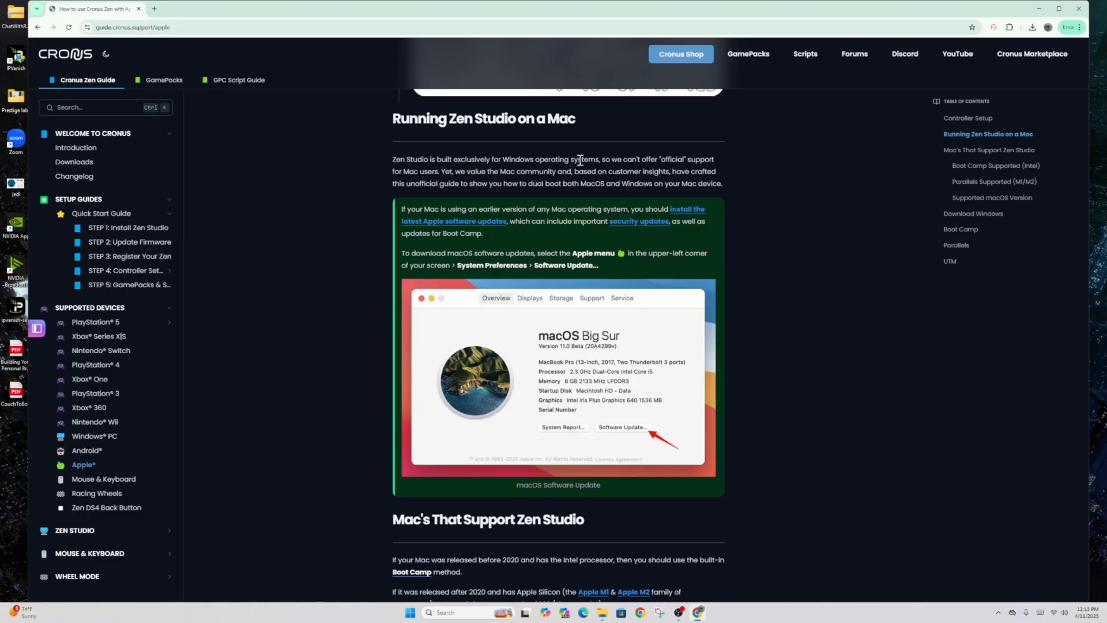
mouse_move(472, 169)
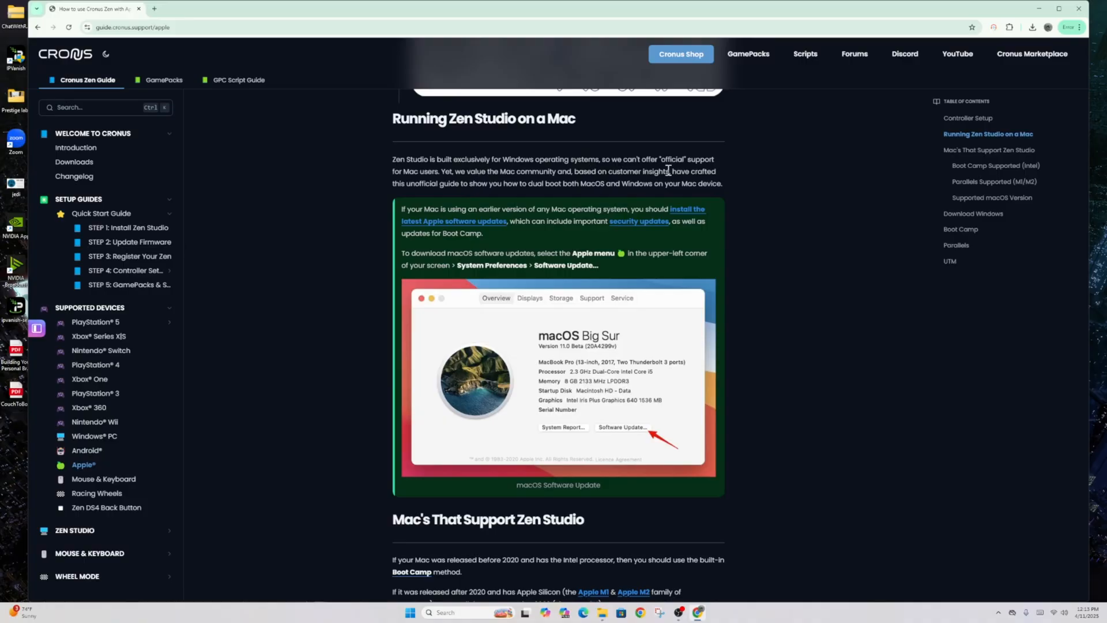
mouse_move(465, 229)
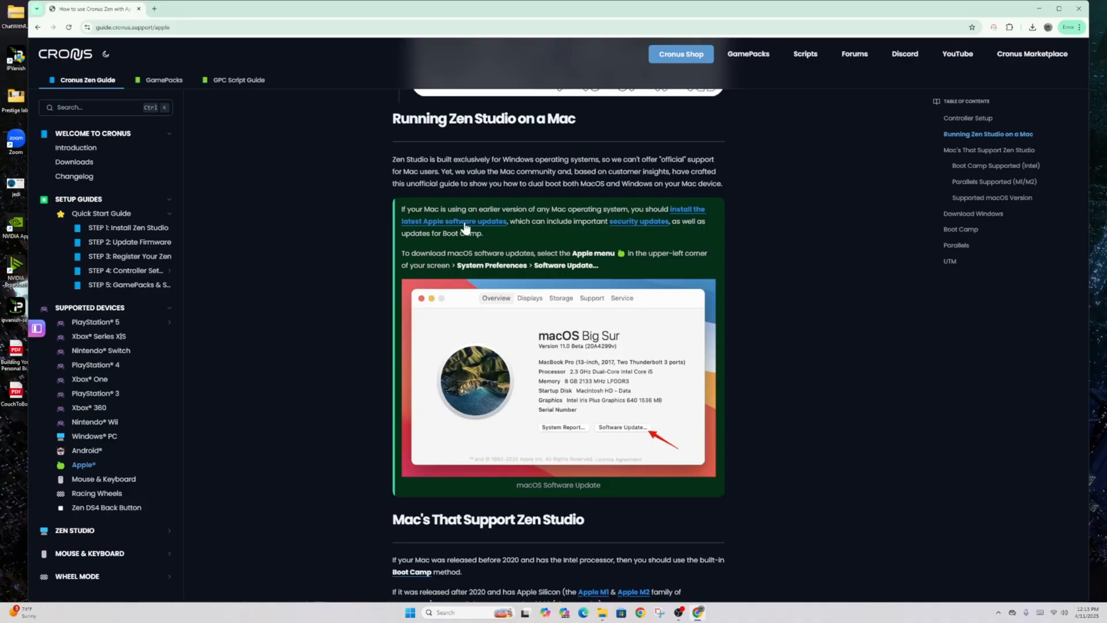
mouse_move(465, 229)
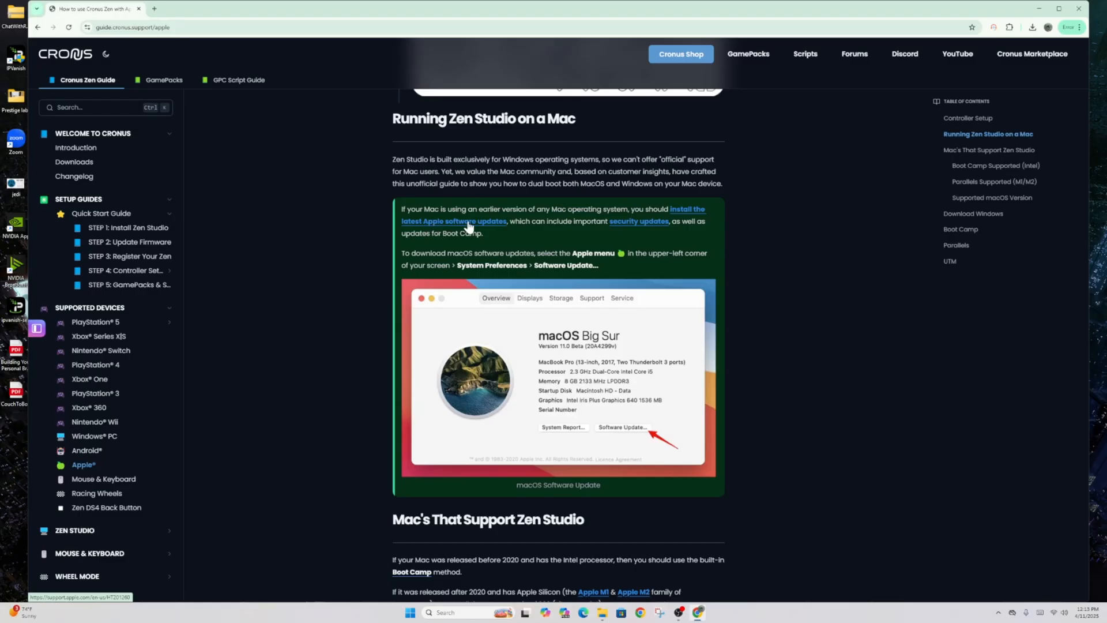
mouse_move(597, 214)
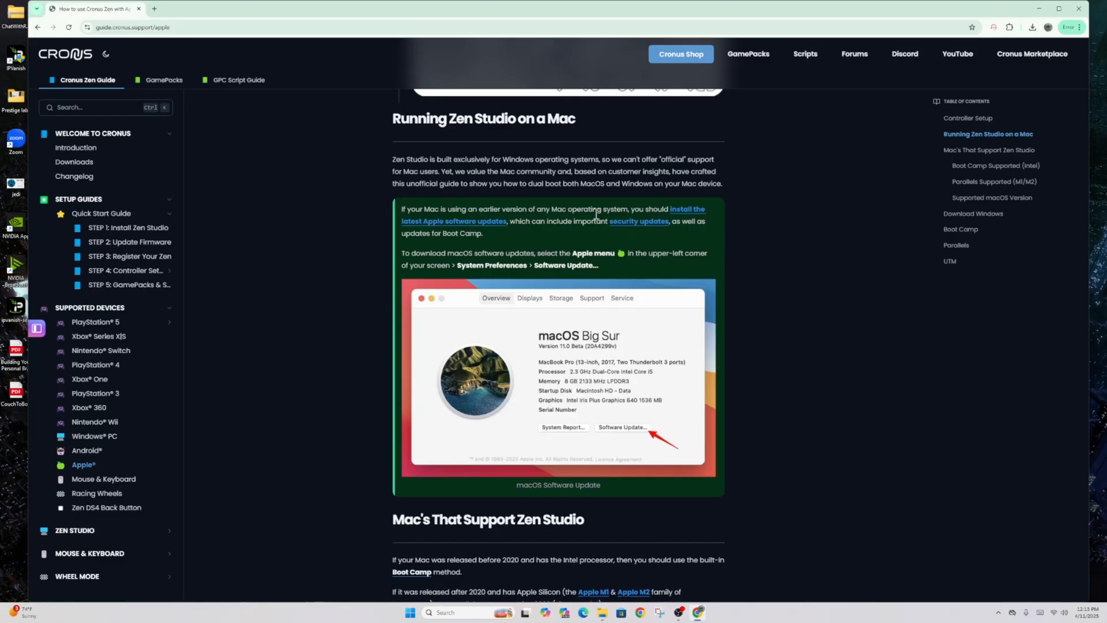
mouse_move(519, 303)
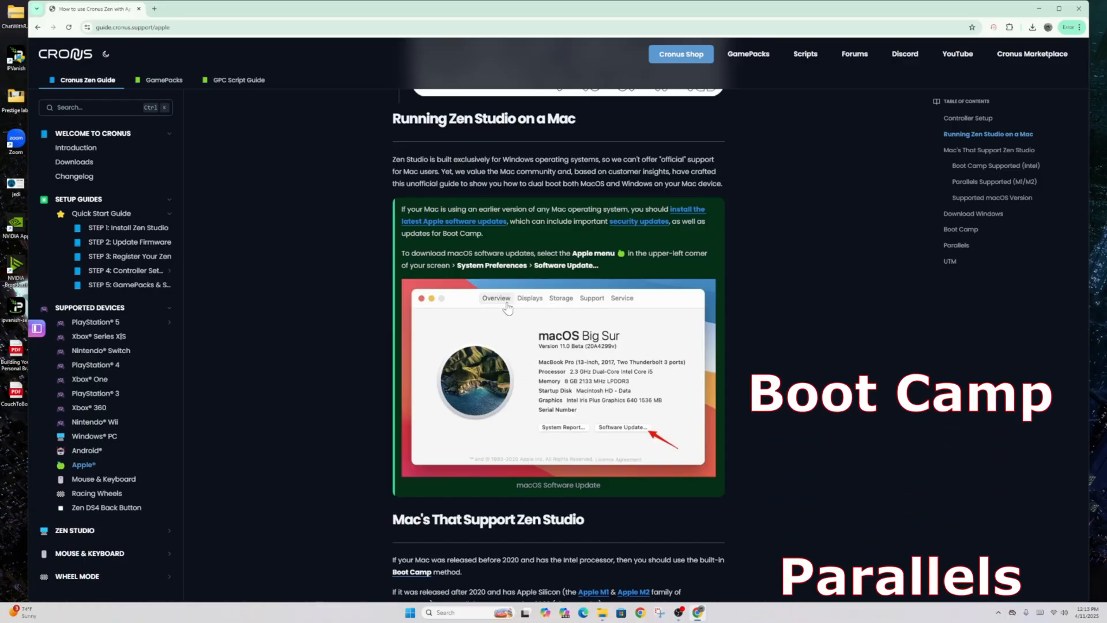
scroll("down", 3)
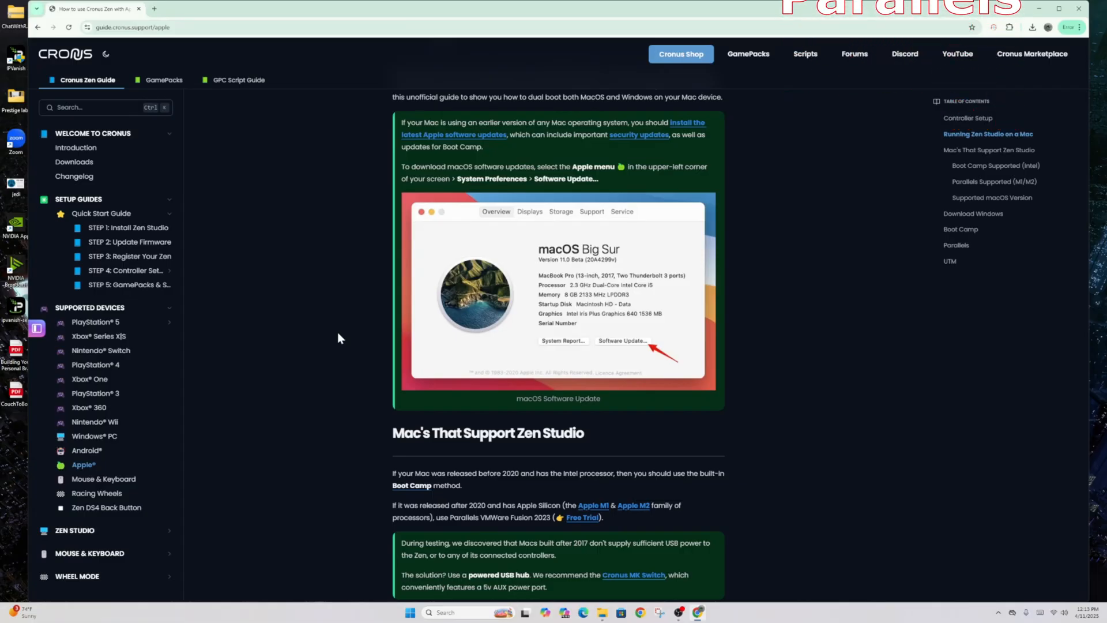
scroll("down", 3)
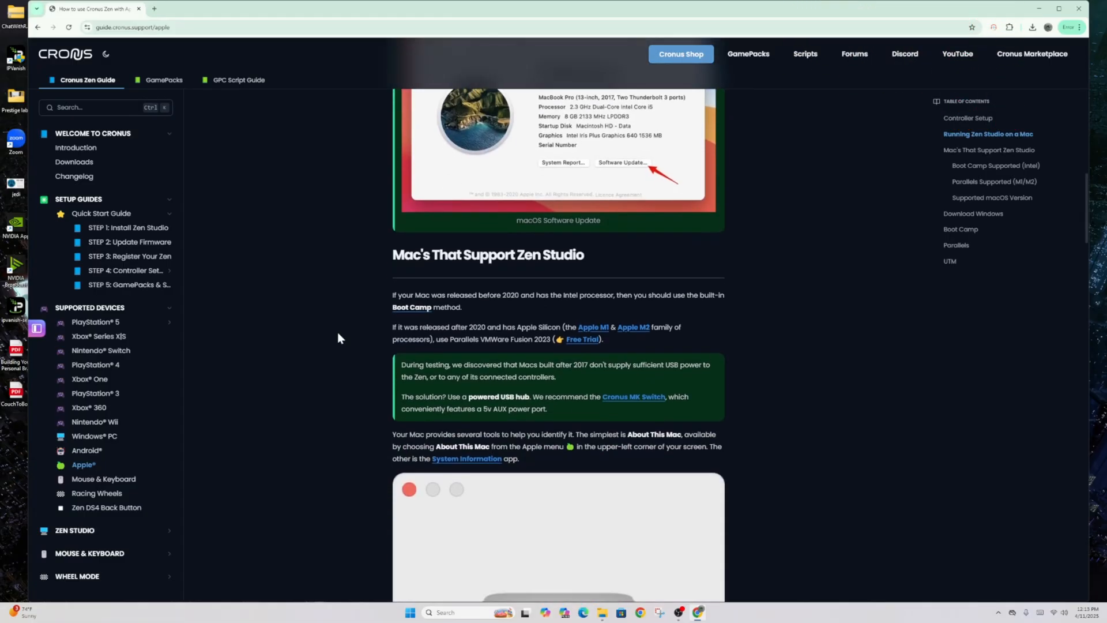
scroll("down", 3)
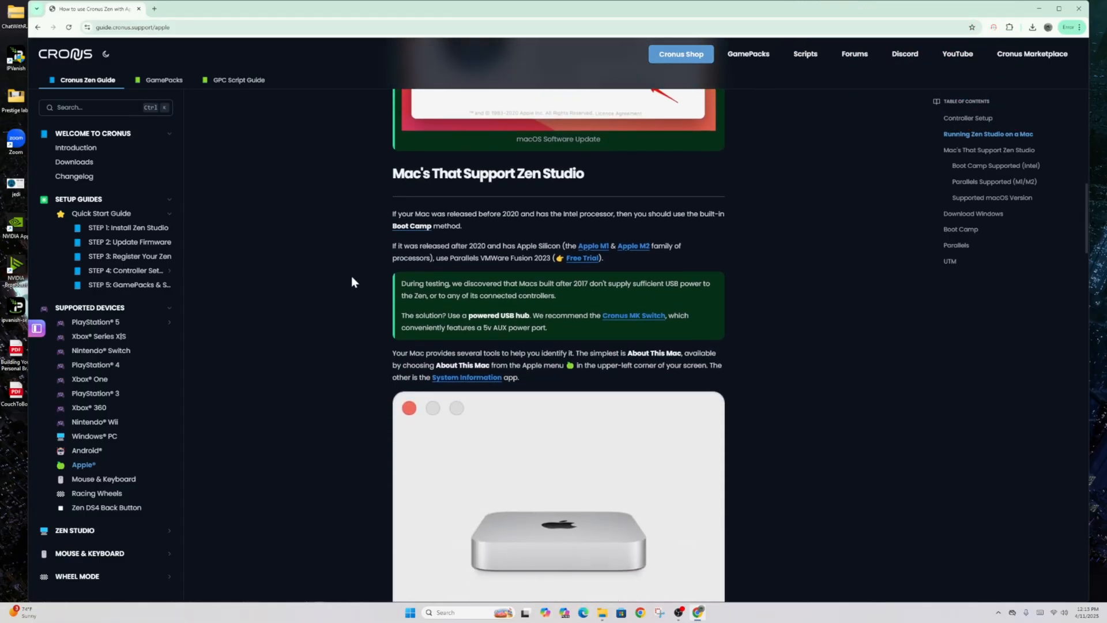
mouse_move(378, 297)
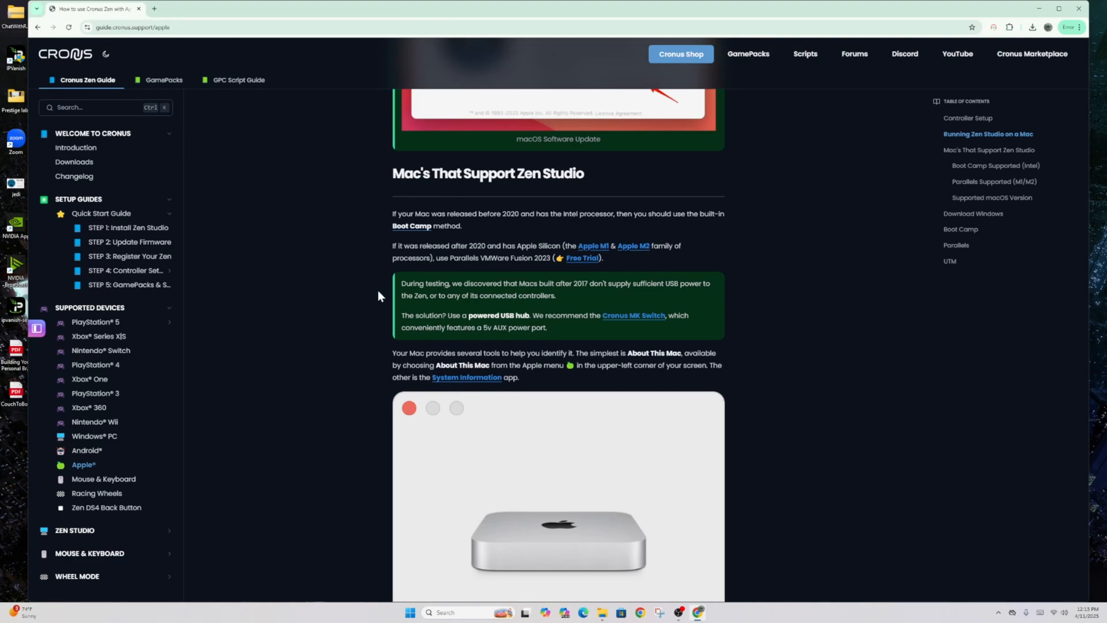
scroll("up", 3)
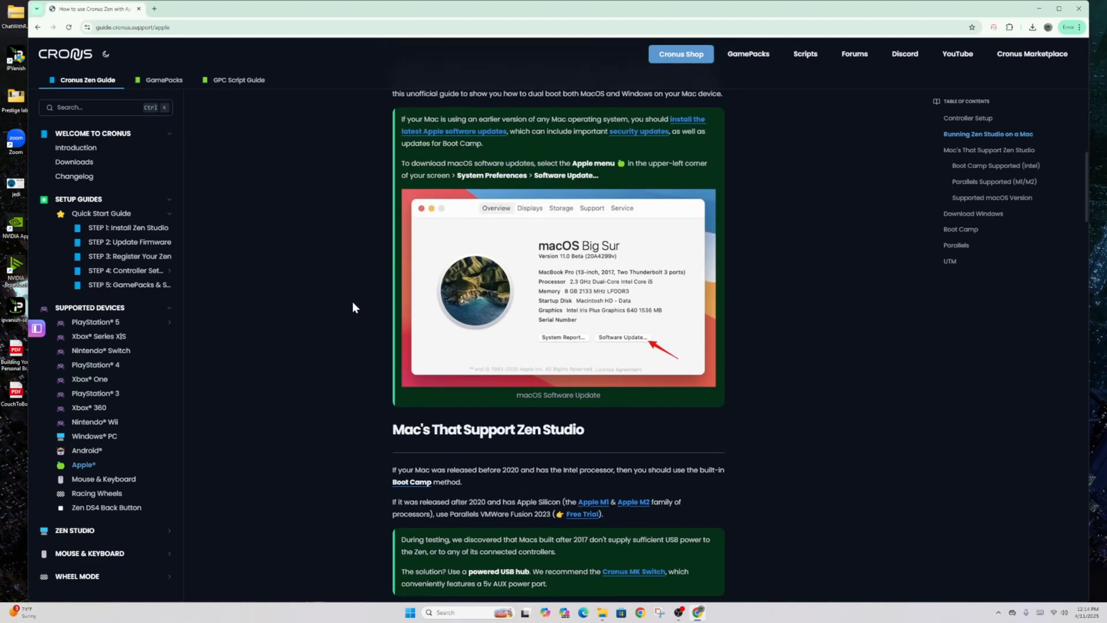
scroll("down", 3)
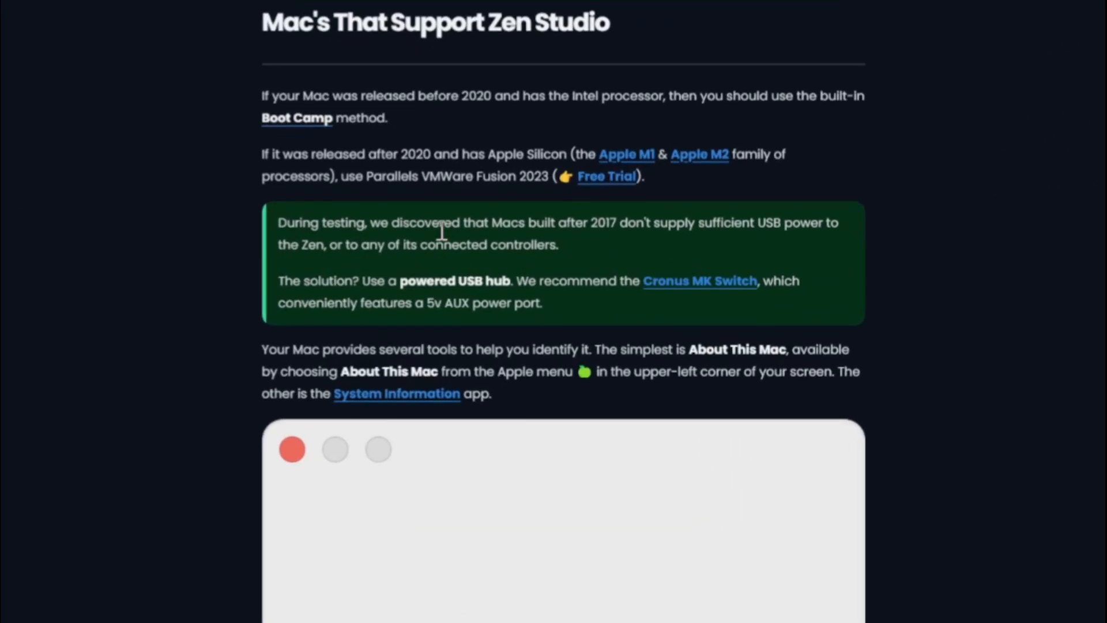
mouse_move(603, 233)
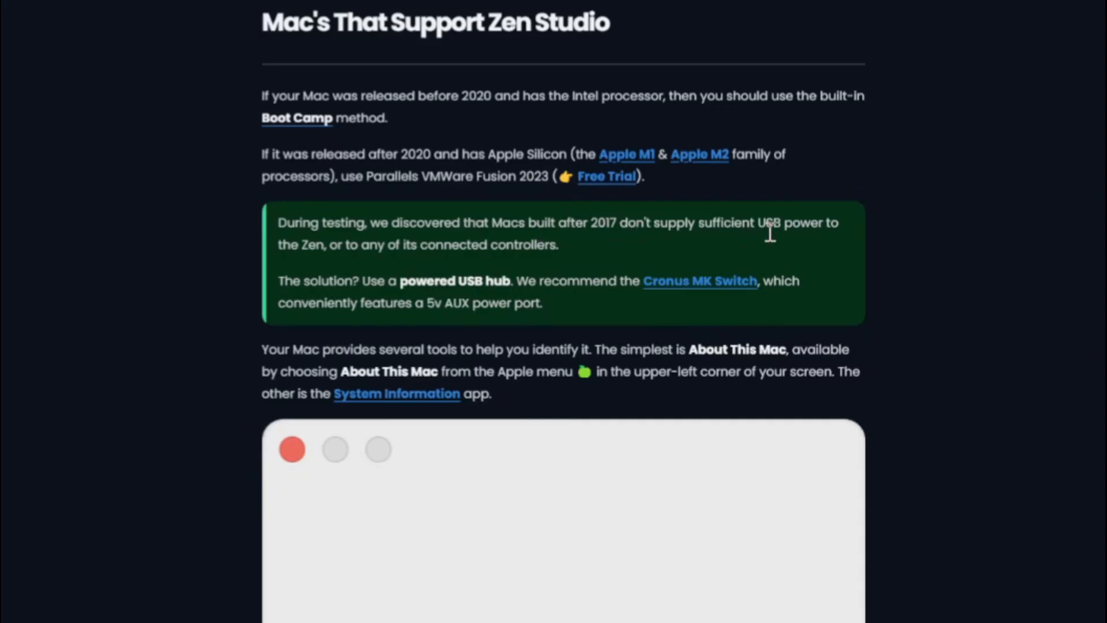
mouse_move(406, 237)
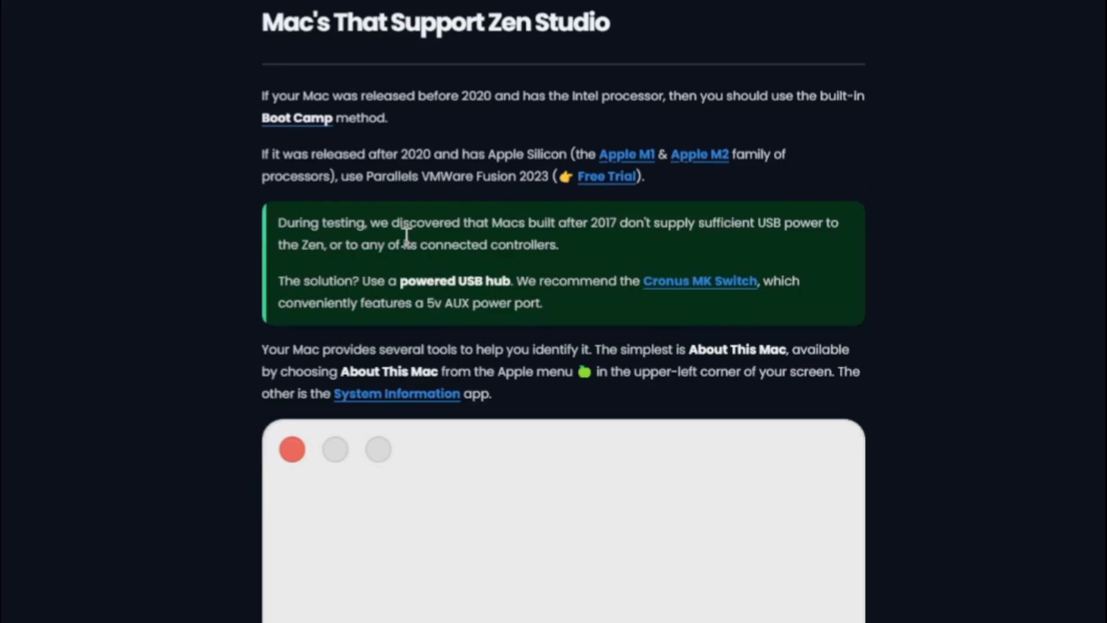
mouse_move(456, 250)
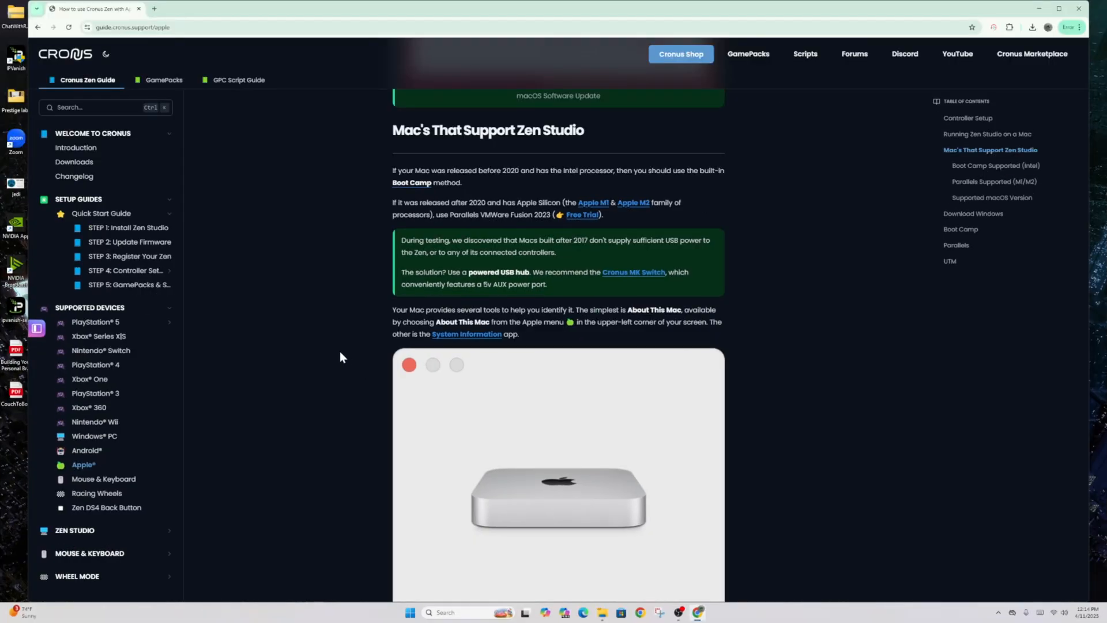
mouse_move(346, 376)
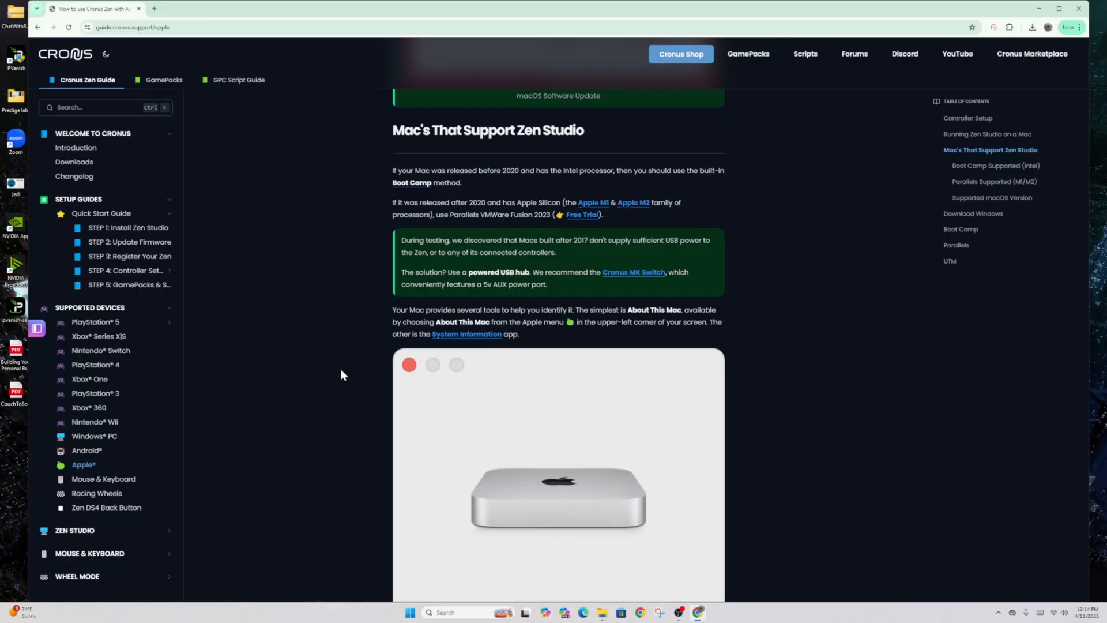
scroll("down", 3)
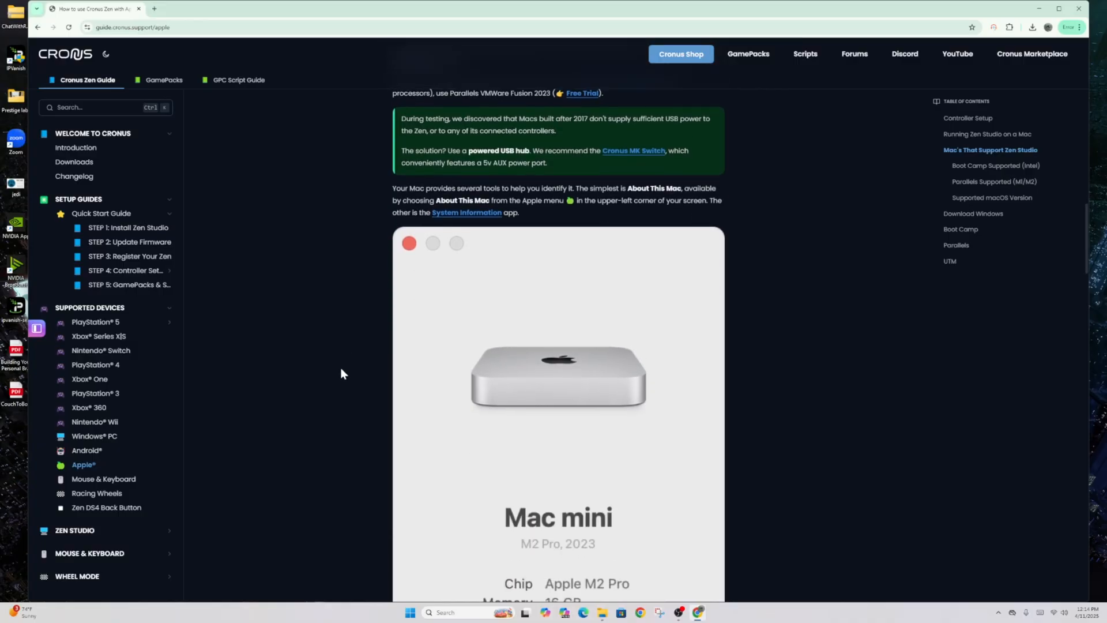
scroll("down", 3)
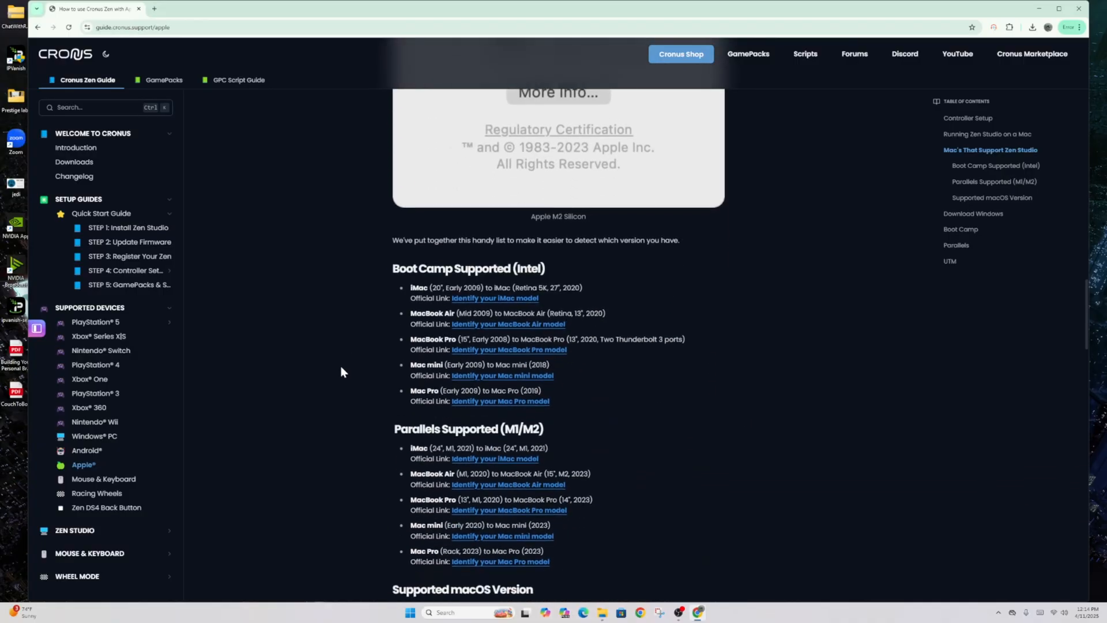
scroll("down", 3)
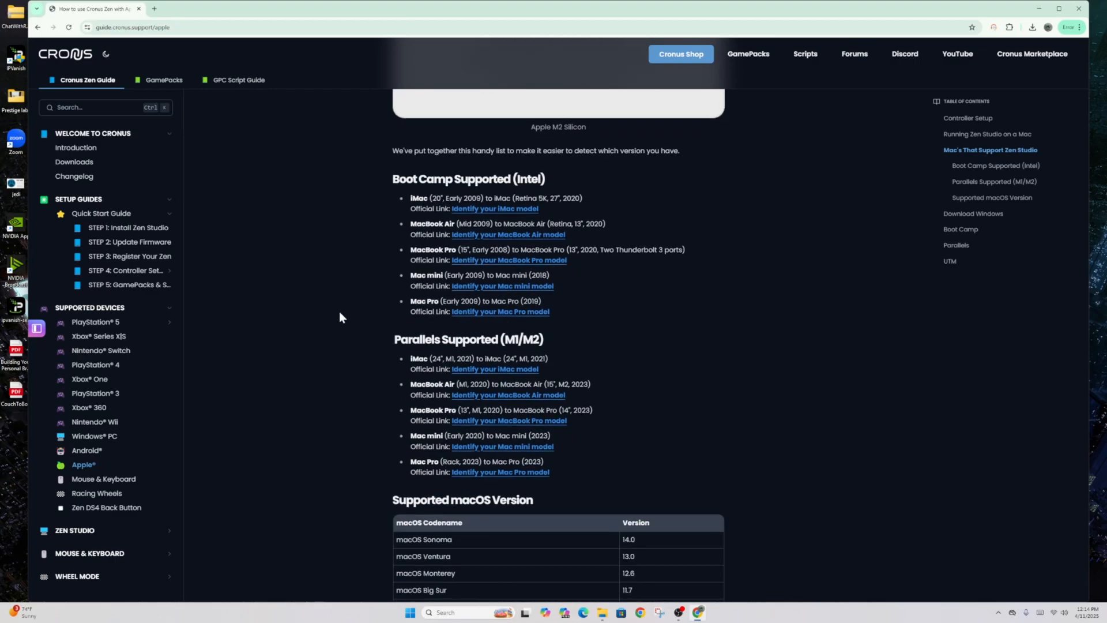
mouse_move(468, 182)
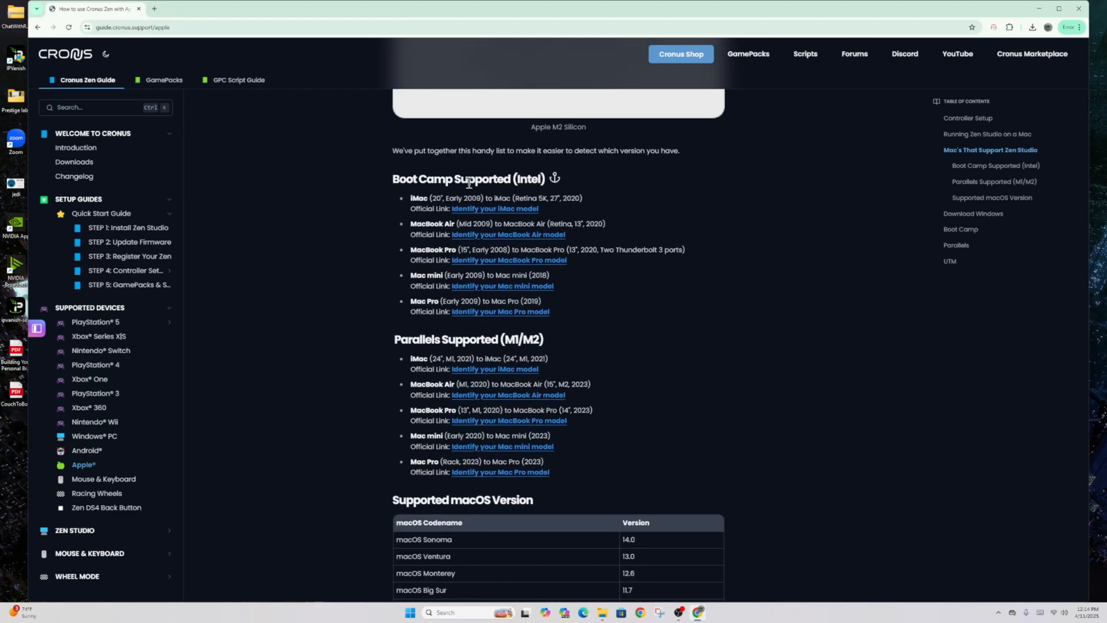
scroll("down", 3)
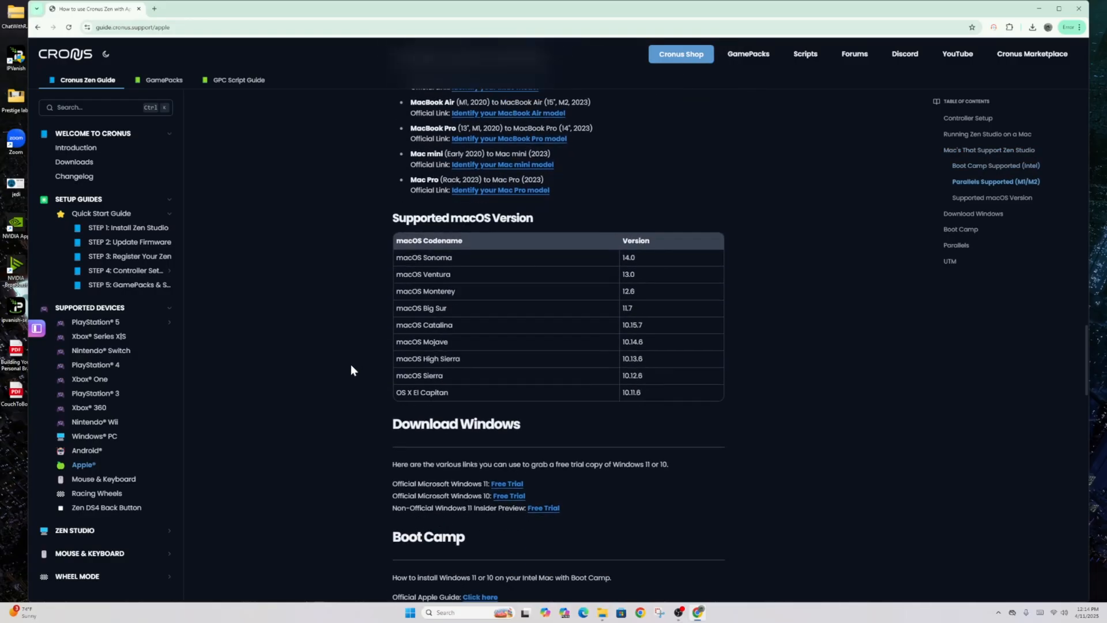
scroll("down", 3)
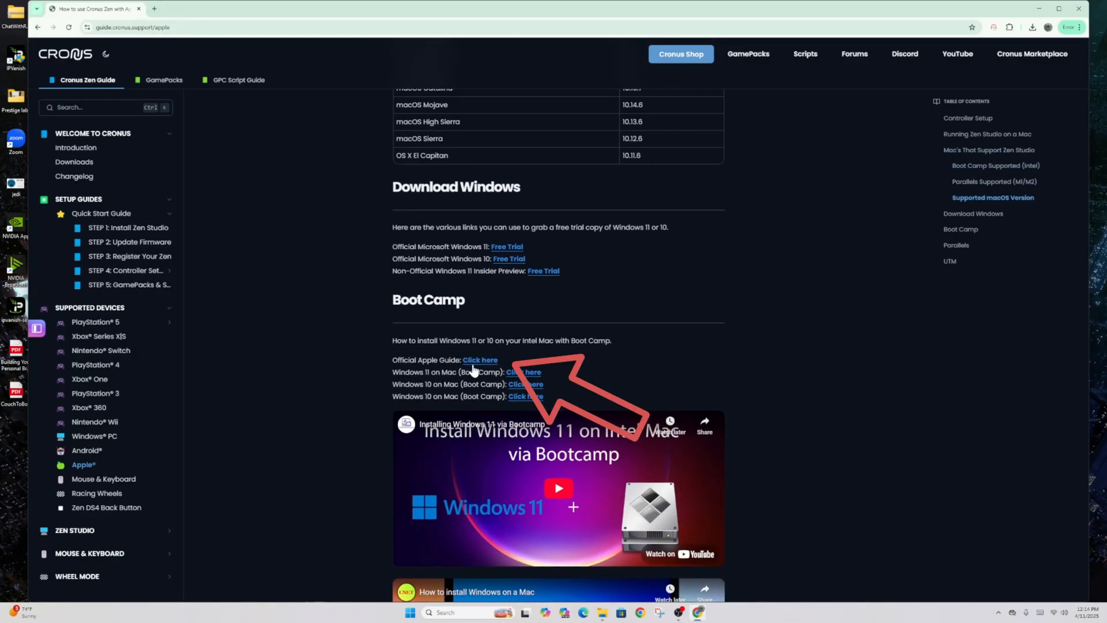
Step: Skim Apple's official Boot Camp Windows 10 guide in a new tab
left_click(527, 382)
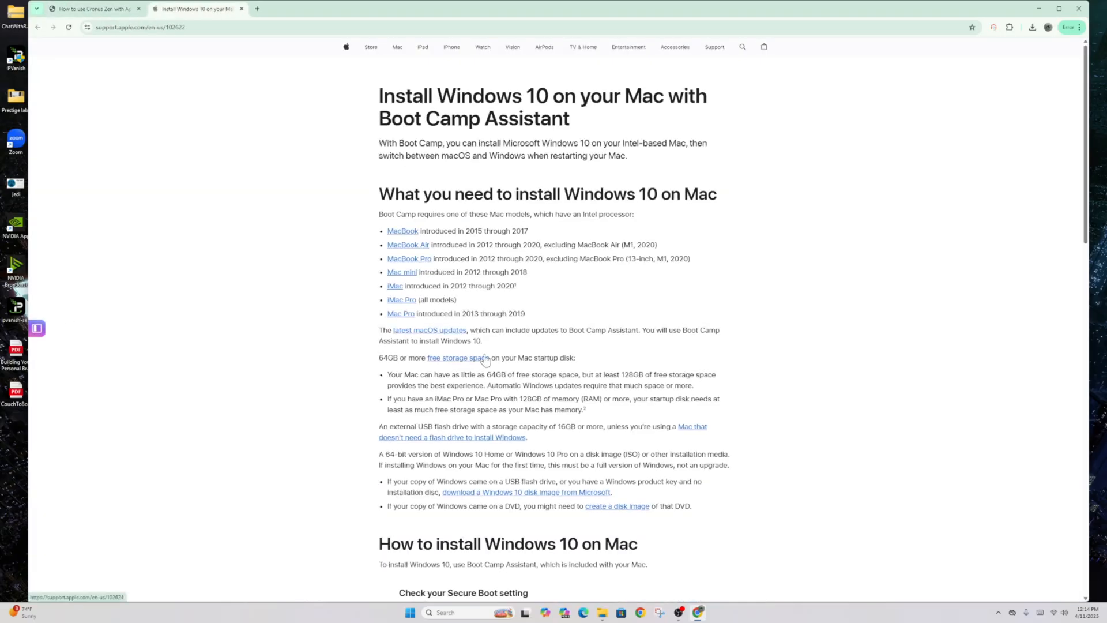
mouse_move(384, 305)
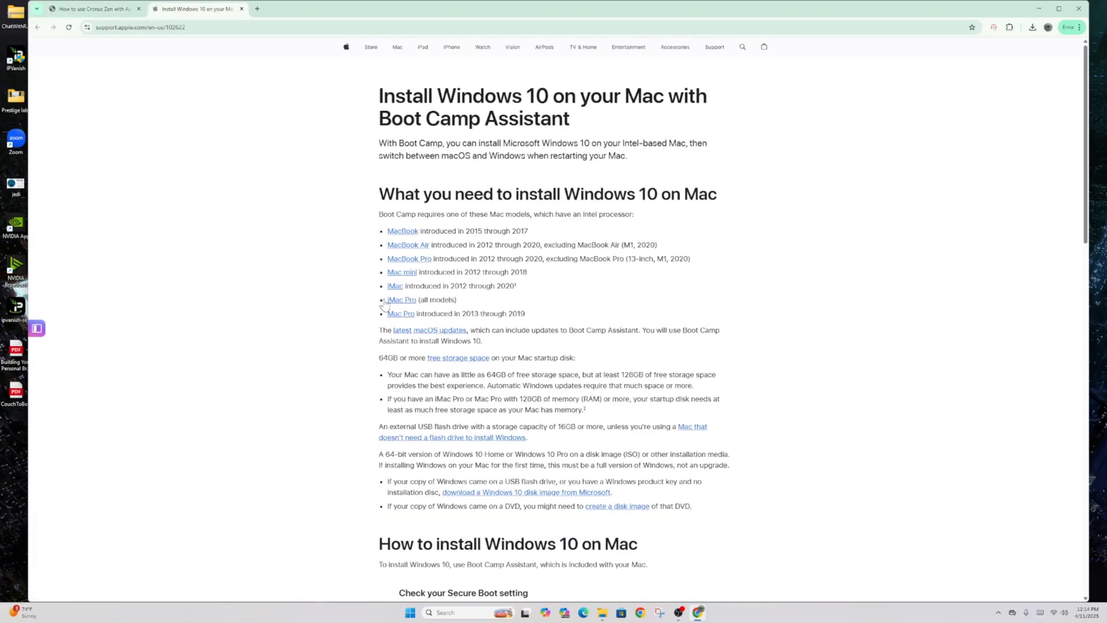
scroll("down", 3)
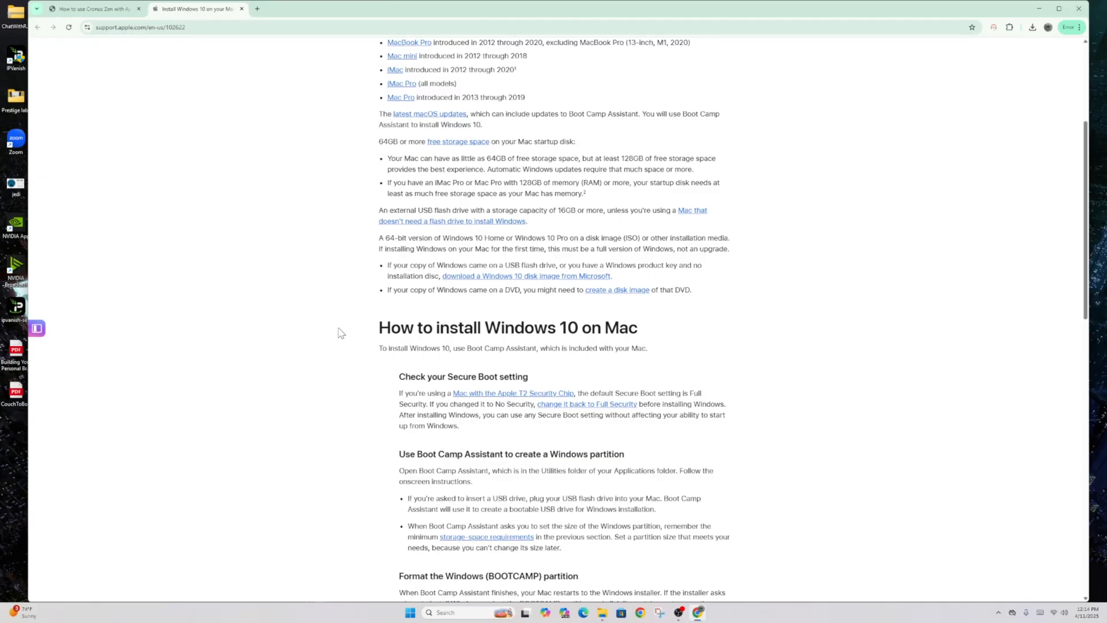
scroll("down", 3)
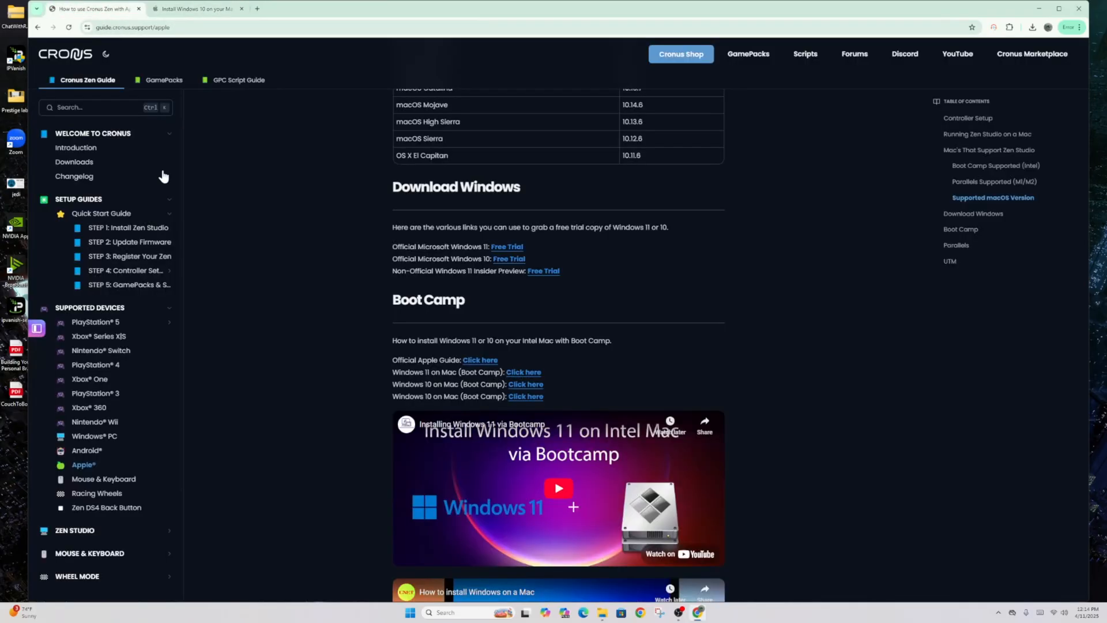
mouse_move(526, 383)
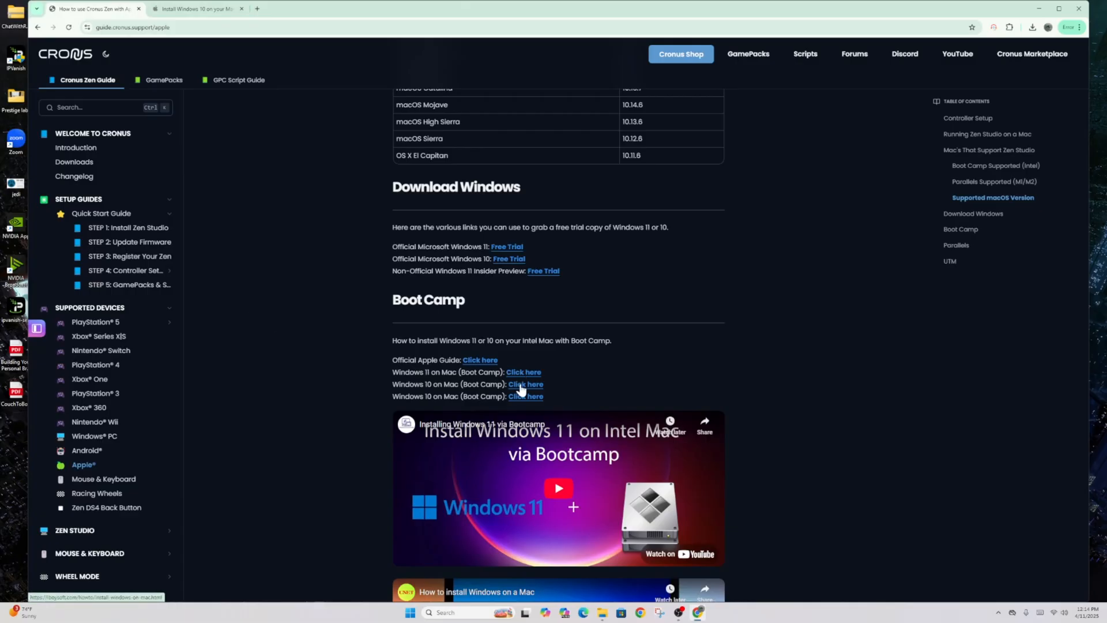
Step: Scroll through the Boot Camp videos into the Parallels section for Apple Silicon Macs
scroll("down", 3)
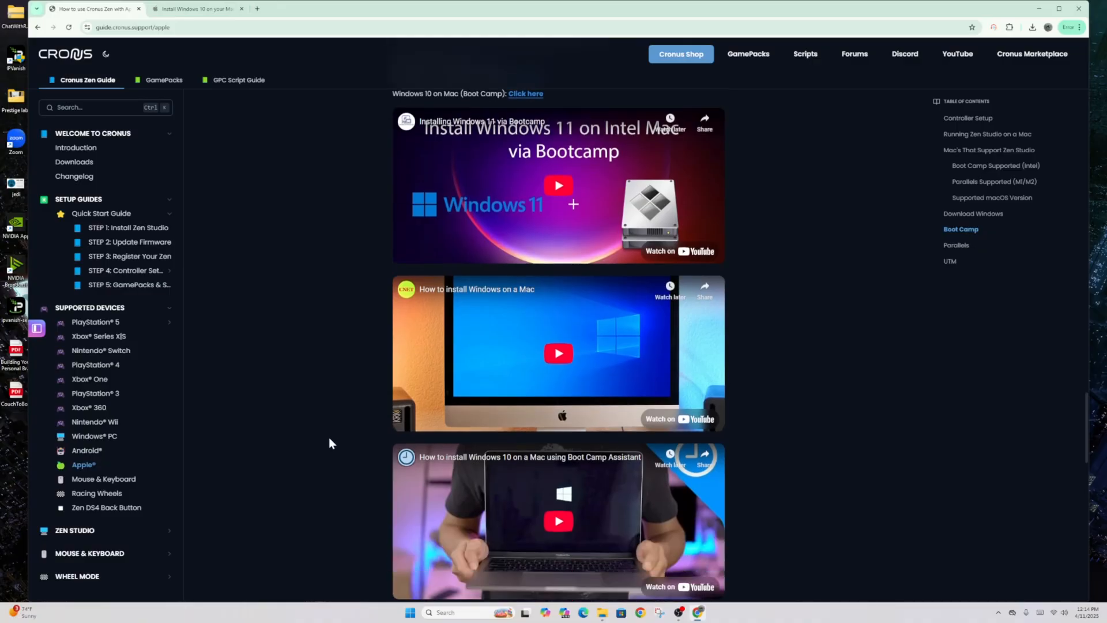
mouse_move(463, 373)
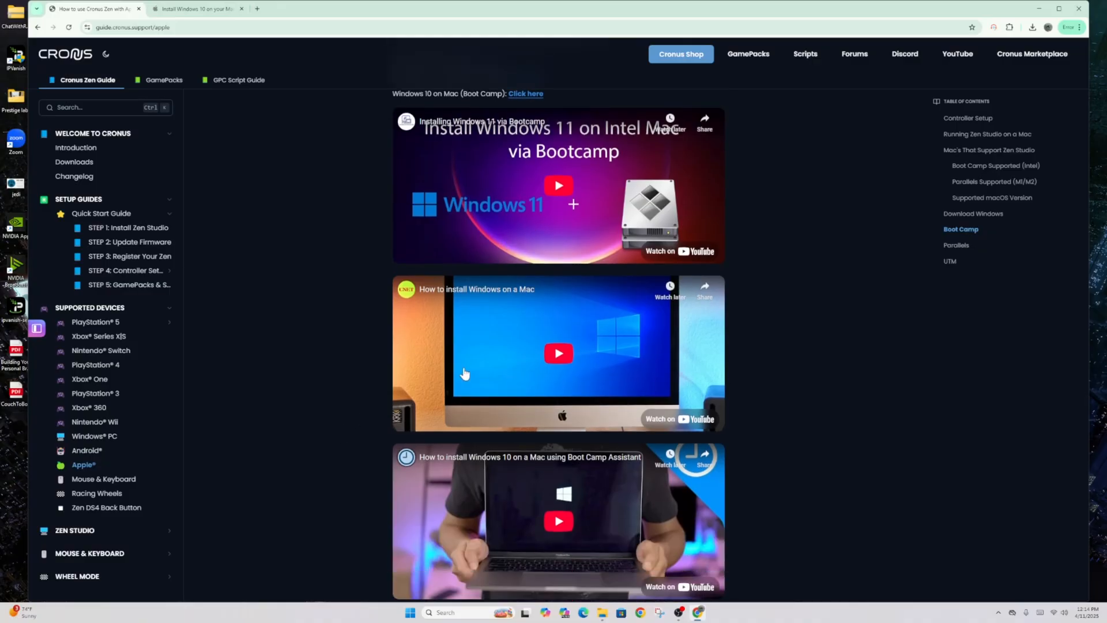
scroll("down", 3)
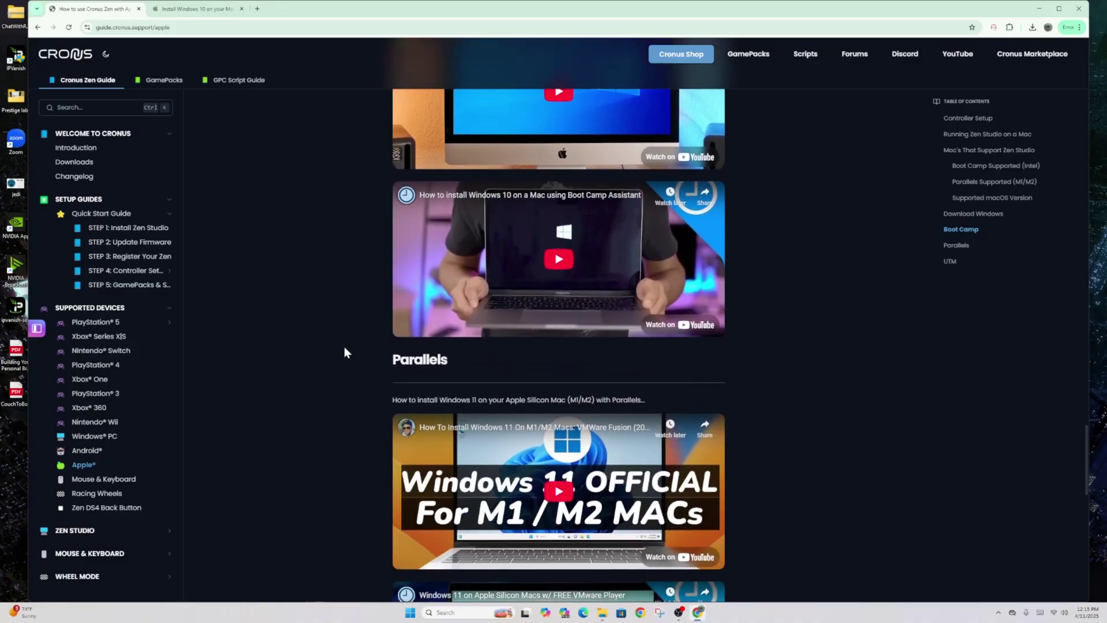
scroll("down", 3)
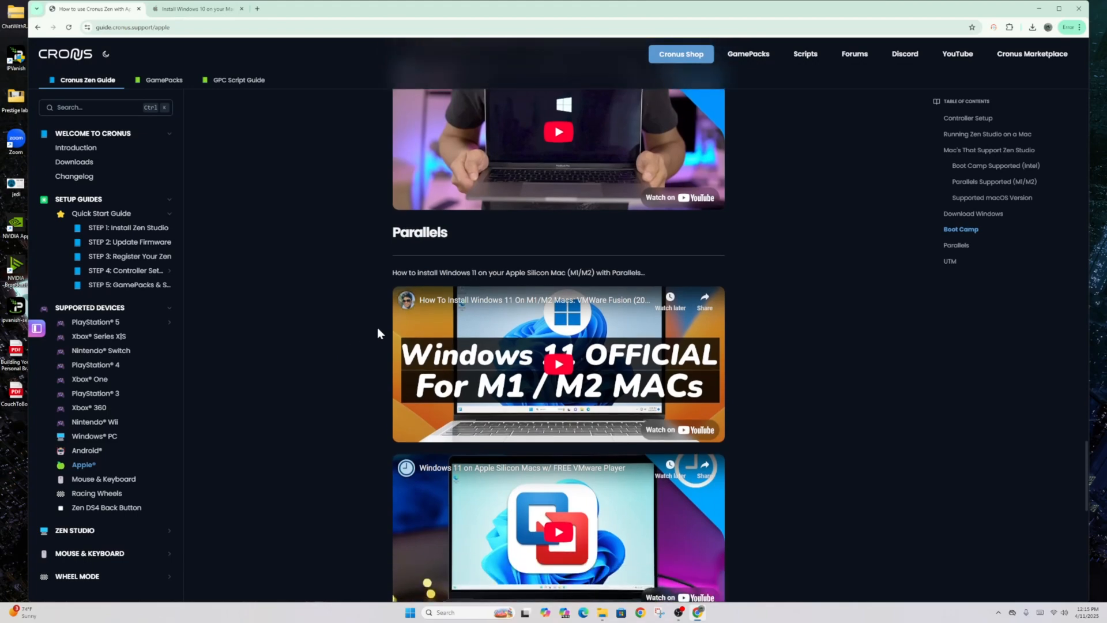
mouse_move(358, 321)
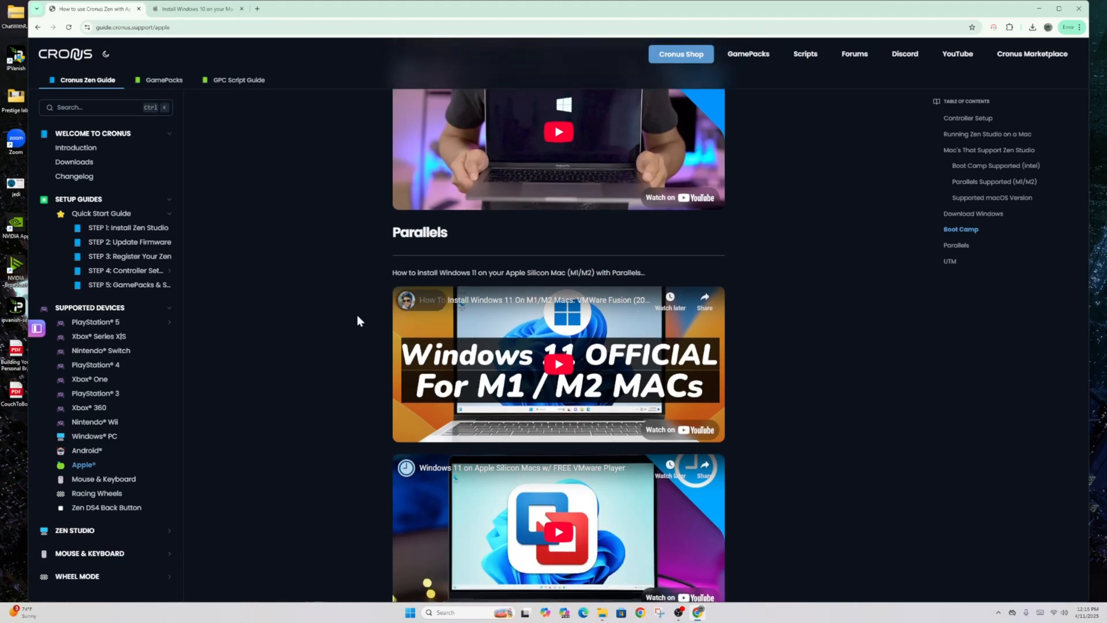
mouse_move(109, 479)
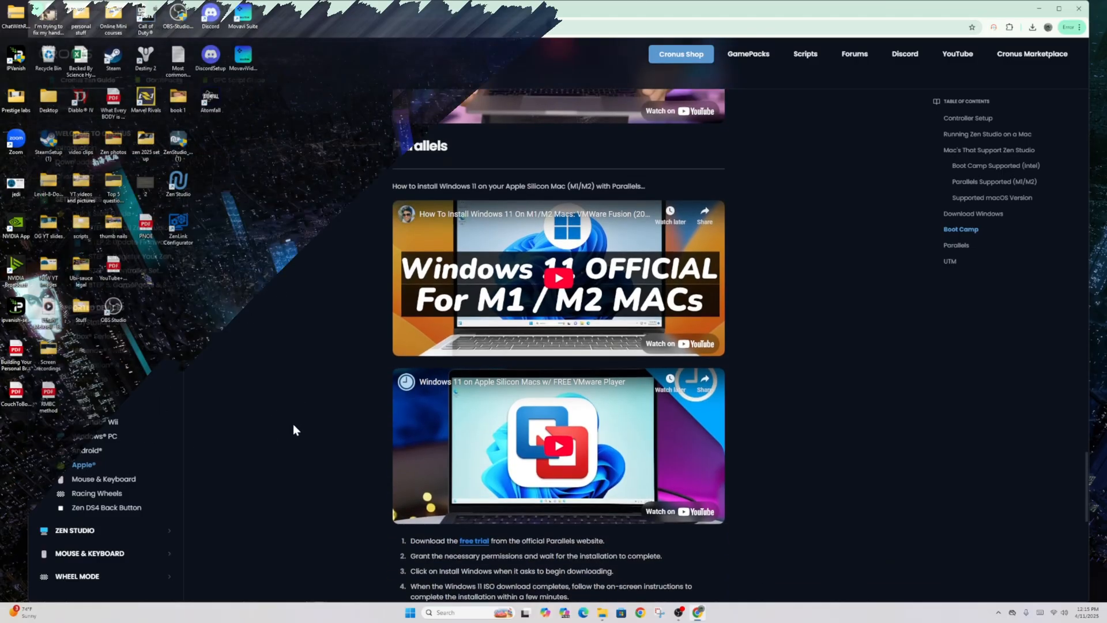
Step: Minimize Chrome so the desktop with the Zen Studio shortcut shows
left_click(1079, 8)
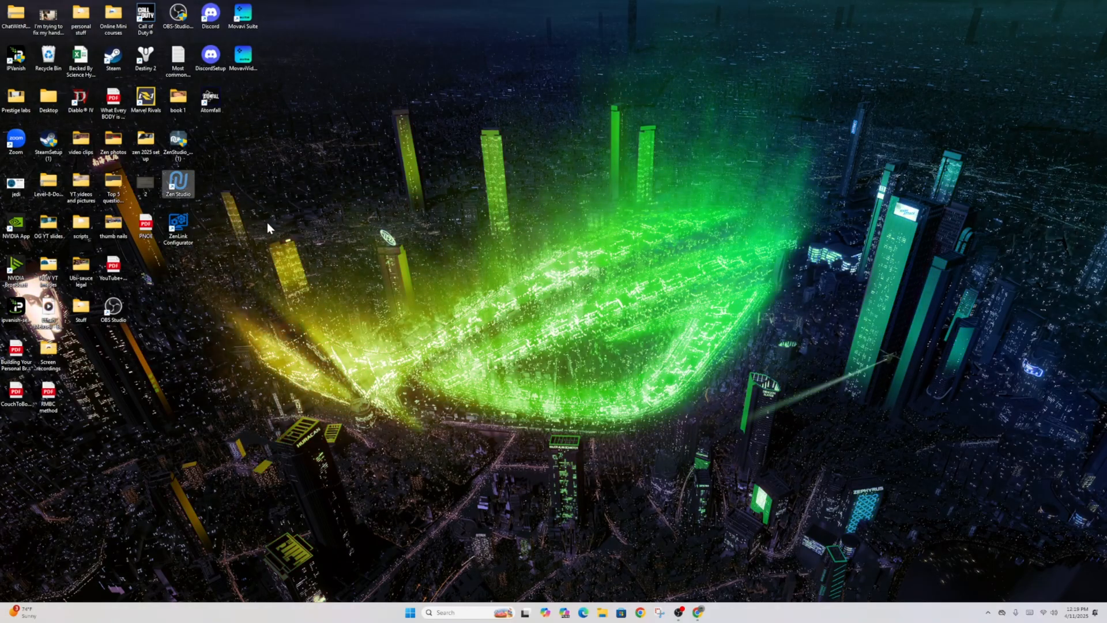
Step: Launch Zen Studio, dismiss the firmware and not-found warnings, and retry device detection
double_click(178, 181)
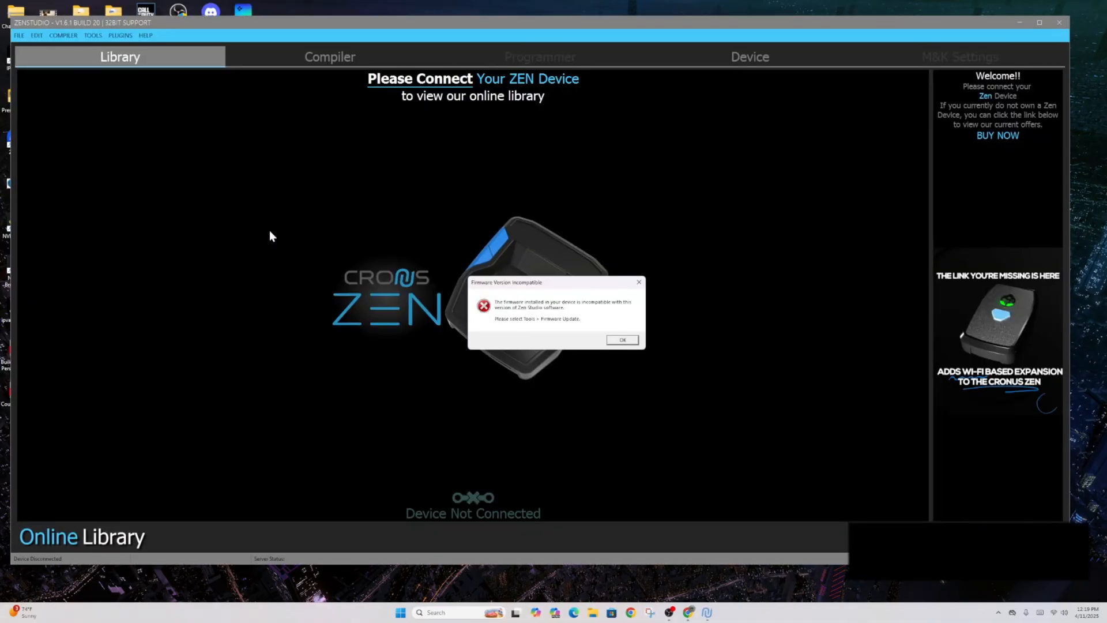
mouse_move(539, 325)
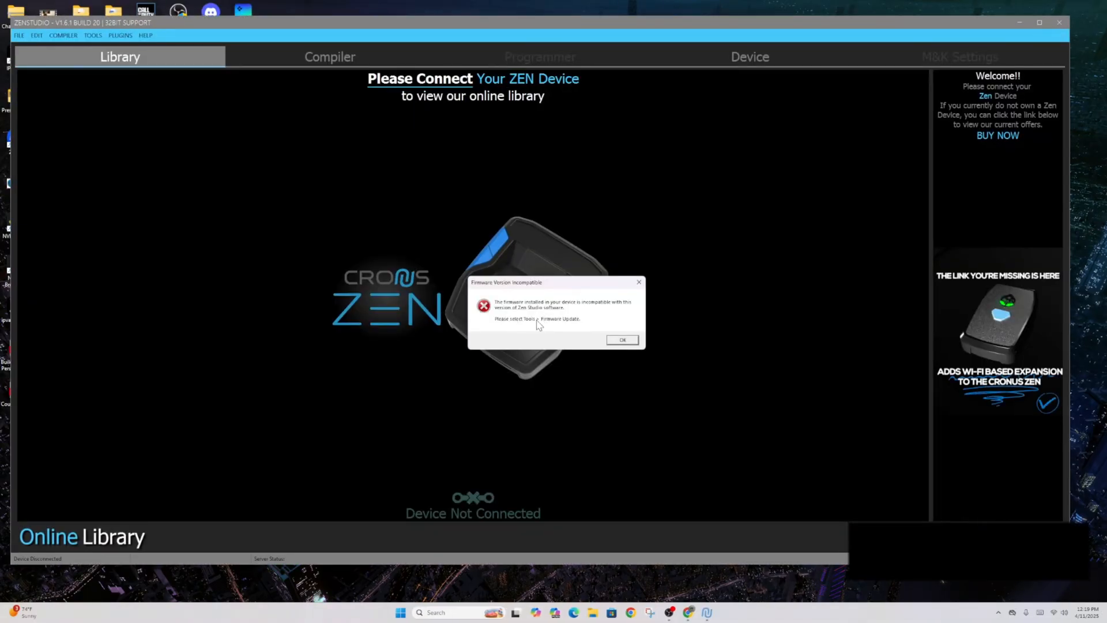
left_click(622, 339)
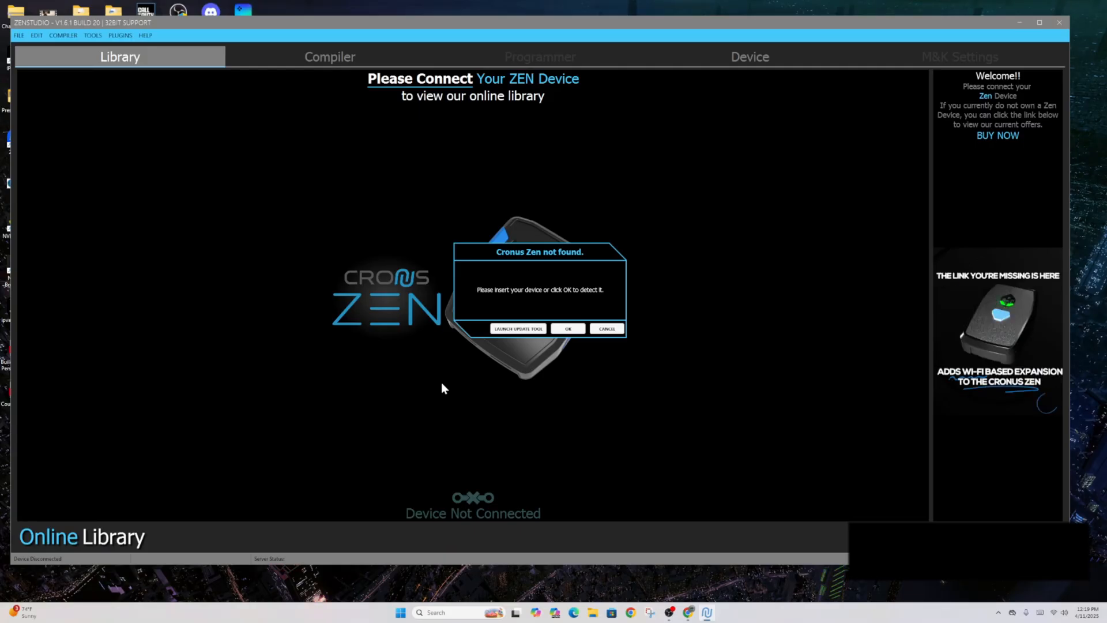
left_click(567, 328)
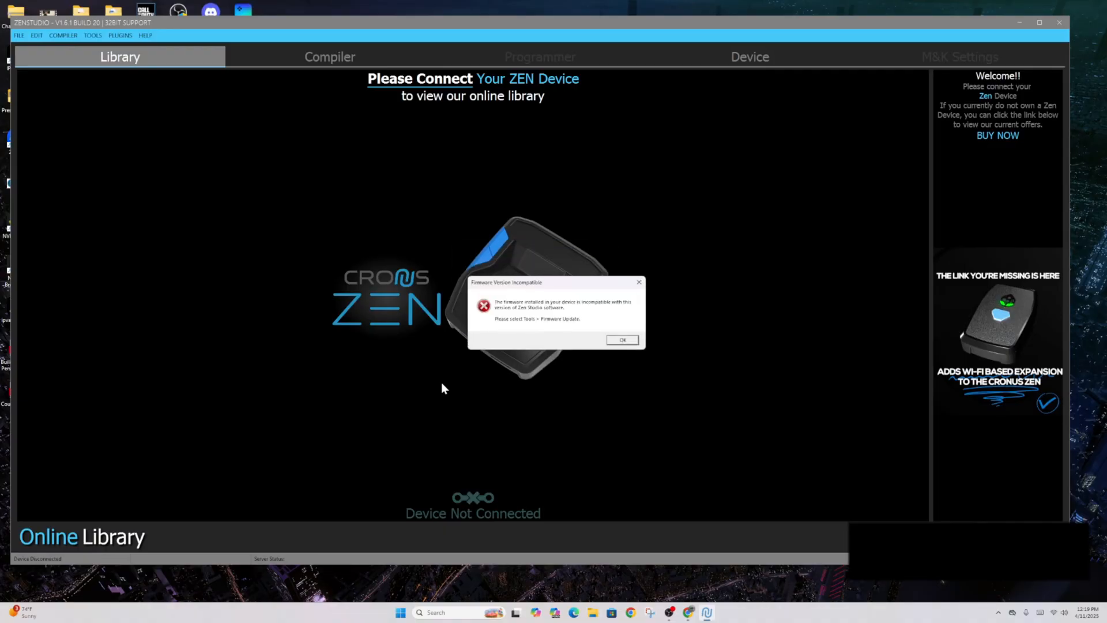
left_click(621, 340)
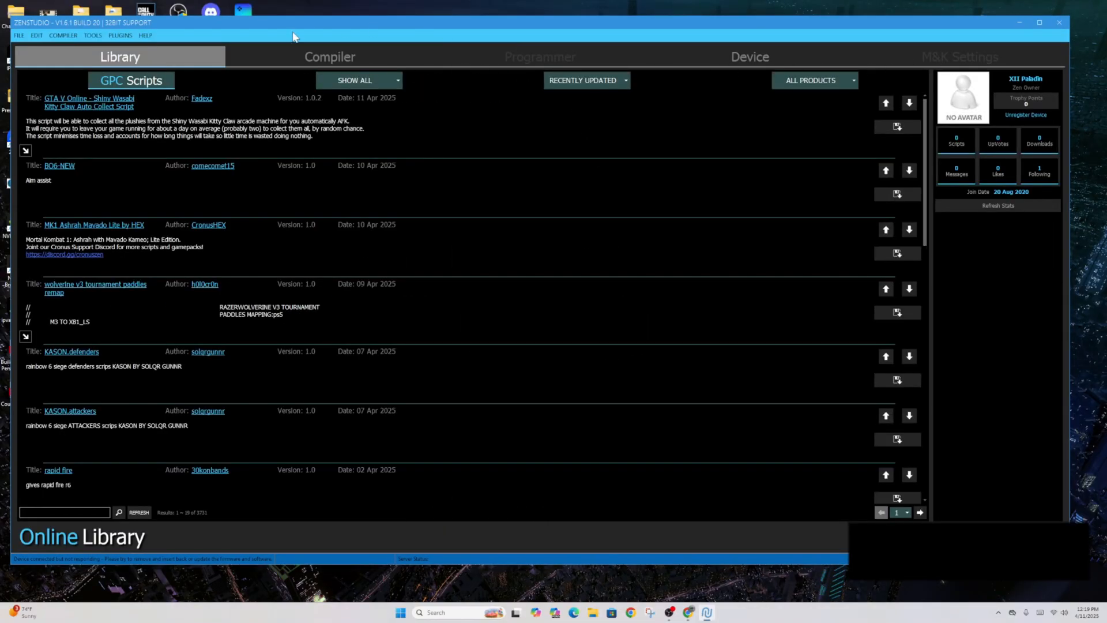
mouse_move(294, 184)
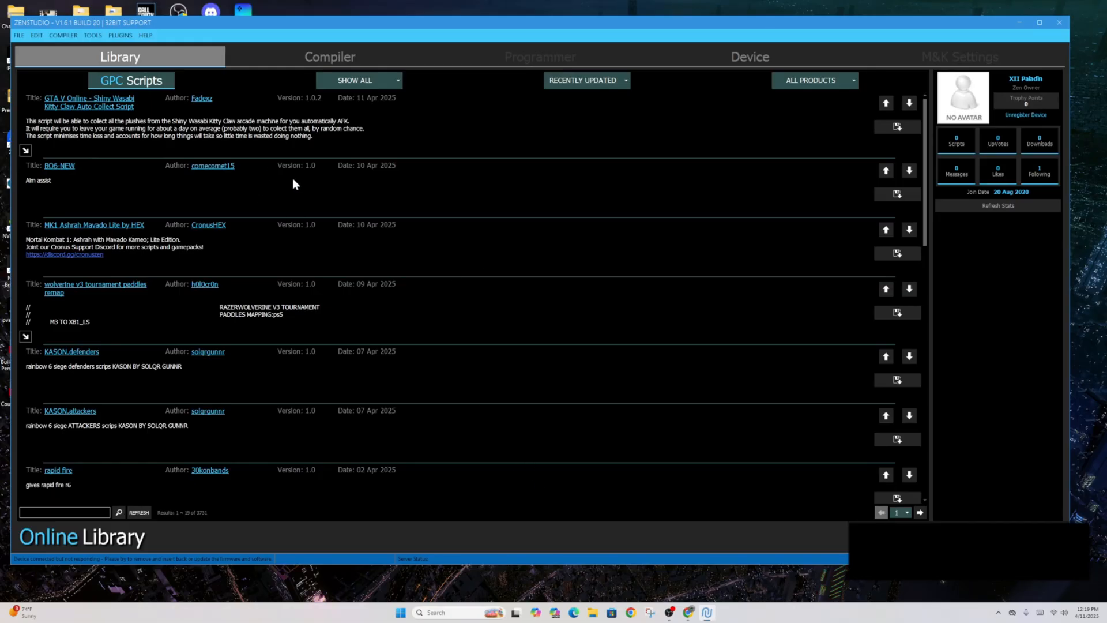
mouse_move(474, 329)
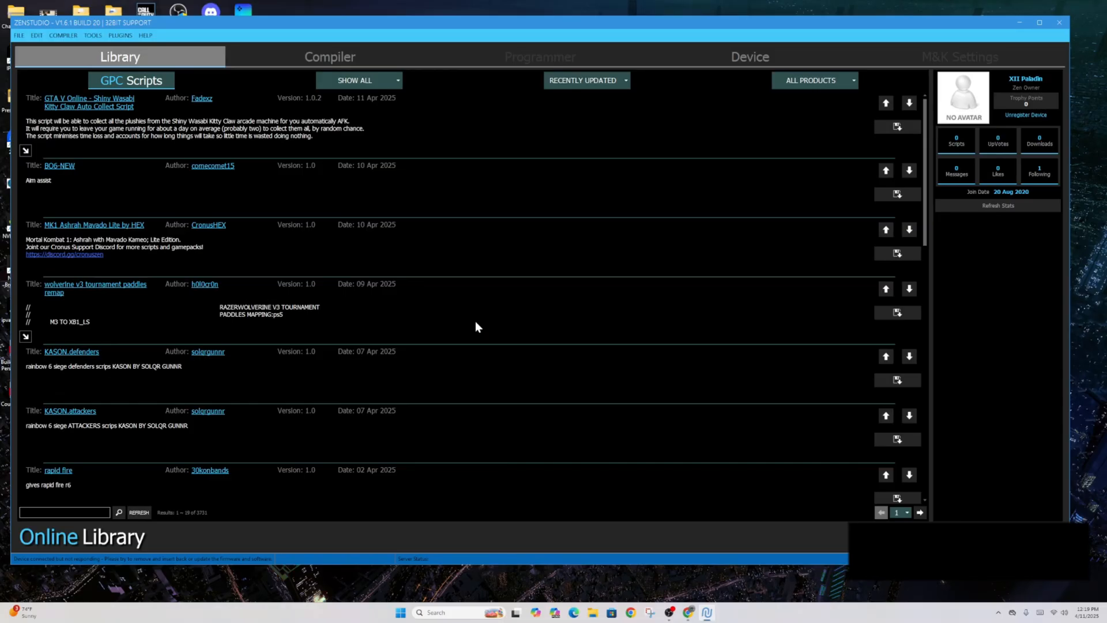
mouse_move(558, 475)
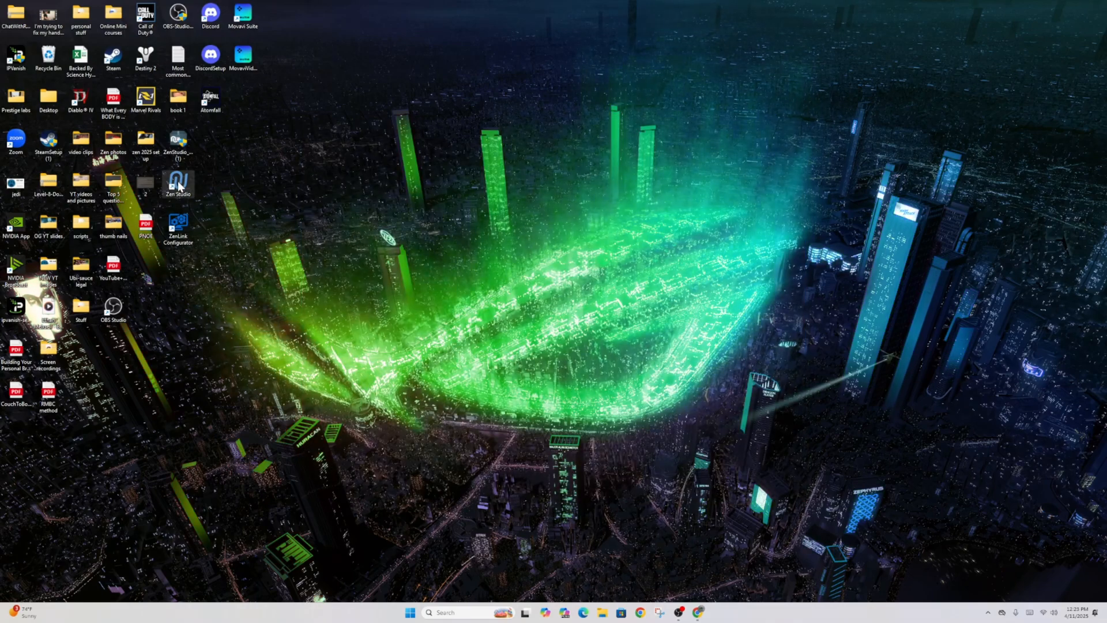
Step: Relaunch Zen Studio from the desktop and acknowledge the 'Cronus Zen not found' prompt
double_click(177, 182)
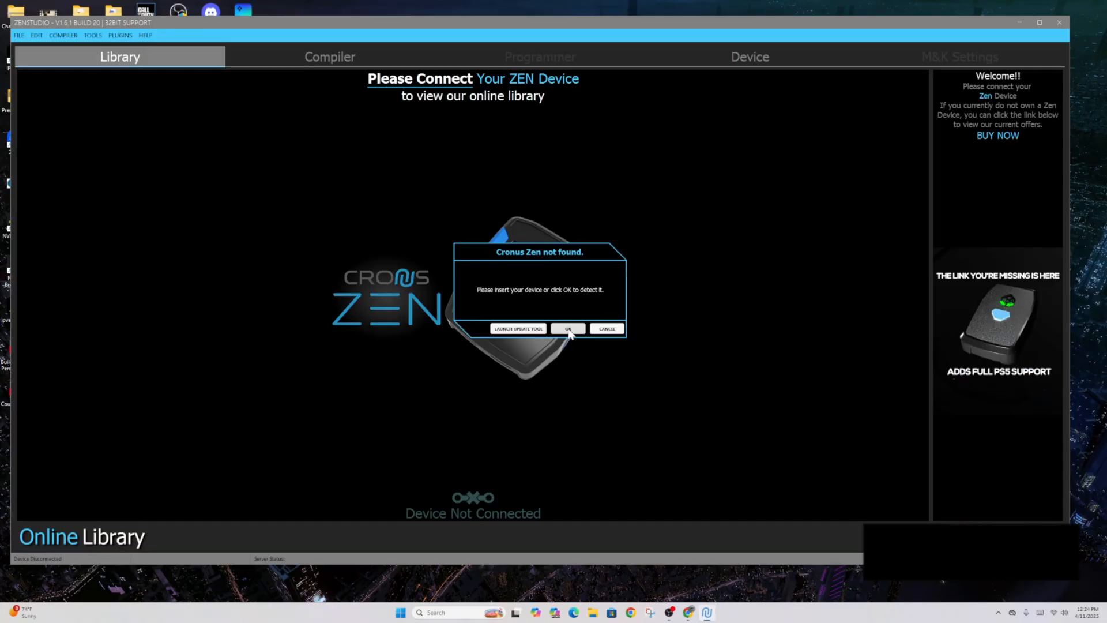
mouse_move(530, 339)
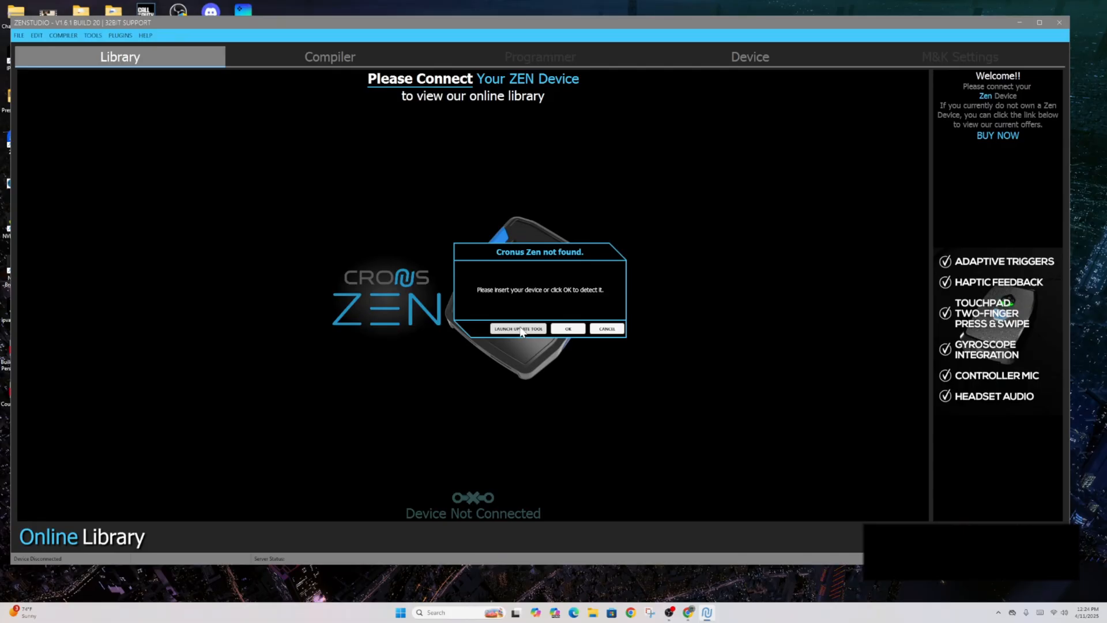
left_click(518, 329)
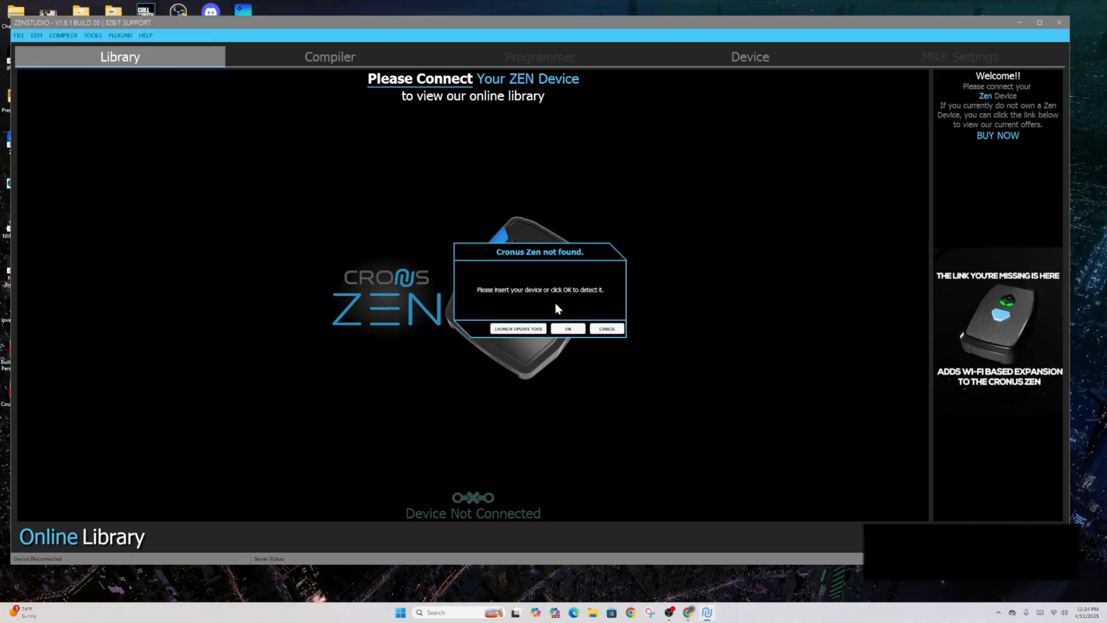
left_click(92, 36)
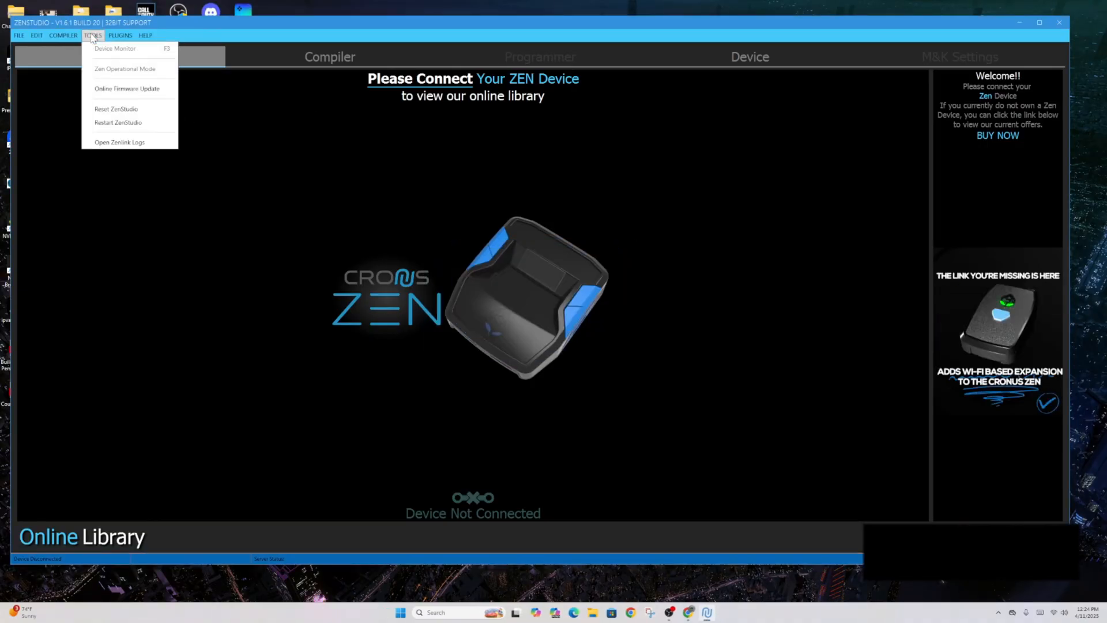
mouse_move(127, 89)
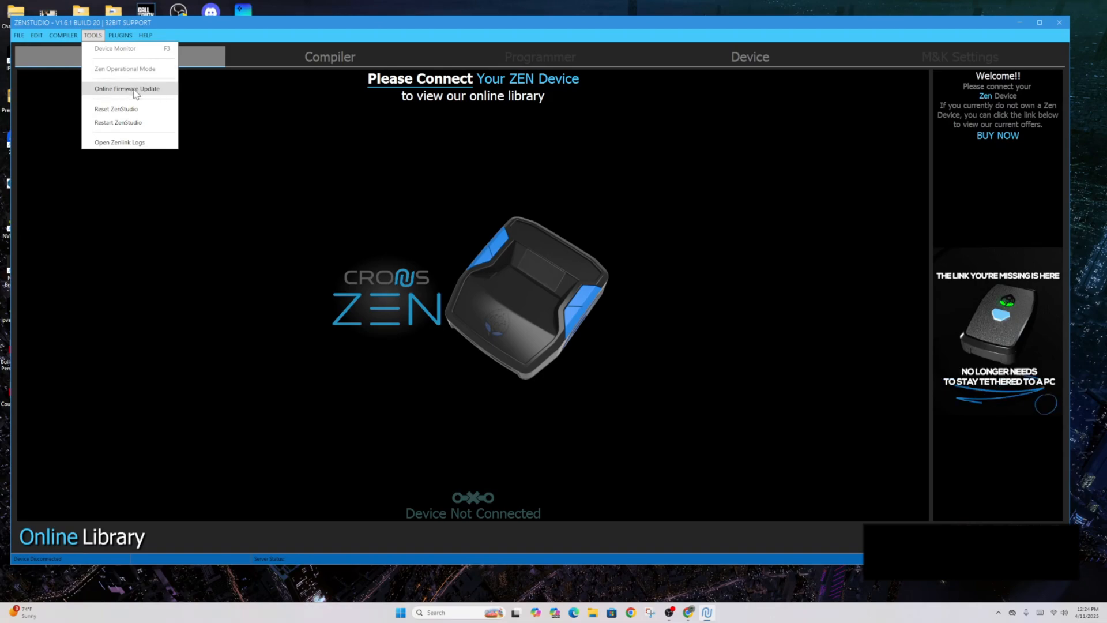
left_click(127, 89)
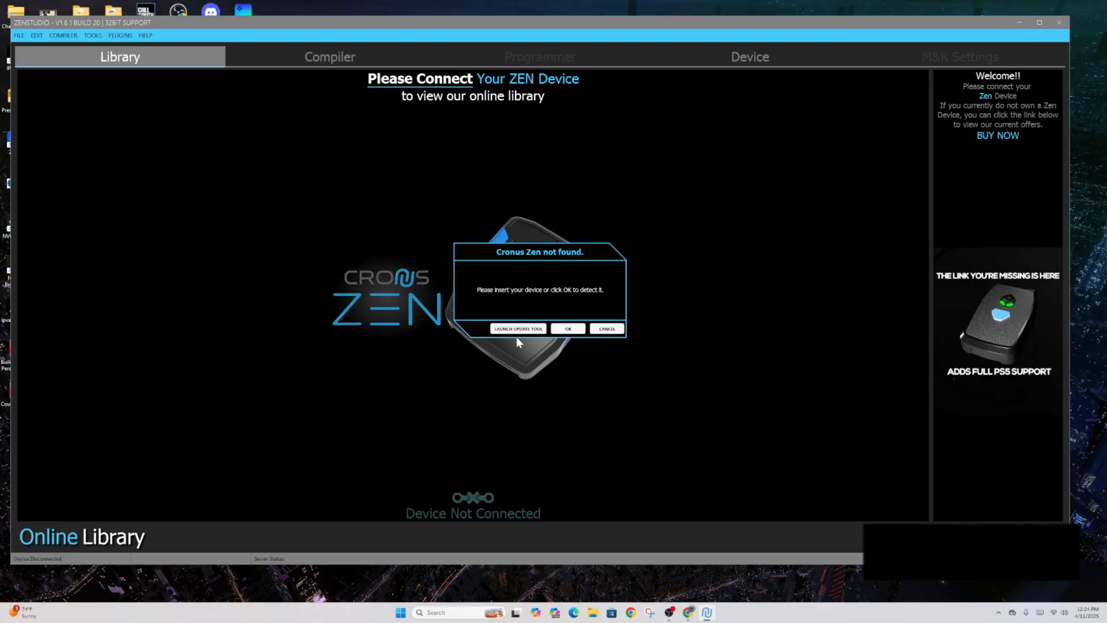
Step: Launch the firmware update tool and select the connected Cronus Zen device
left_click(518, 329)
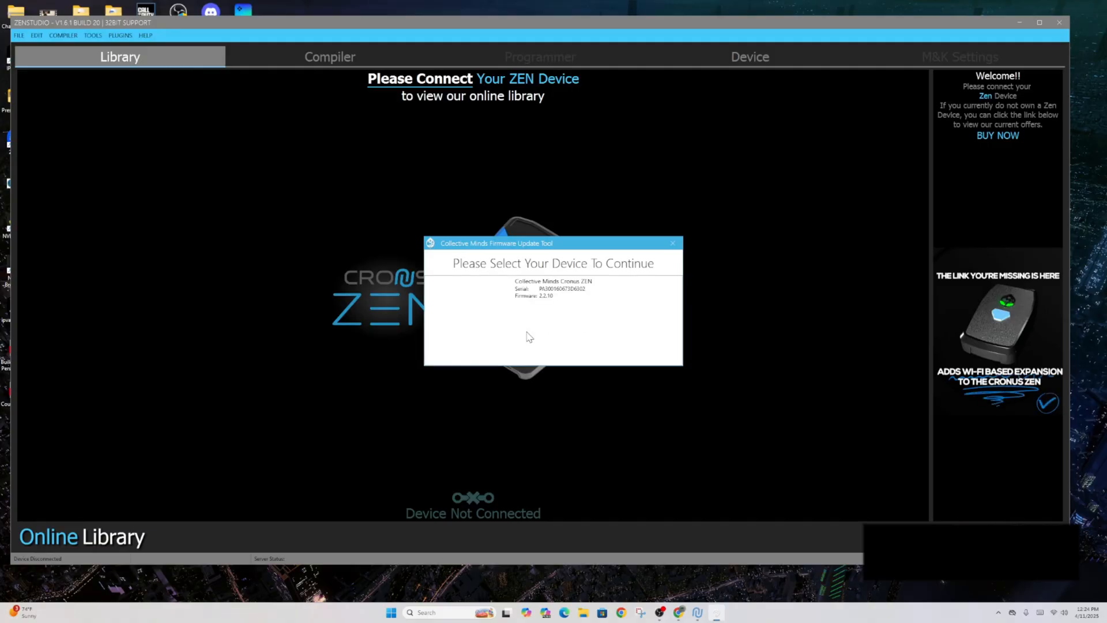
mouse_move(547, 314)
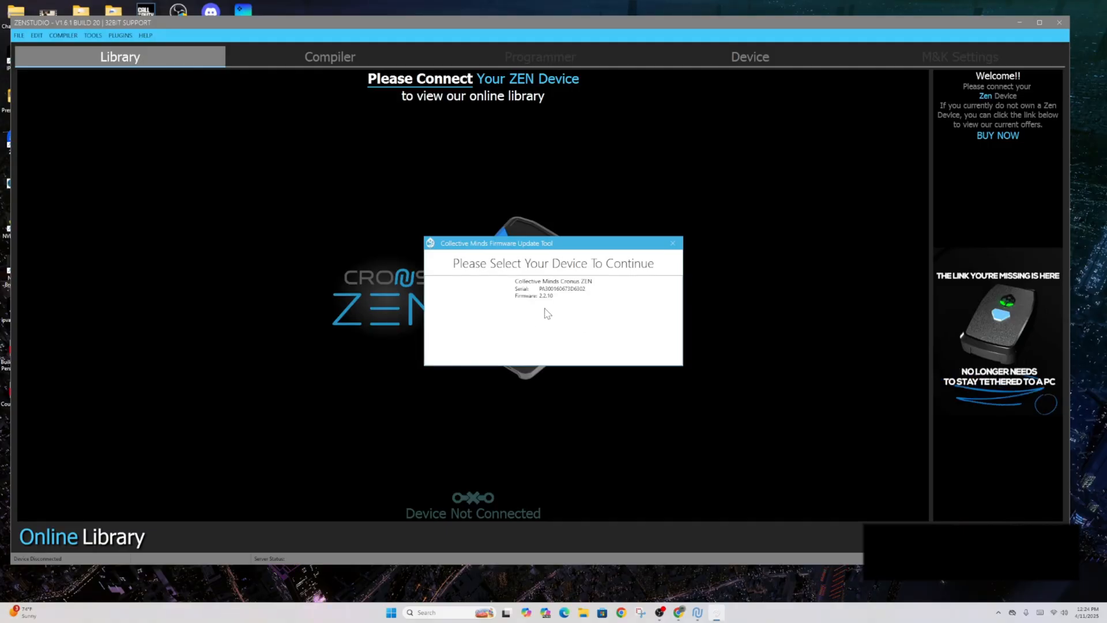
left_click(552, 289)
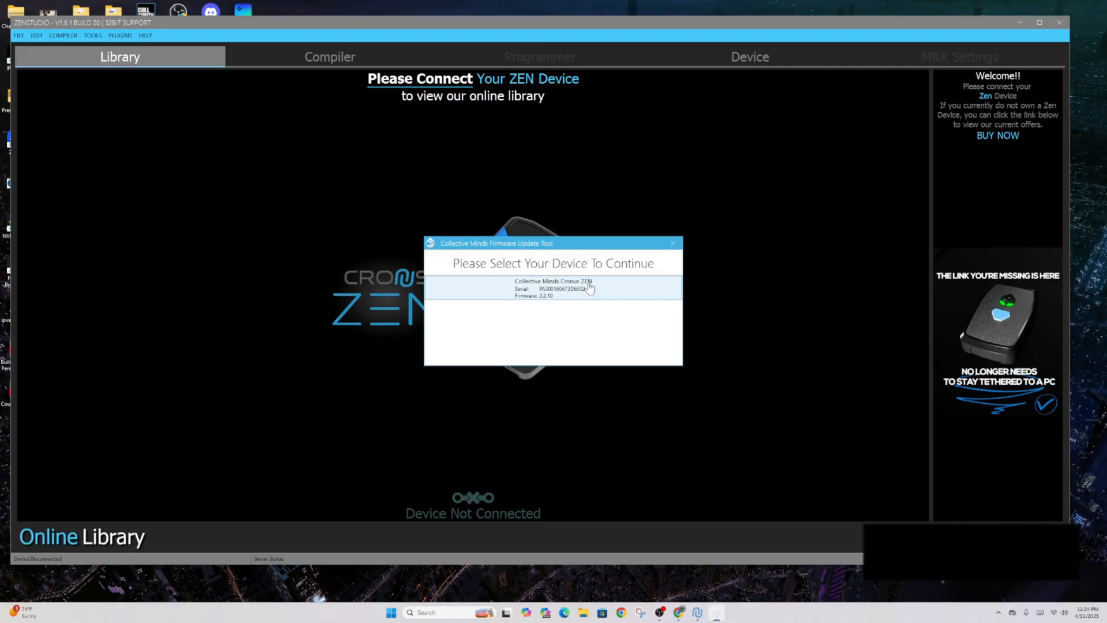
mouse_move(498, 290)
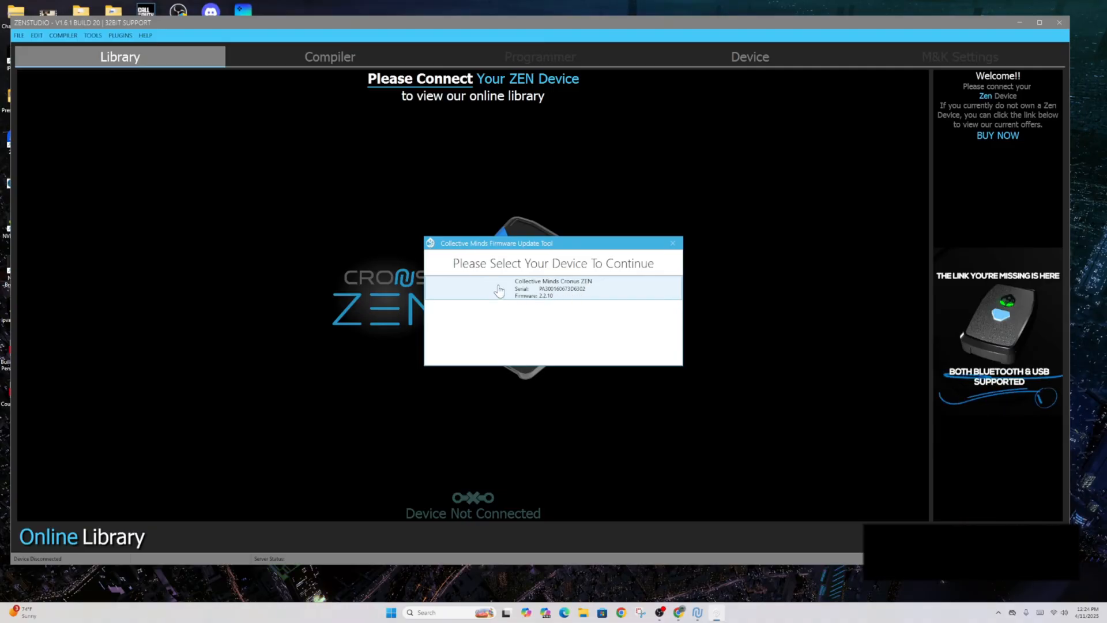
left_click(552, 288)
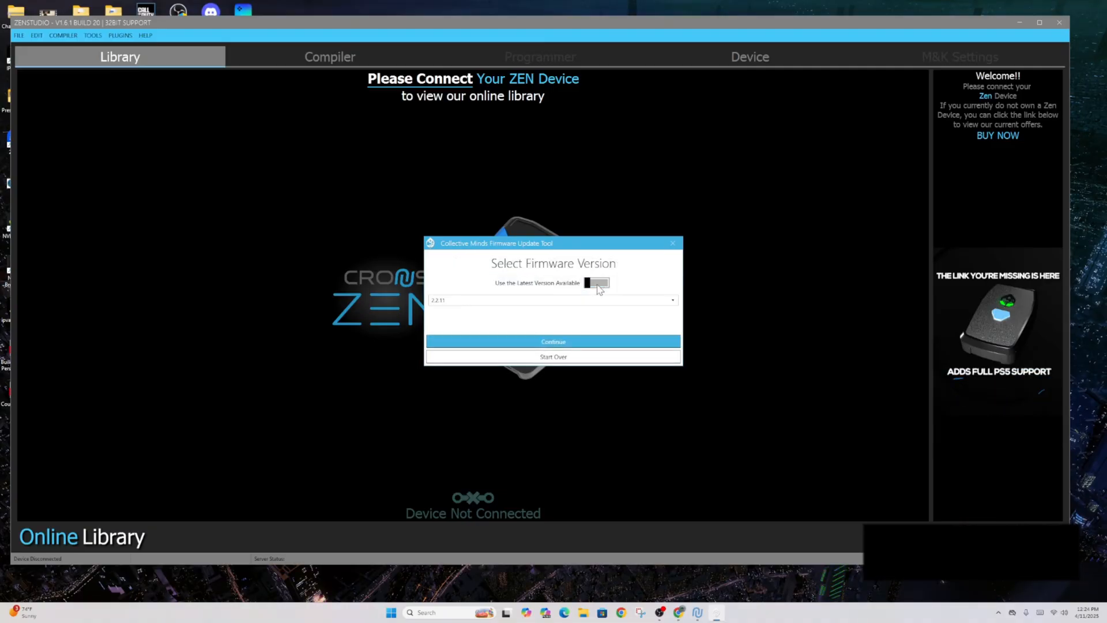
left_click(671, 299)
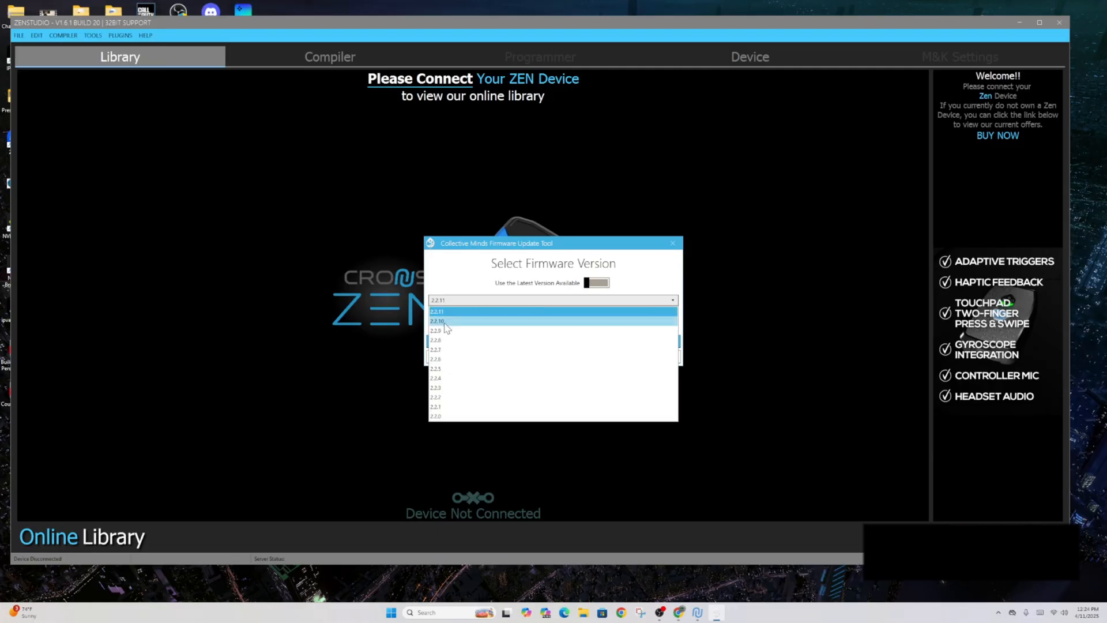
Step: Choose the latest firmware version 2.2.11 and begin updating the device
left_click(437, 320)
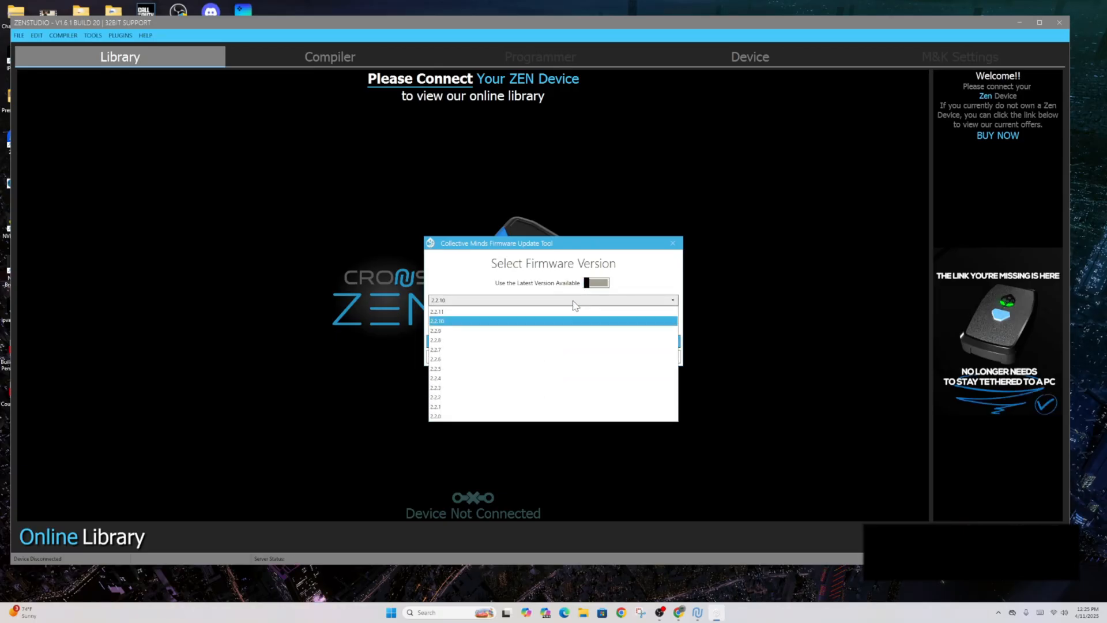
left_click(436, 310)
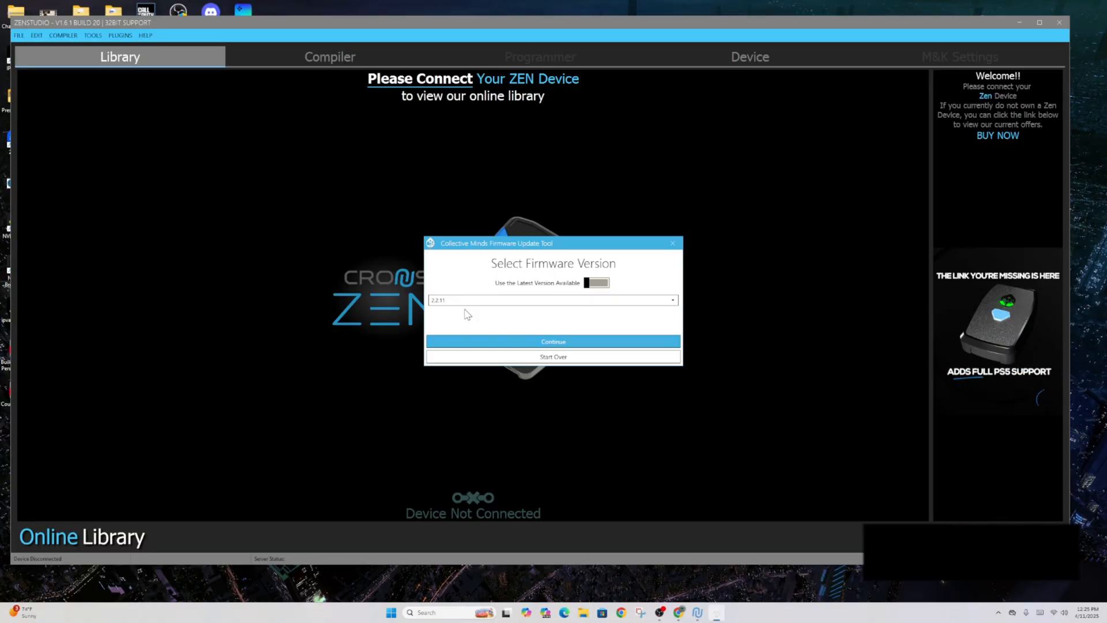
left_click(596, 283)
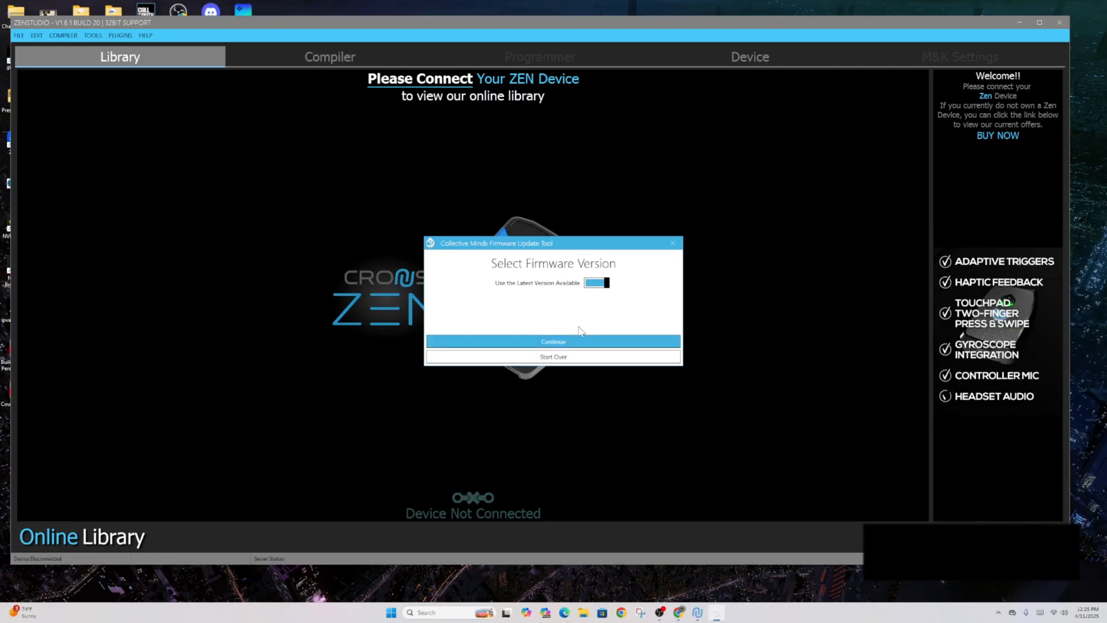
left_click(553, 341)
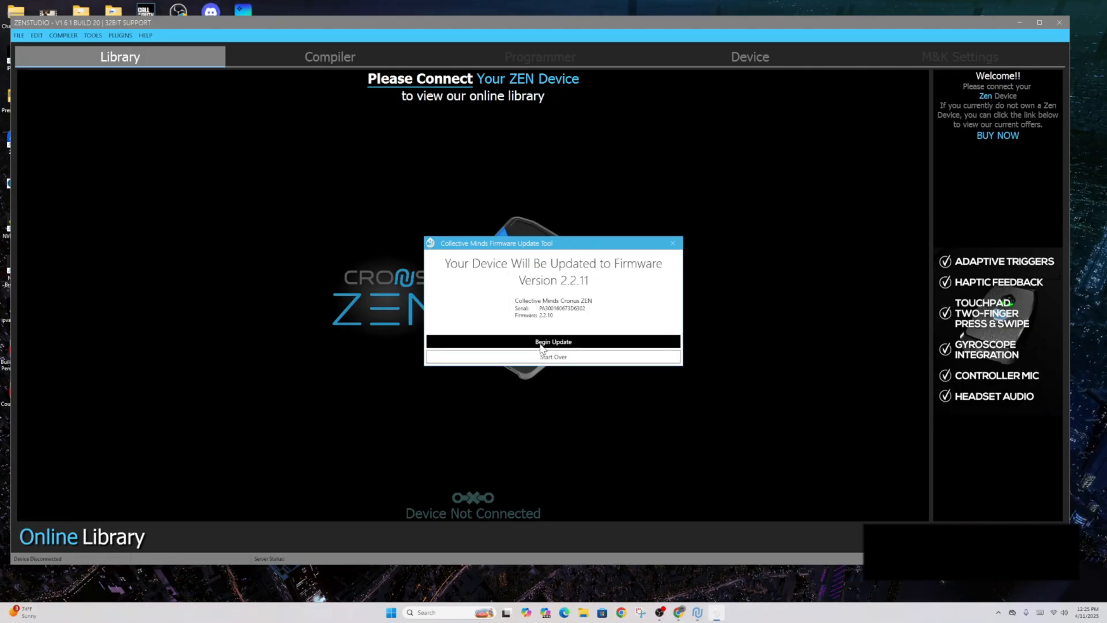
left_click(553, 342)
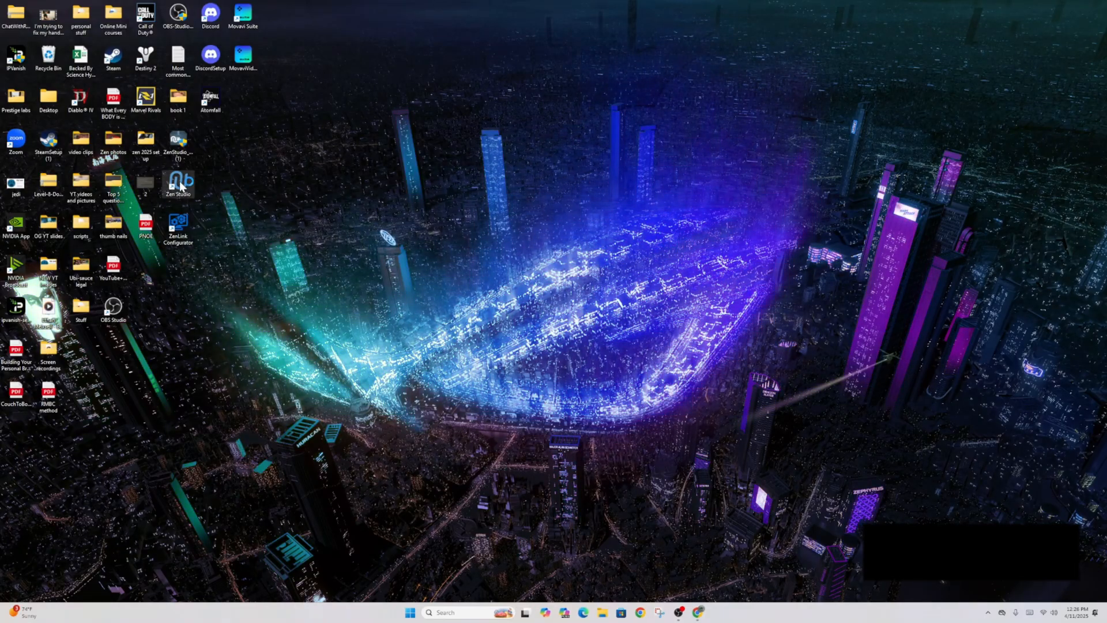
Step: After the firmware update finishes, relaunch Zen Studio from the desktop
double_click(178, 182)
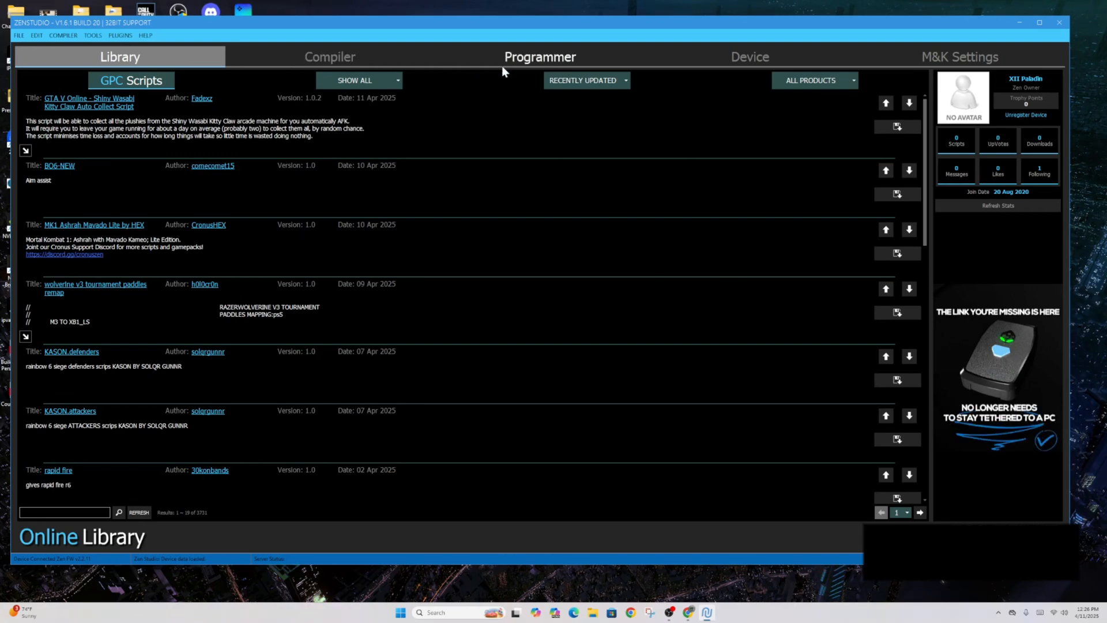
mouse_move(741, 40)
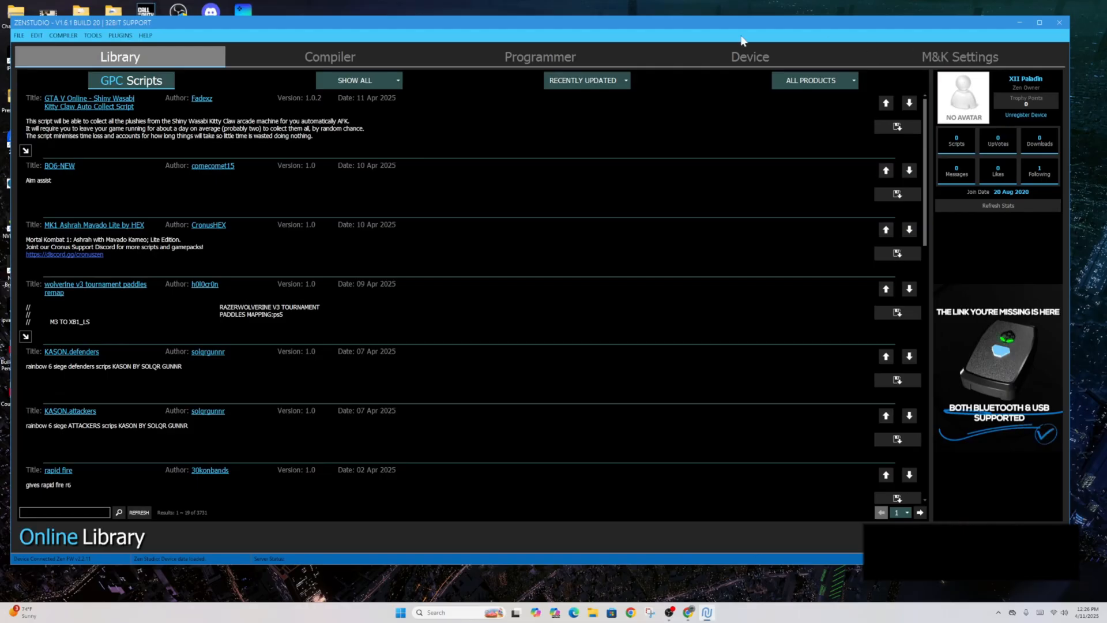
Step: Review the programmer's gamepack slots, then bring up the scripts folder in File Explorer
left_click(540, 57)
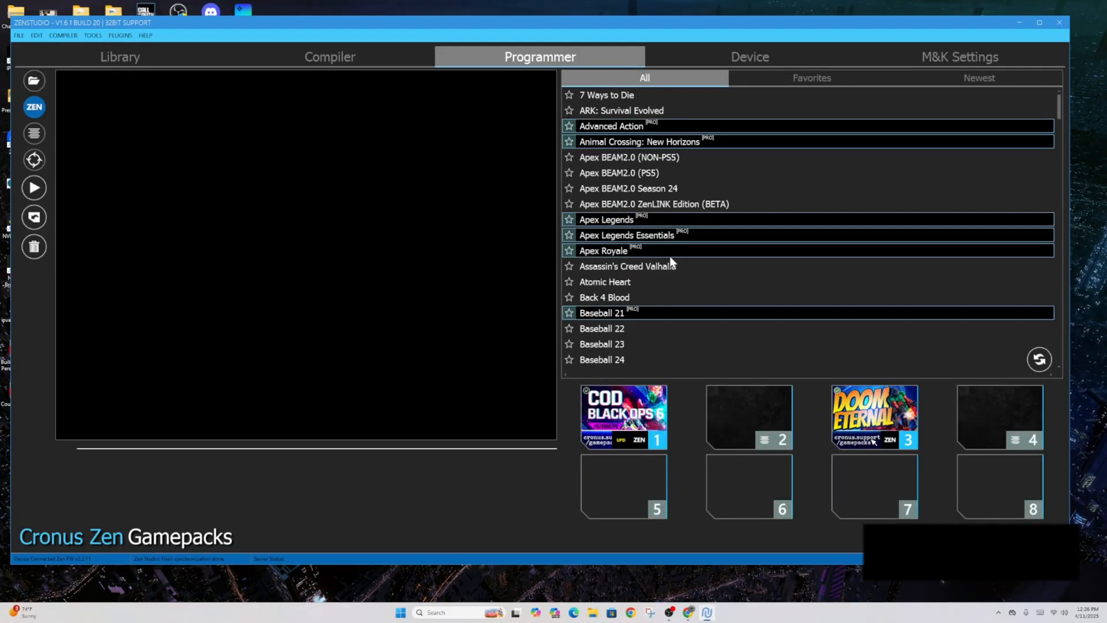
mouse_move(274, 109)
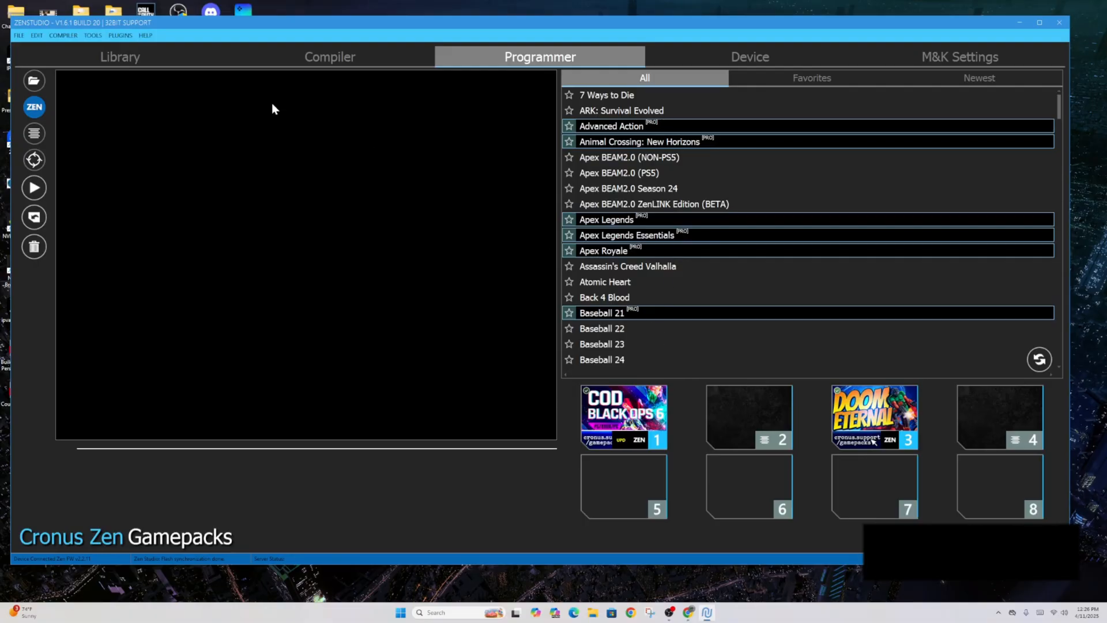
mouse_move(663, 330)
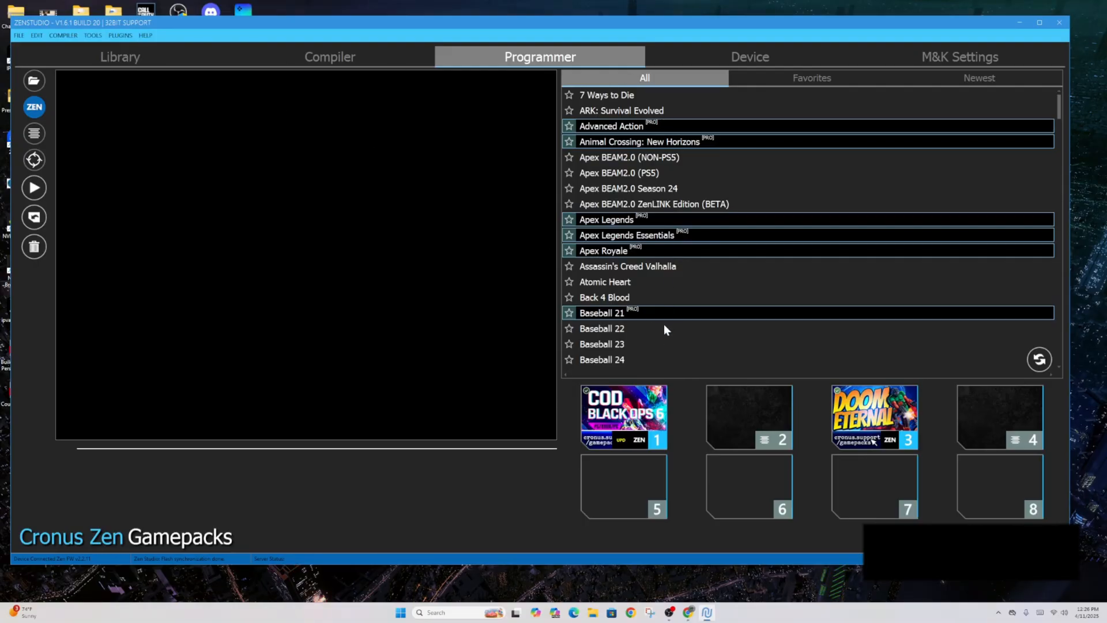
mouse_move(749, 411)
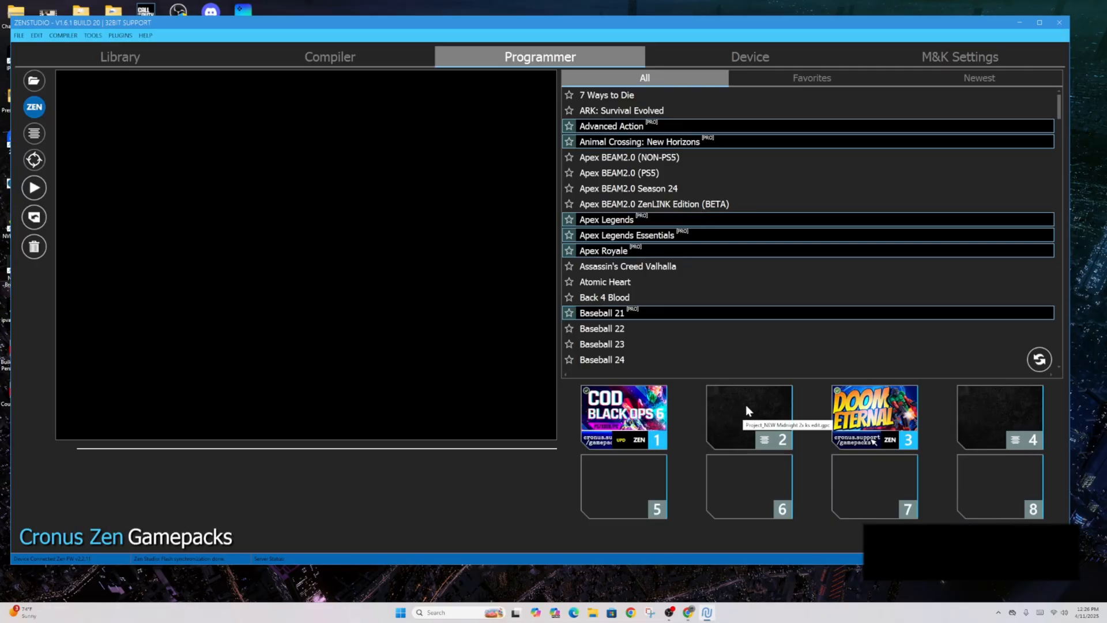
mouse_move(778, 416)
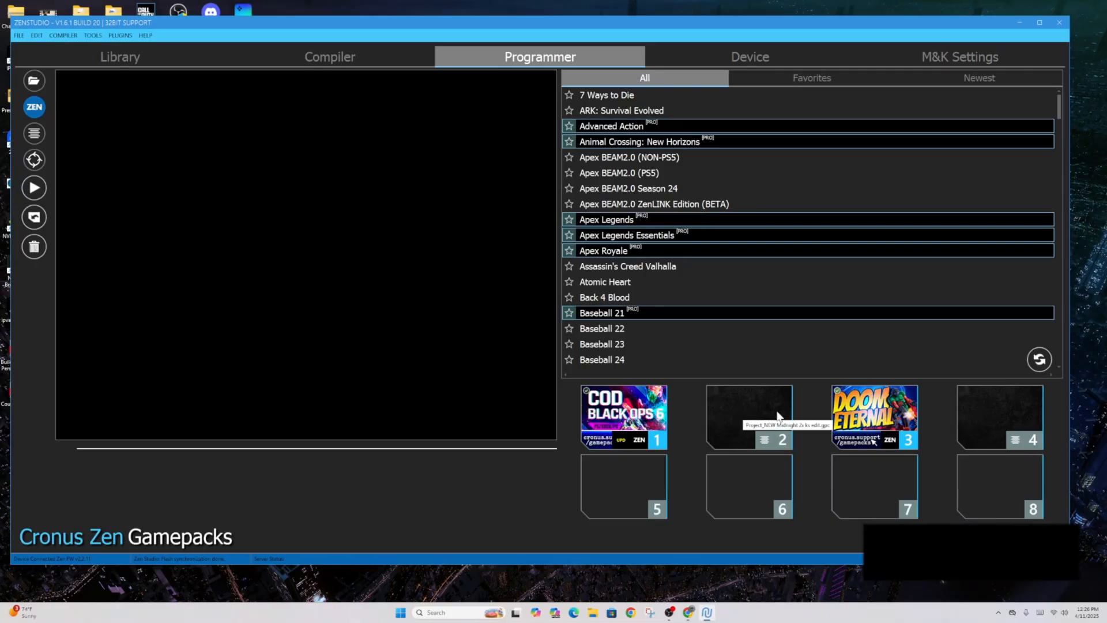
mouse_move(980, 422)
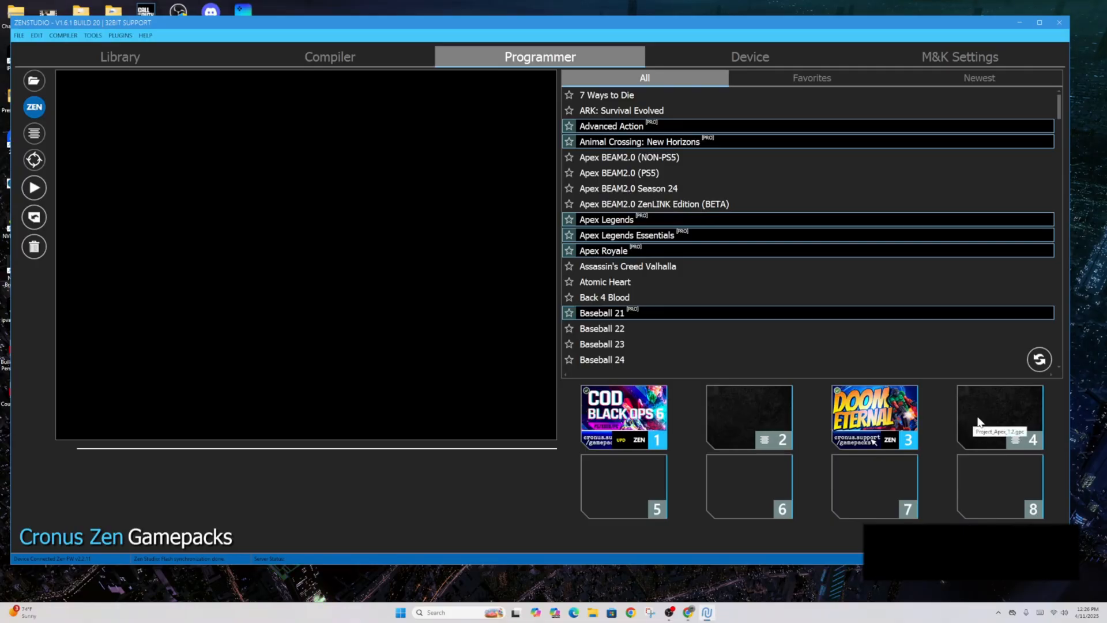
left_click(1040, 22)
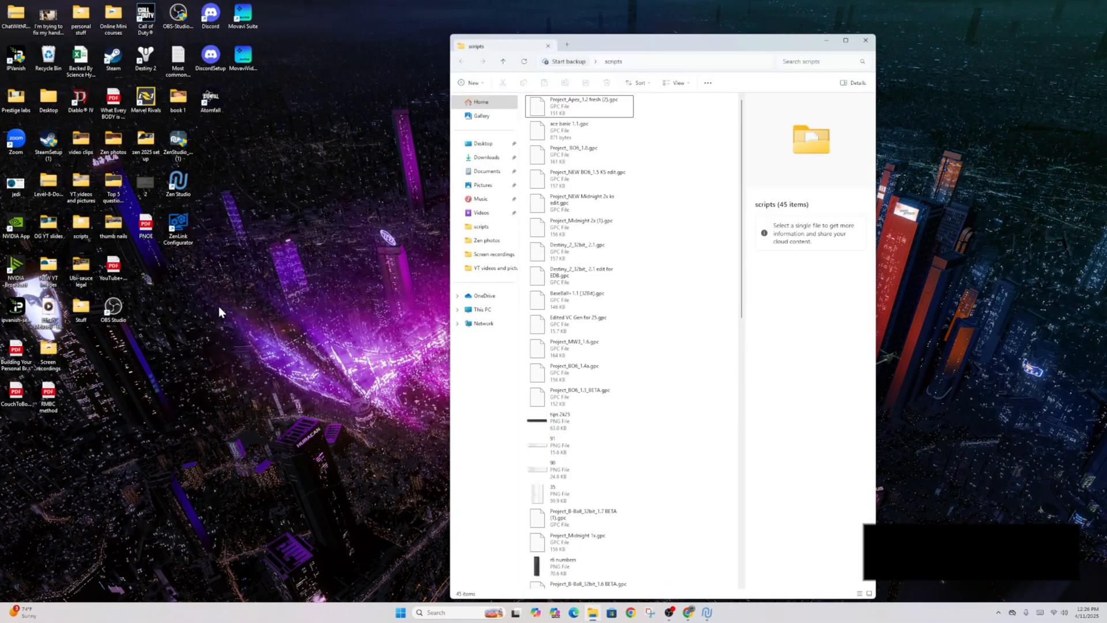
Step: Scroll down through the GPC files in the scripts folder
scroll("down", 3)
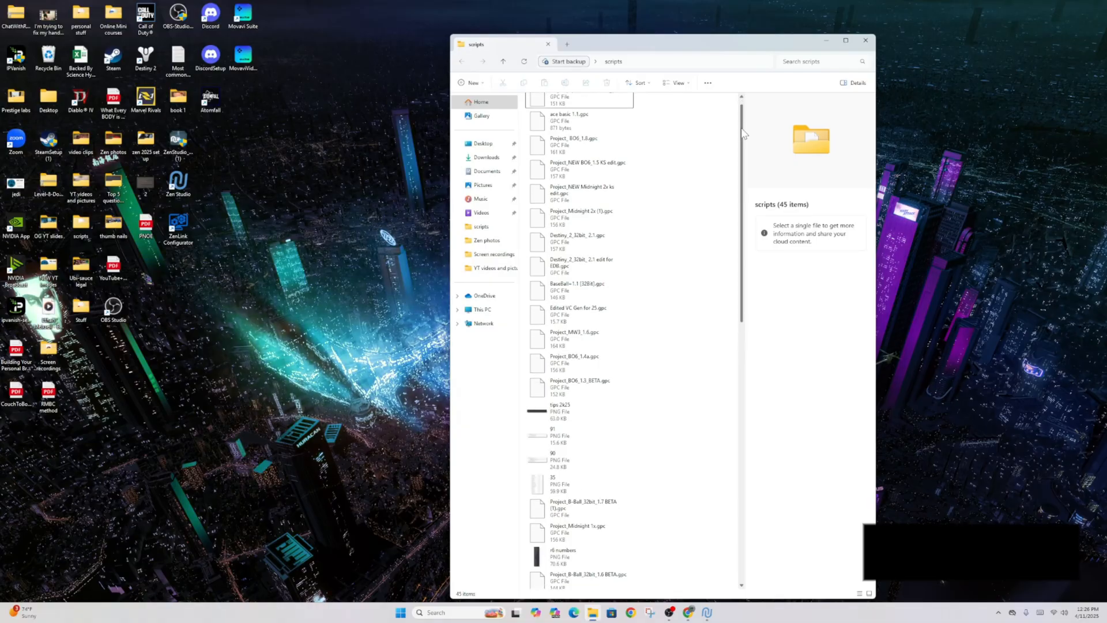
scroll("down", 3)
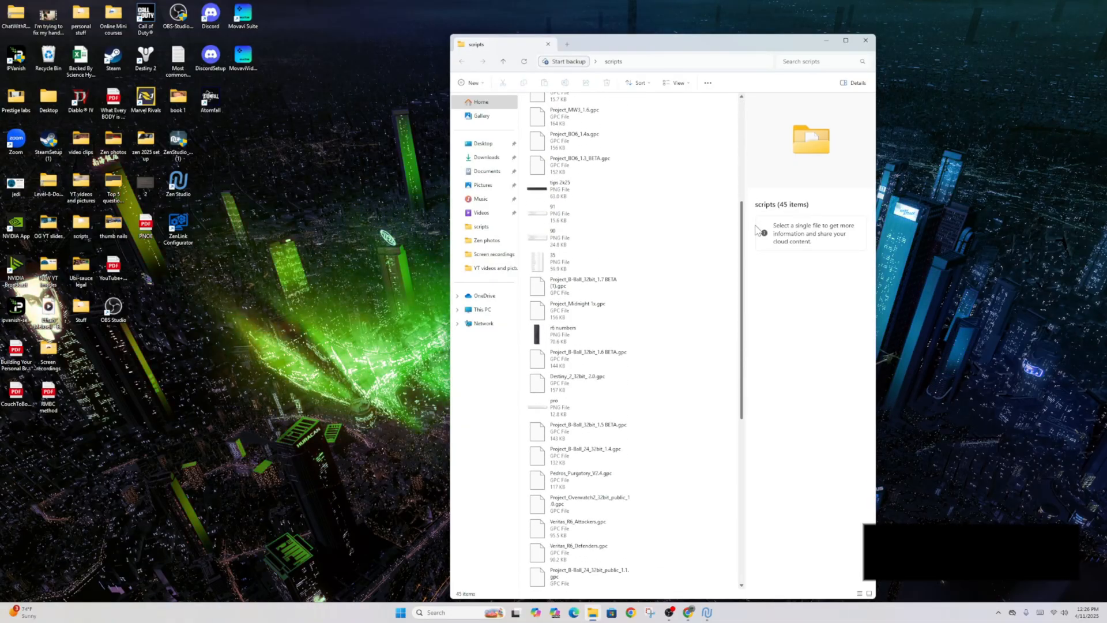
scroll("down", 3)
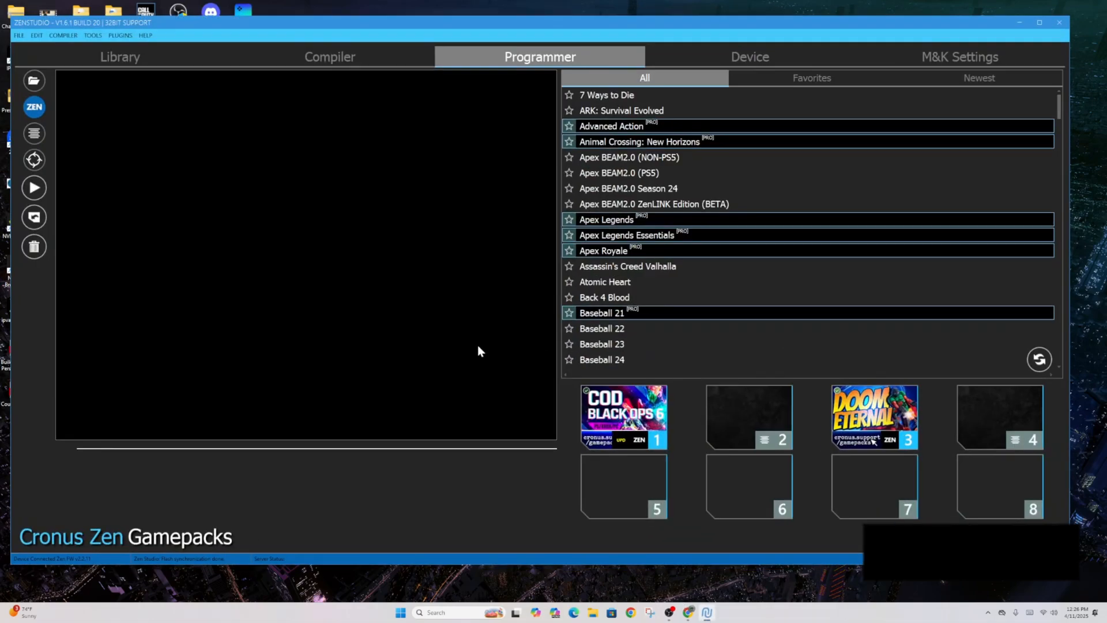
mouse_move(796, 106)
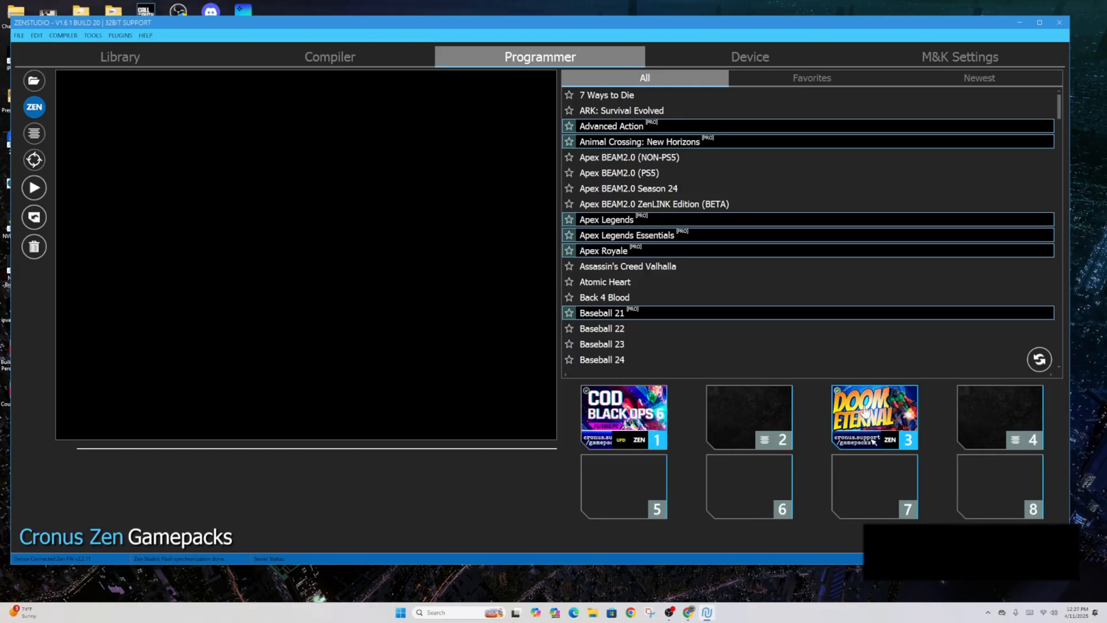
mouse_move(873, 416)
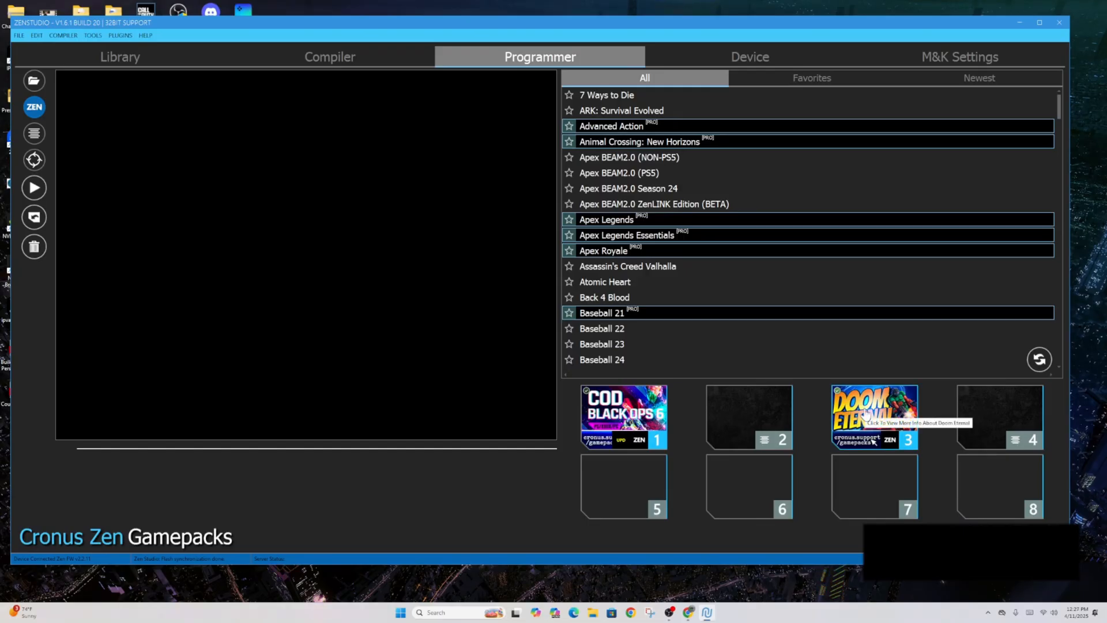
Step: View the Black Ops 6 slot details, then open the Doom Eternal slot 3 configuration
left_click(623, 416)
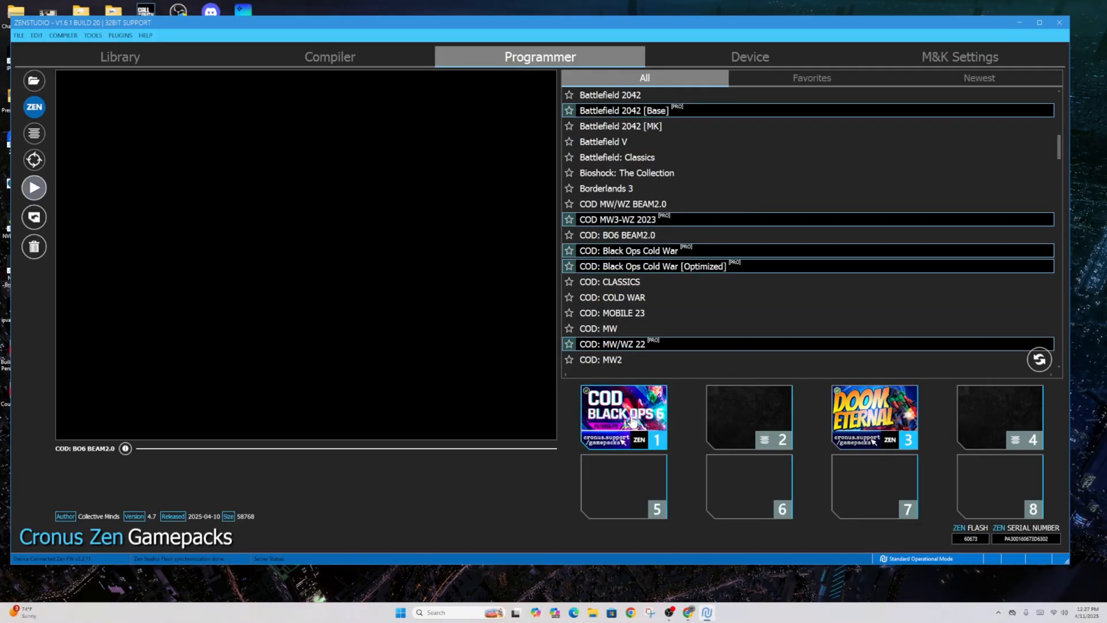
mouse_move(897, 414)
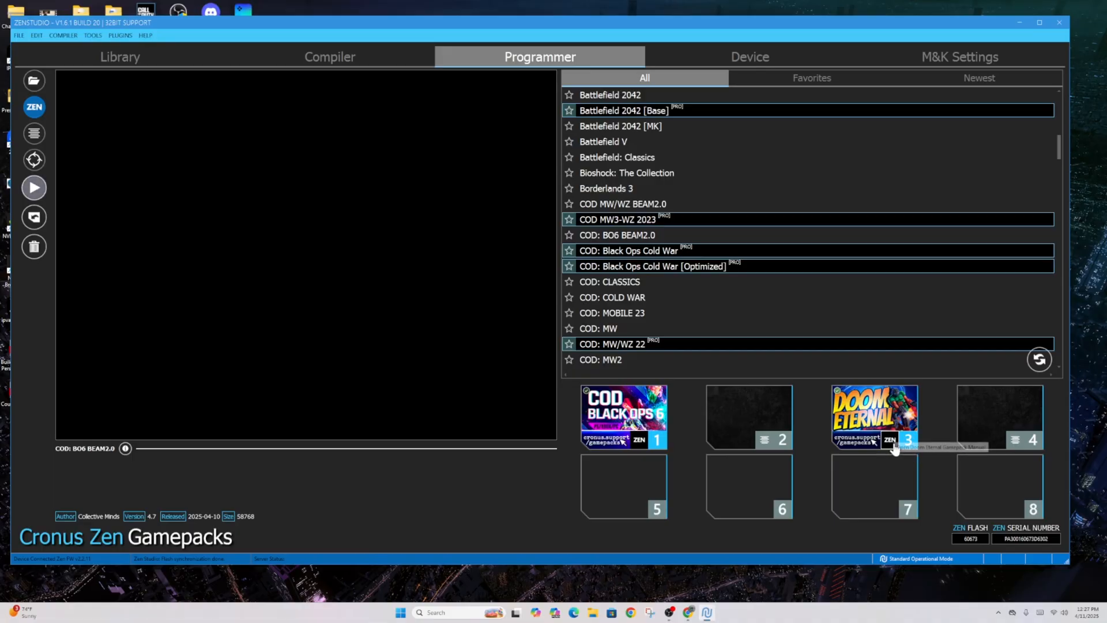
double_click(874, 417)
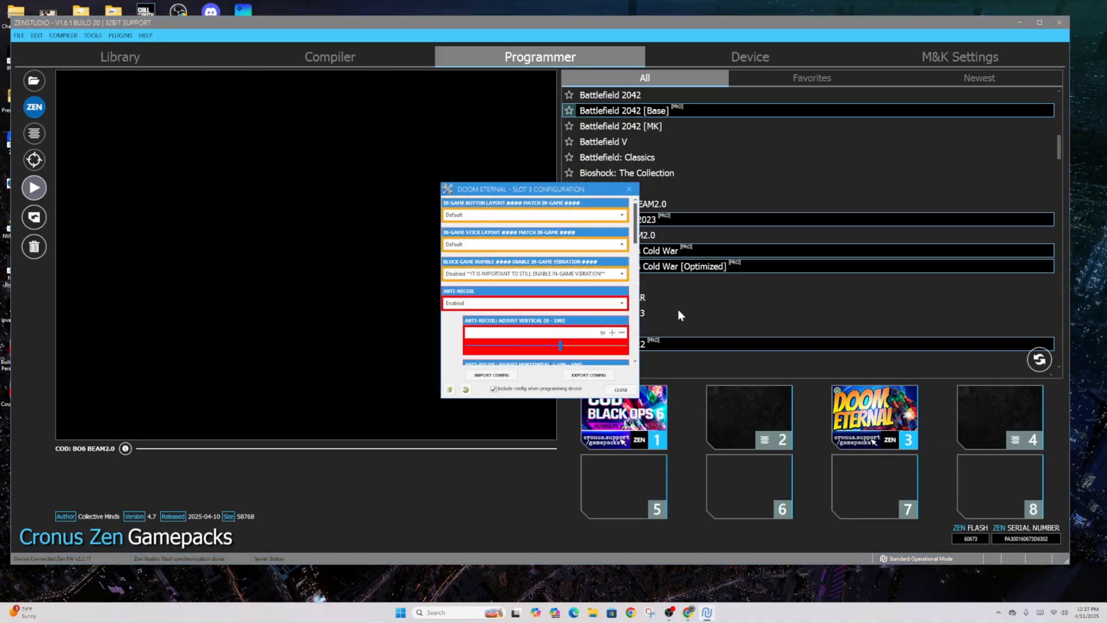
mouse_move(530, 274)
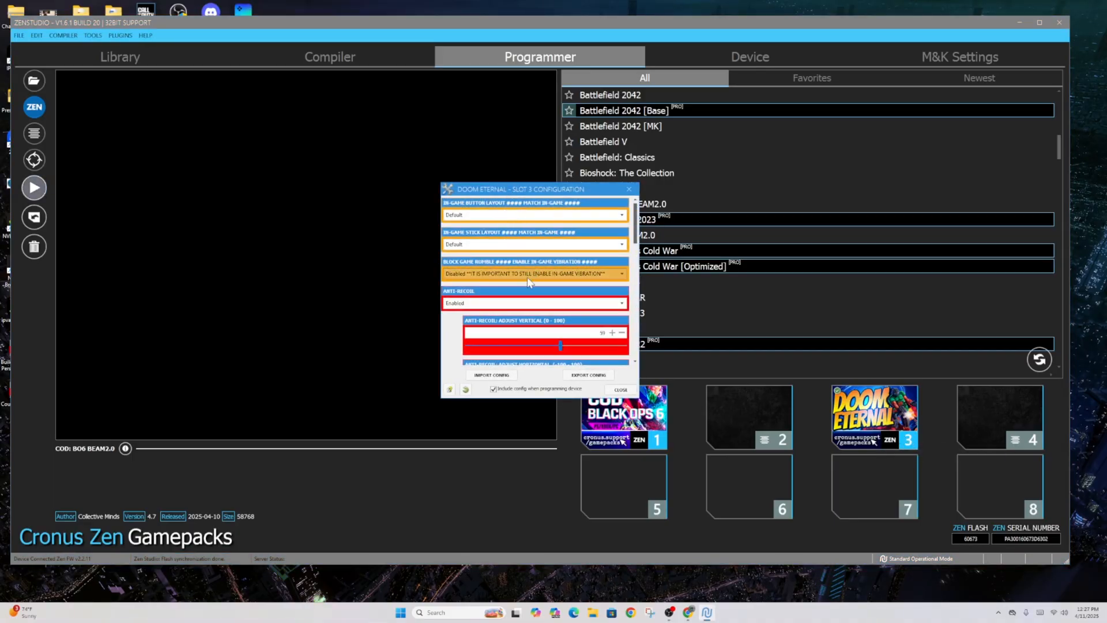
mouse_move(493, 300)
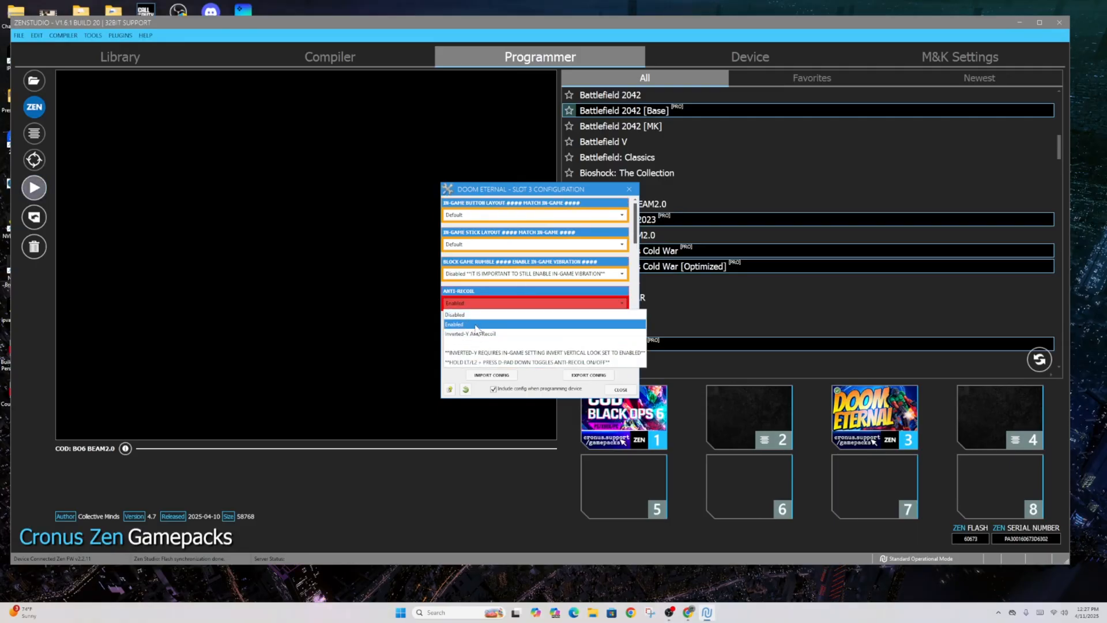
Step: Set Doom Eternal's anti-recoil to Inverted Y at vertical strength 45
left_click(470, 334)
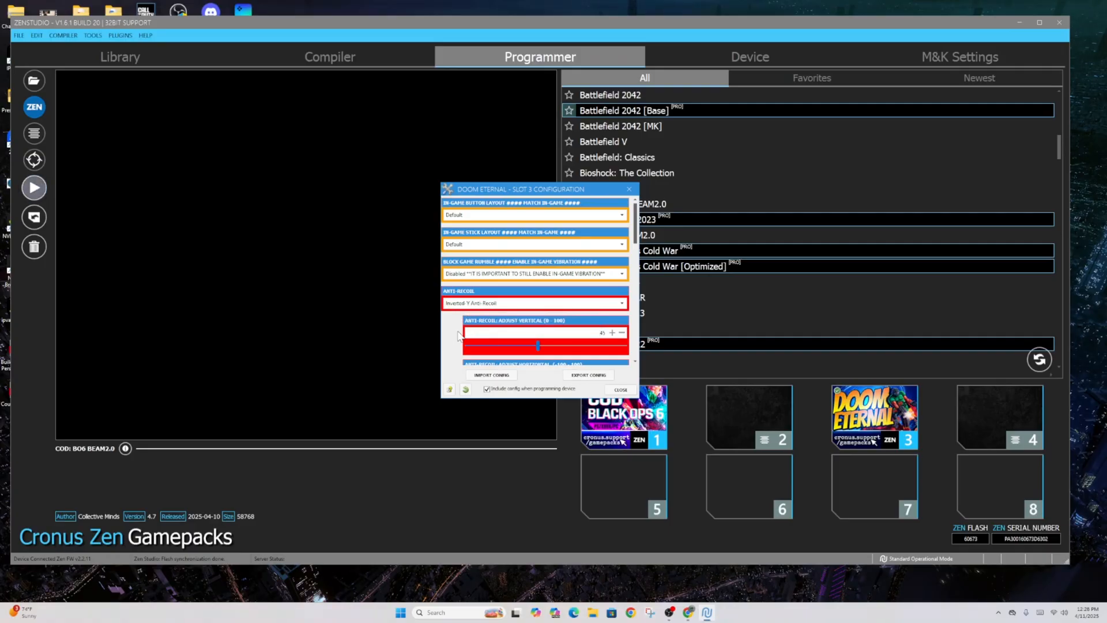
scroll("down", 3)
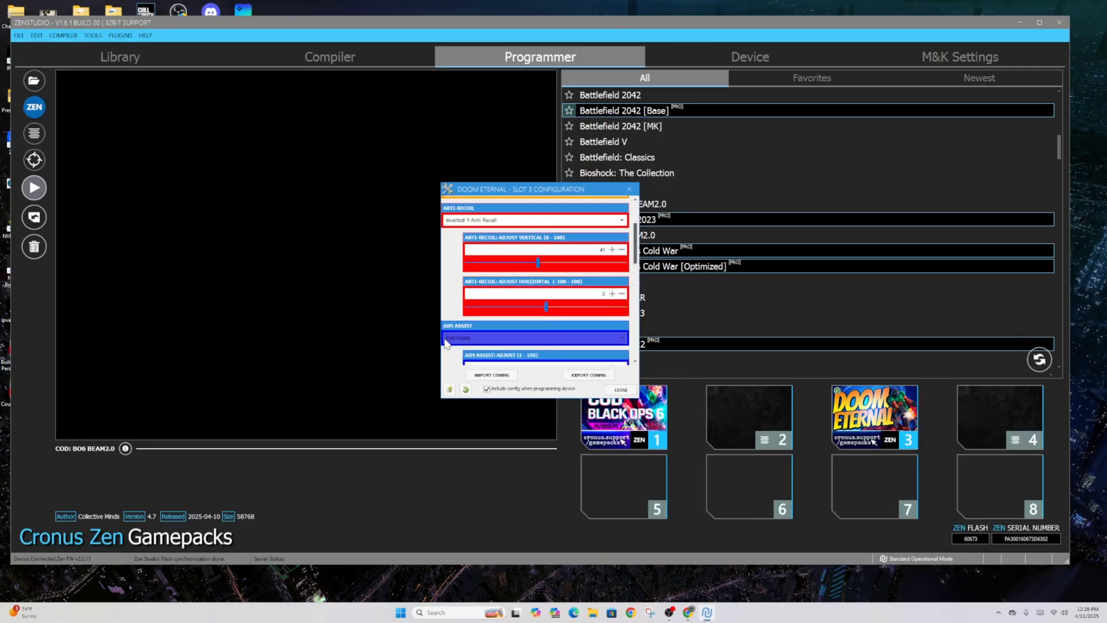
left_click(534, 337)
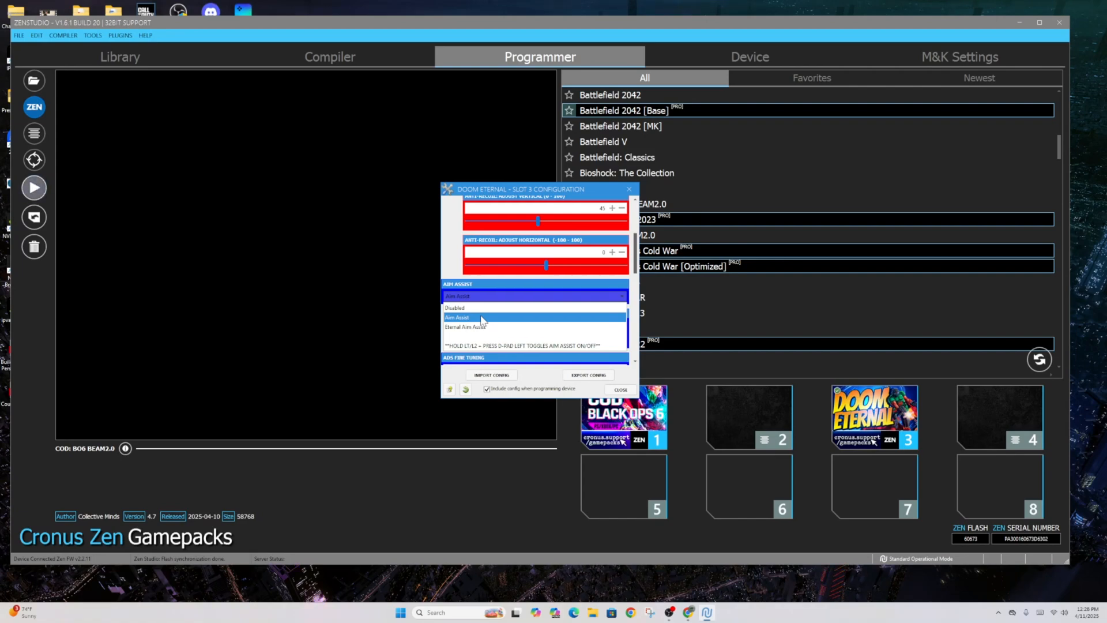
Step: Set the aim assist to Eternal Aim Assist
left_click(458, 317)
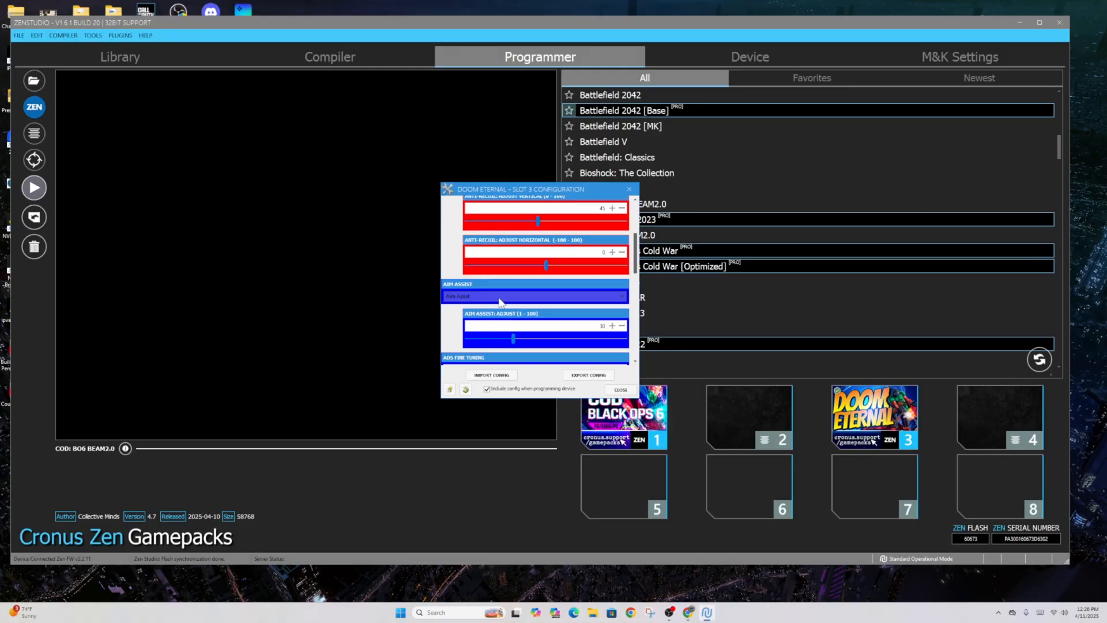
mouse_move(495, 296)
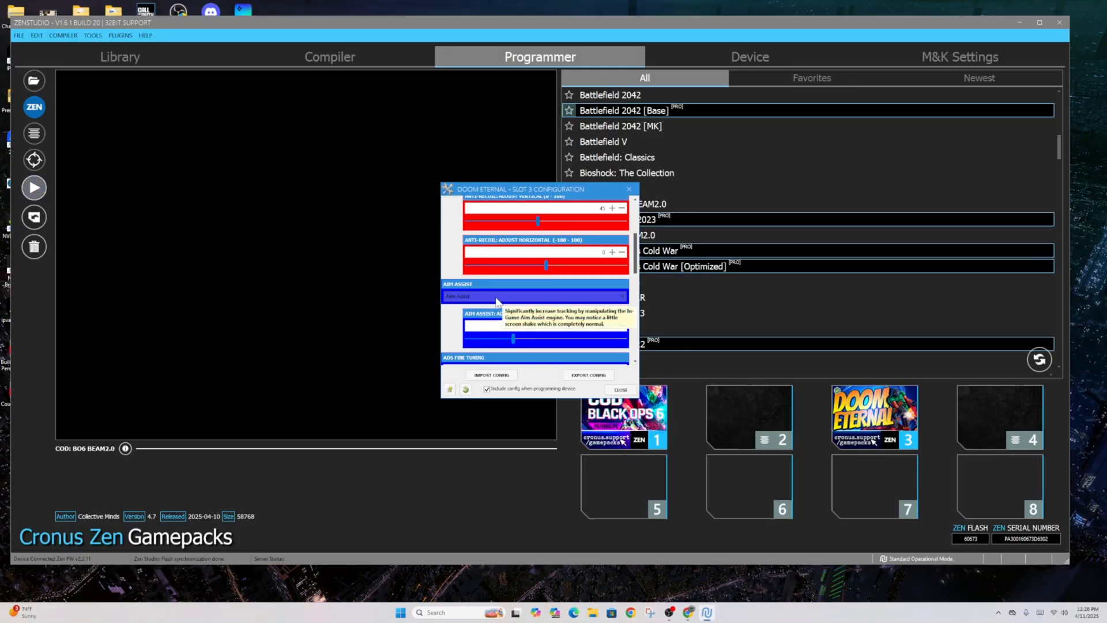
left_click(534, 295)
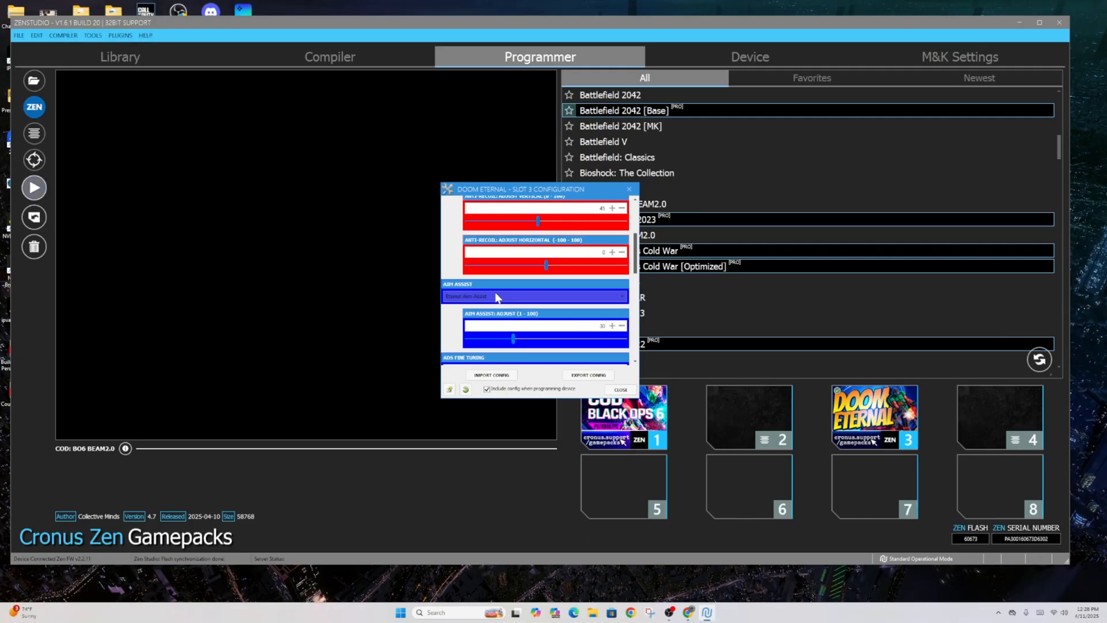
scroll("down", 3)
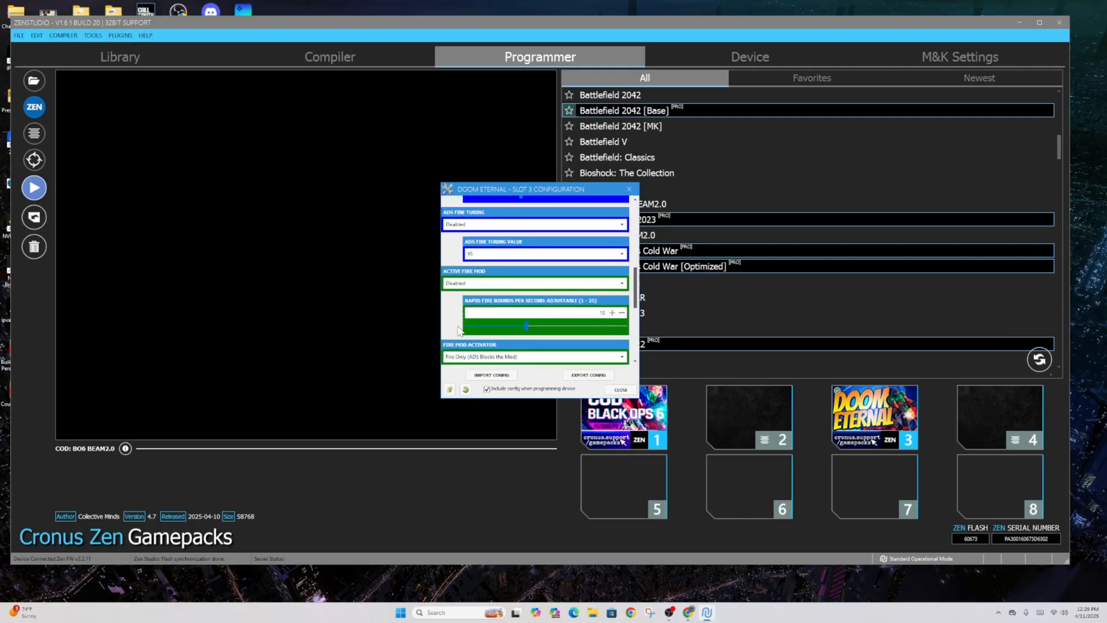
Step: Set the active fire mod to Adjustable Rapid Fire at 10 rounds per second
left_click(534, 282)
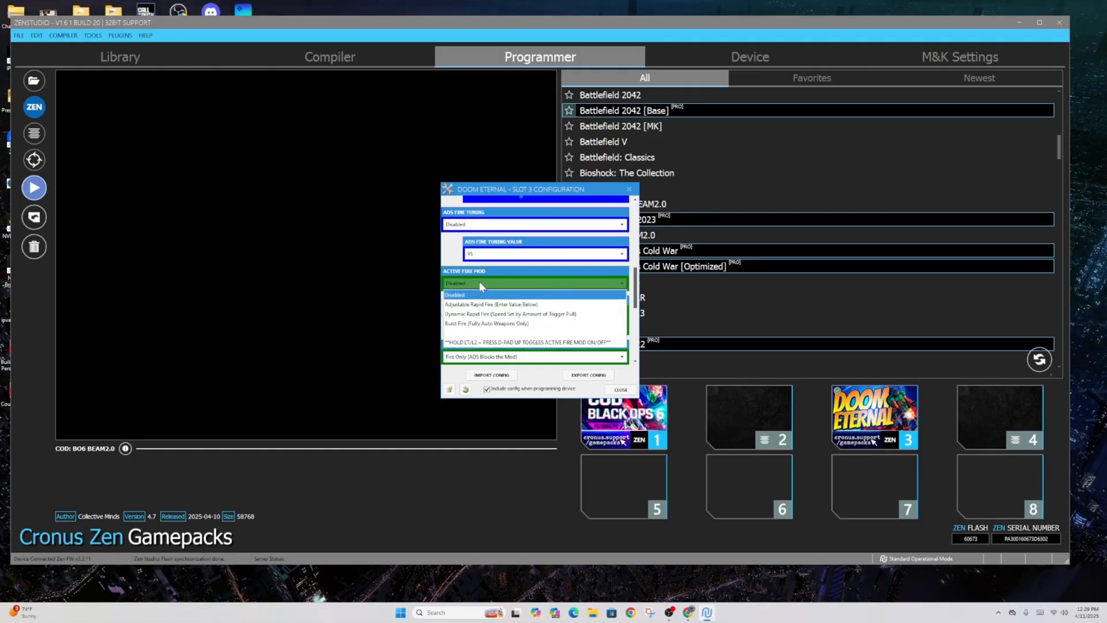
left_click(509, 314)
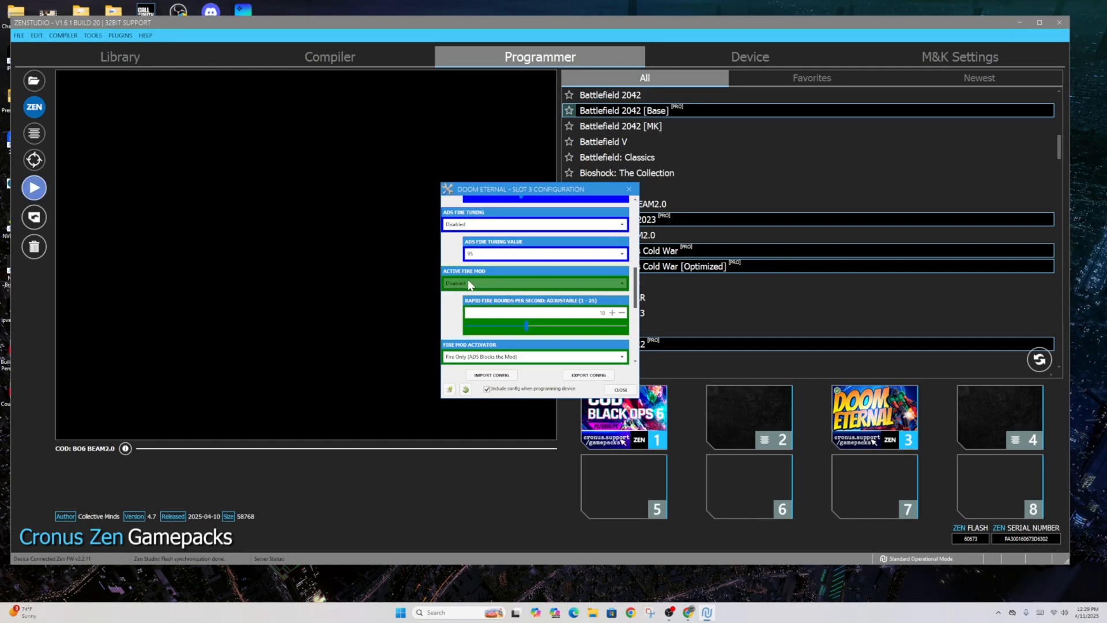
mouse_move(469, 284)
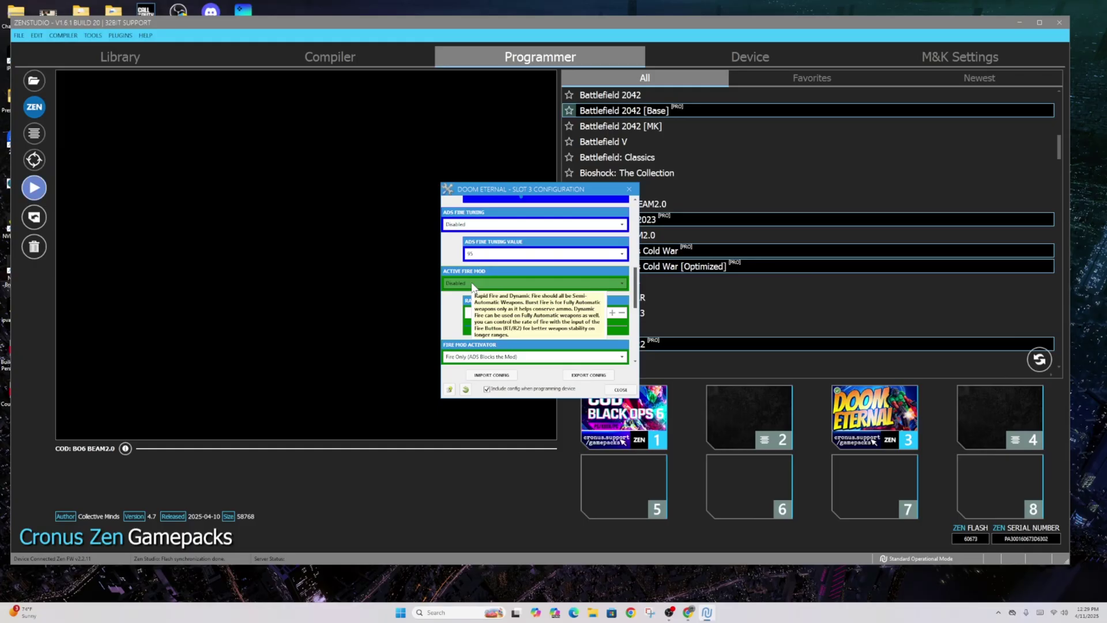
left_click(533, 282)
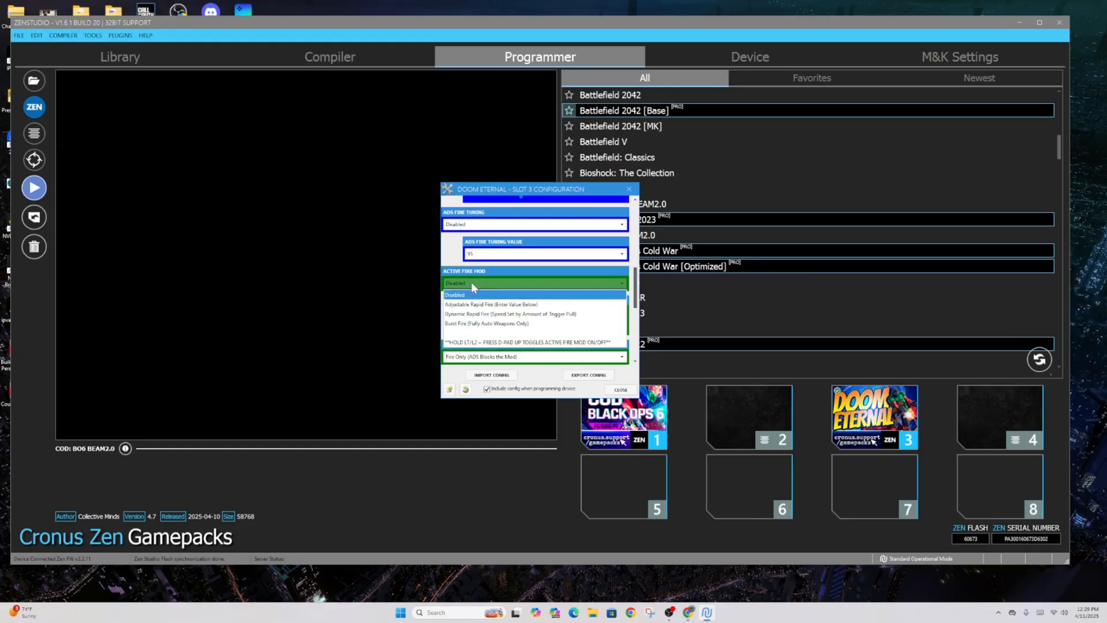
left_click(491, 304)
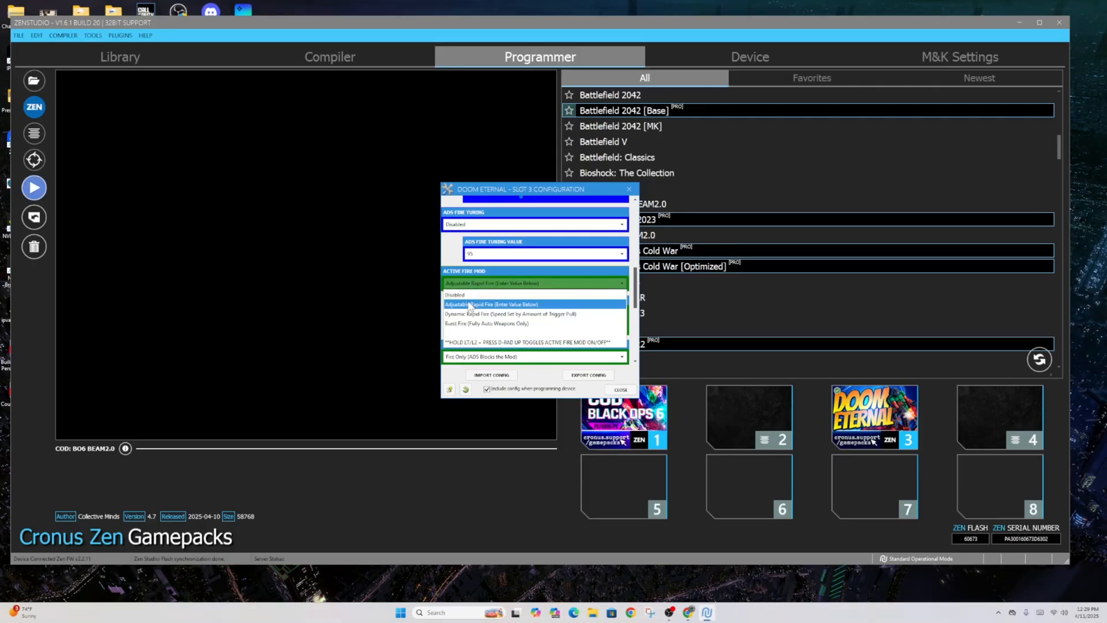
left_click(495, 305)
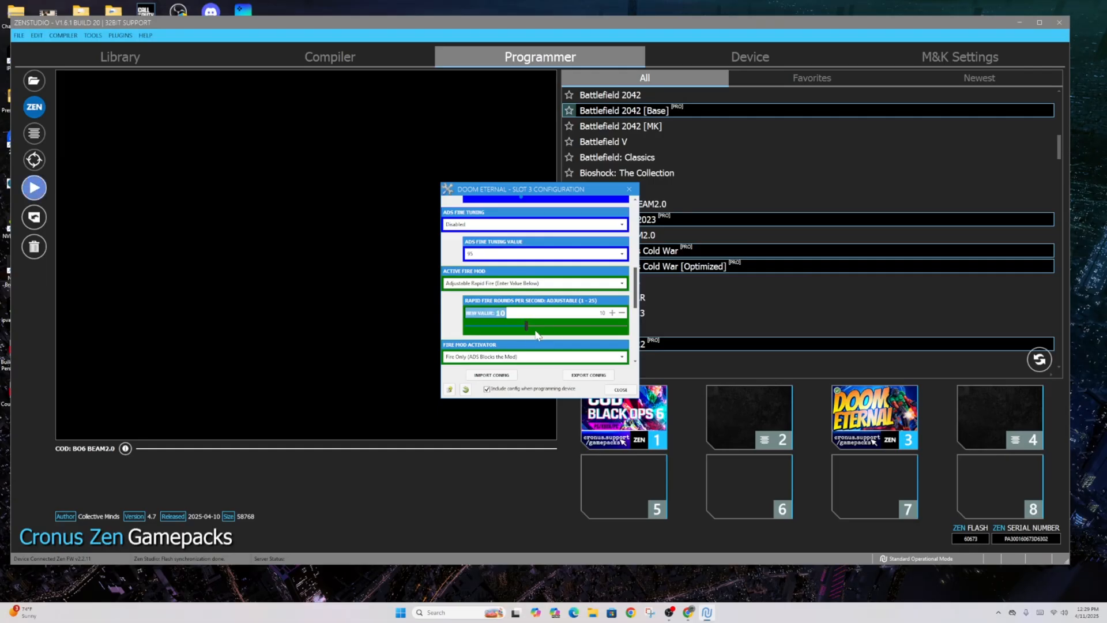
Step: Set Auto Melee to Enabled
scroll("down", 3)
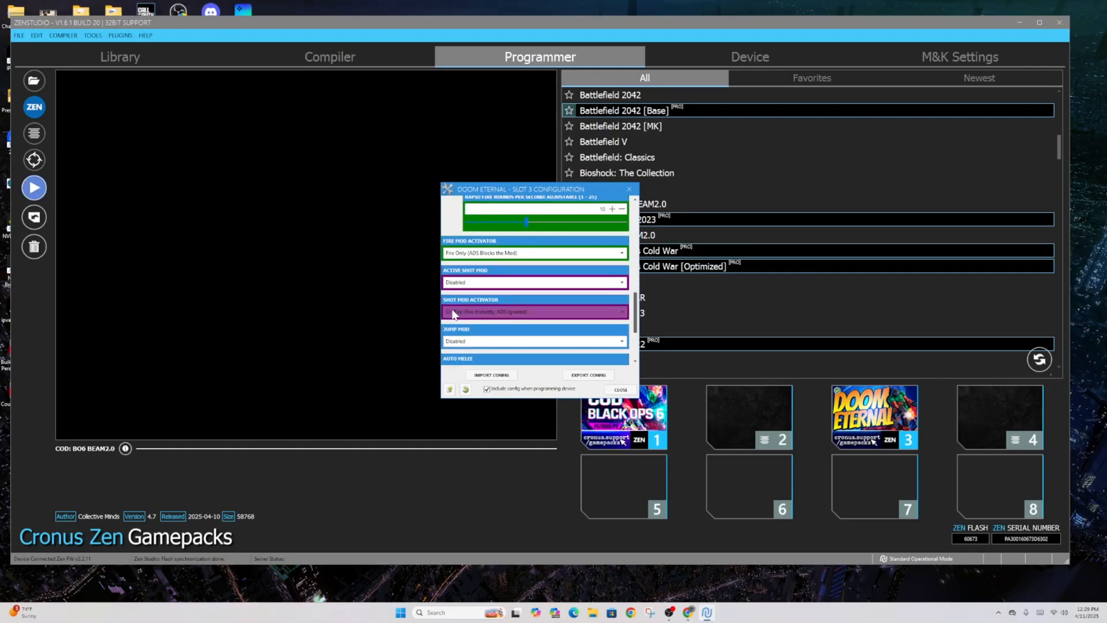
scroll("down", 3)
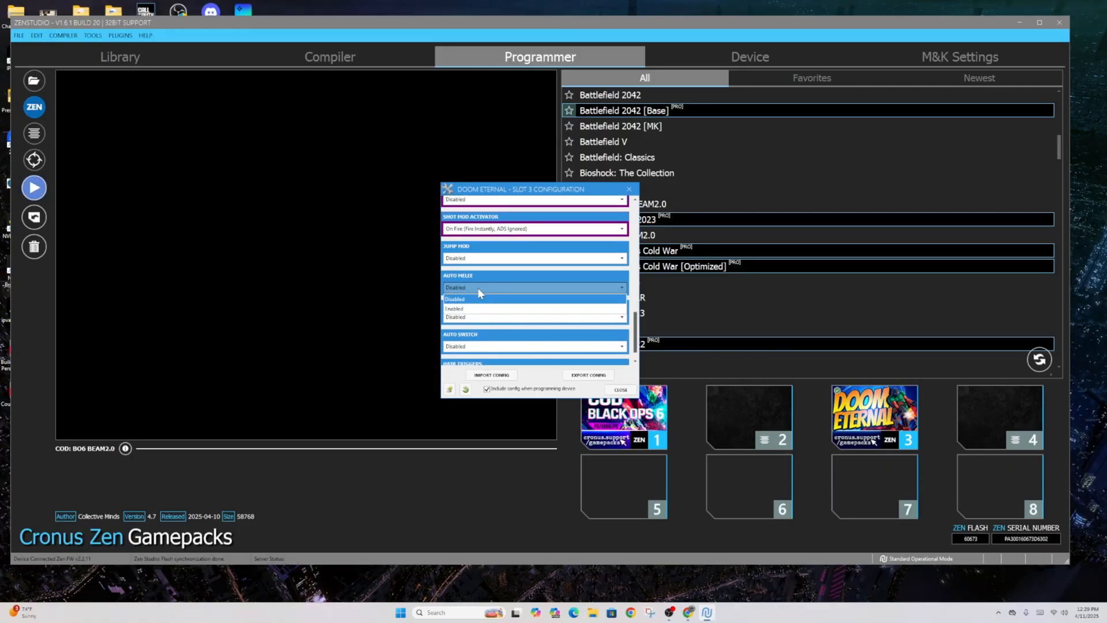
left_click(454, 308)
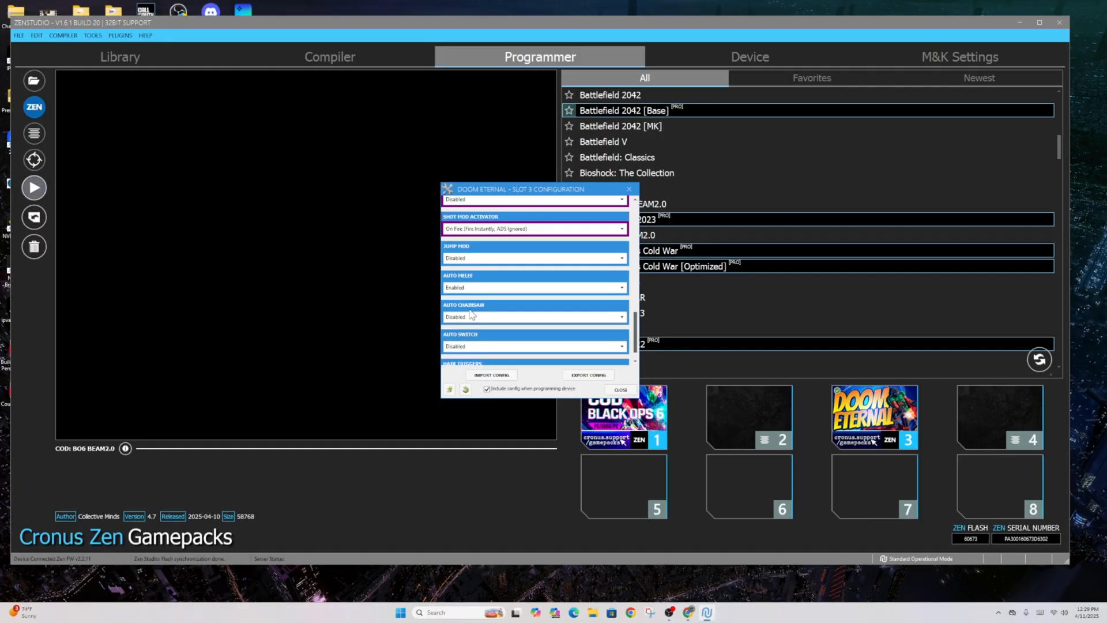
mouse_move(490, 323)
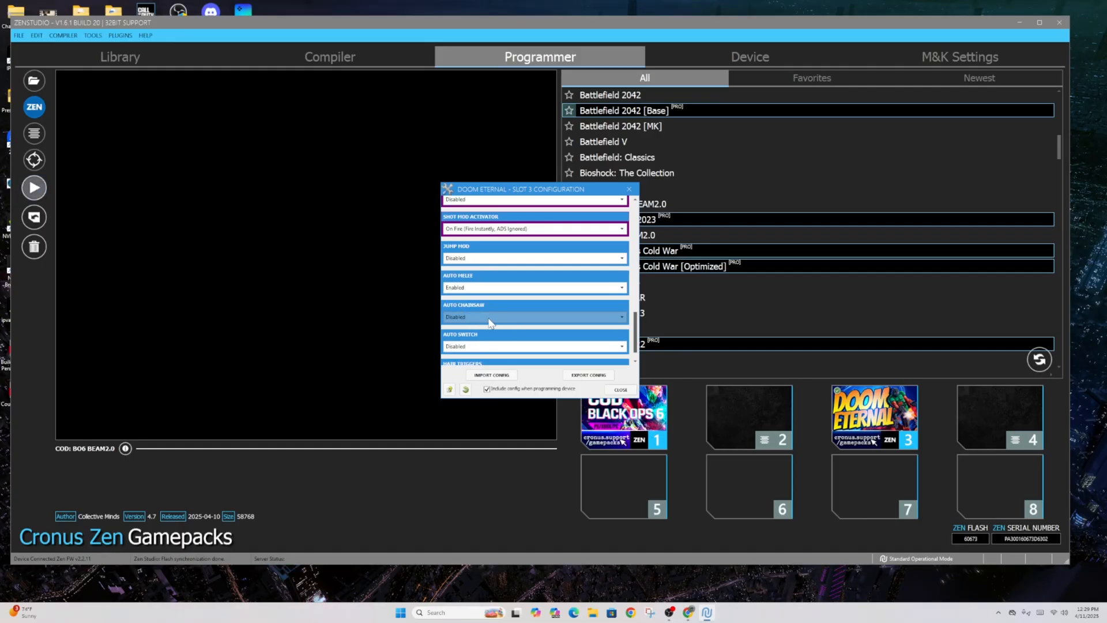
mouse_move(486, 316)
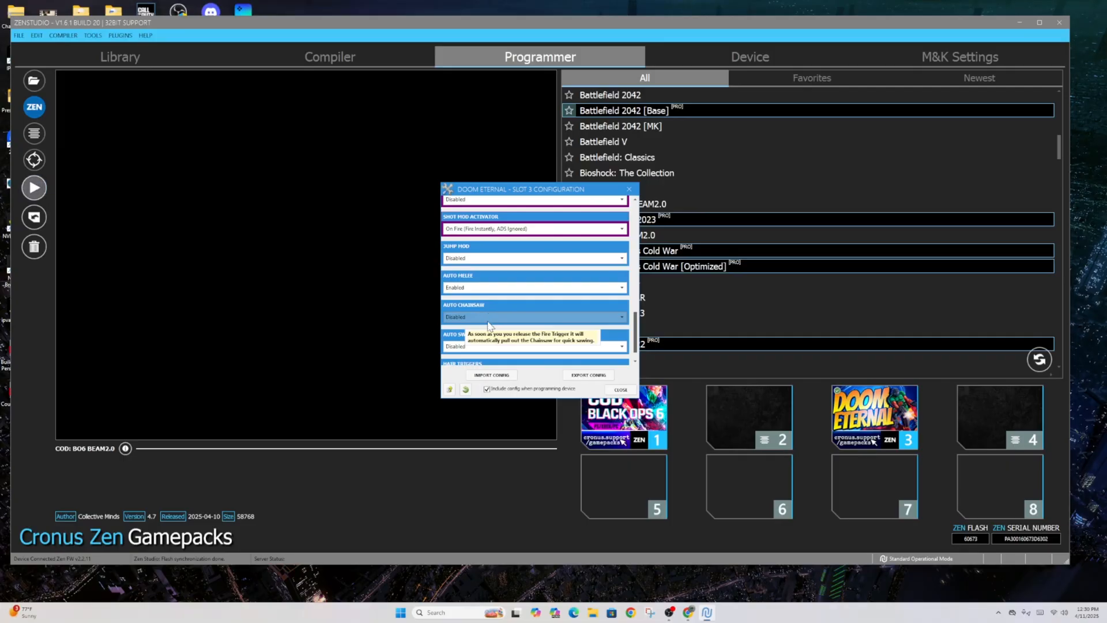
Step: Search the online GPC script library for 'cod'
left_click(620, 388)
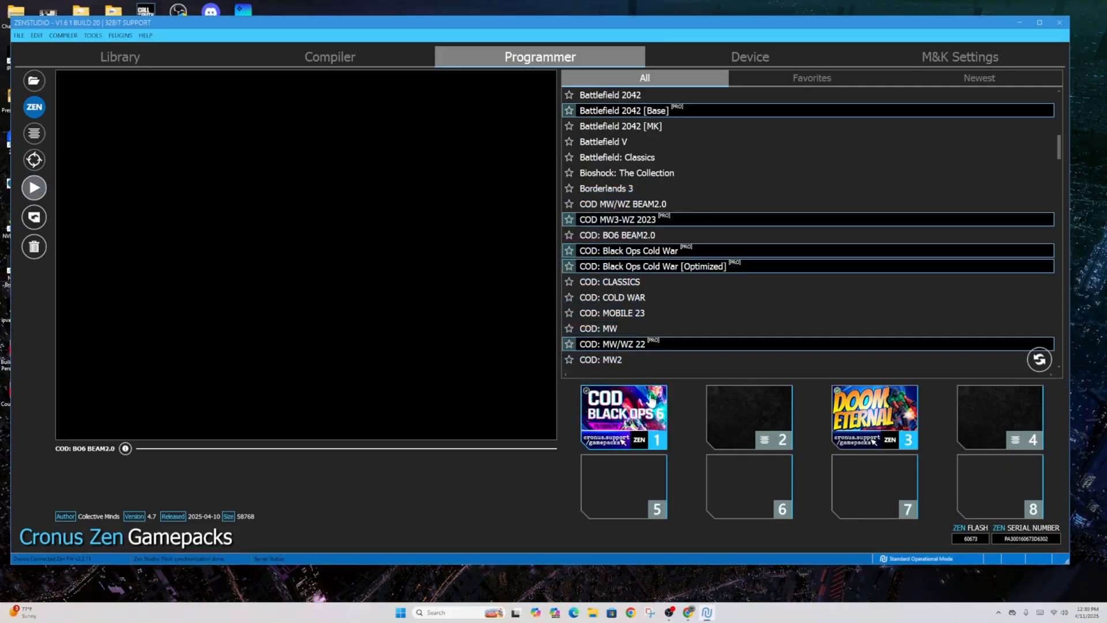
mouse_move(873, 416)
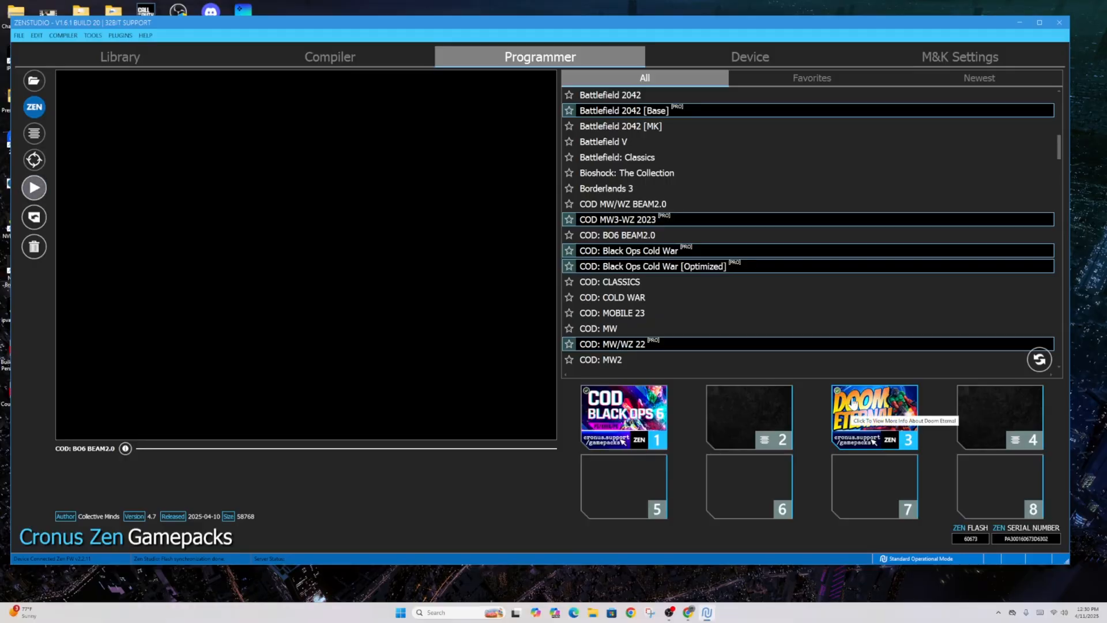
mouse_move(237, 152)
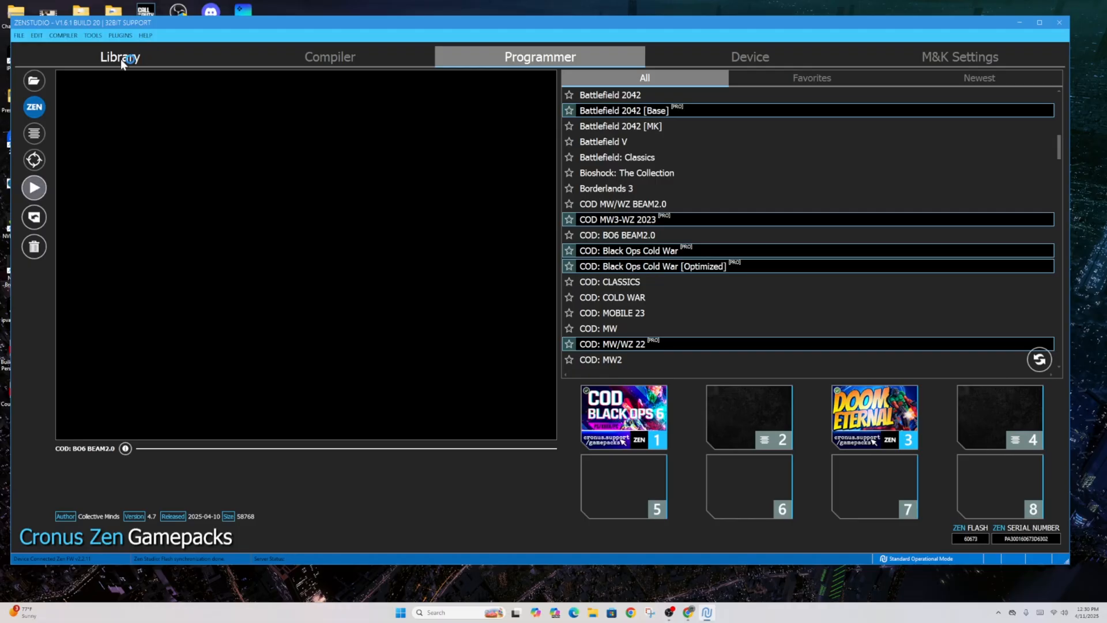
left_click(119, 57)
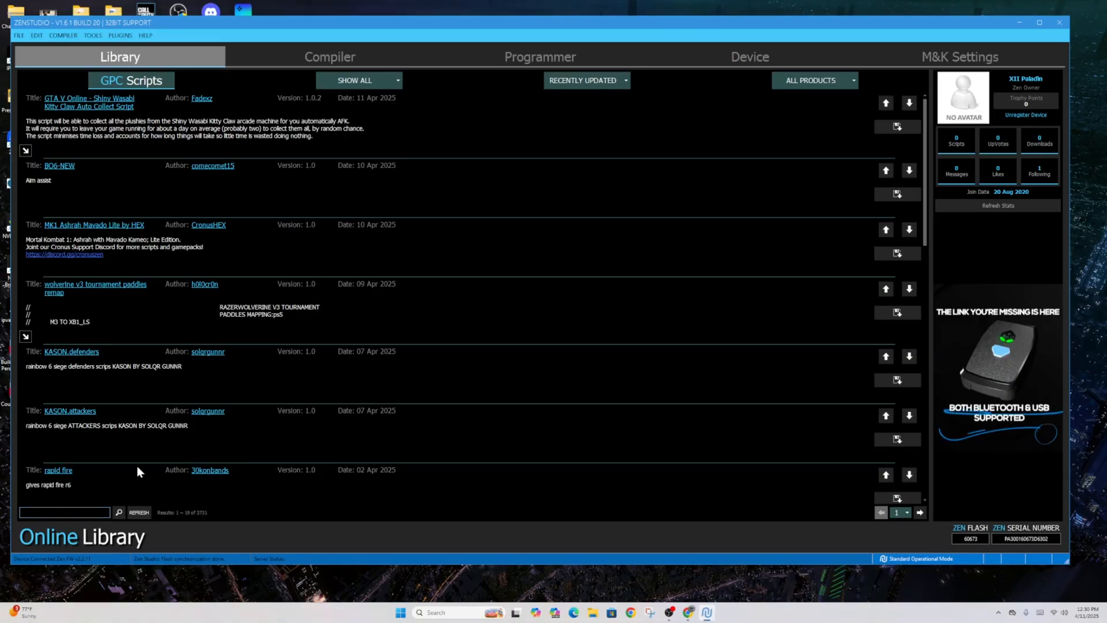
type("cod")
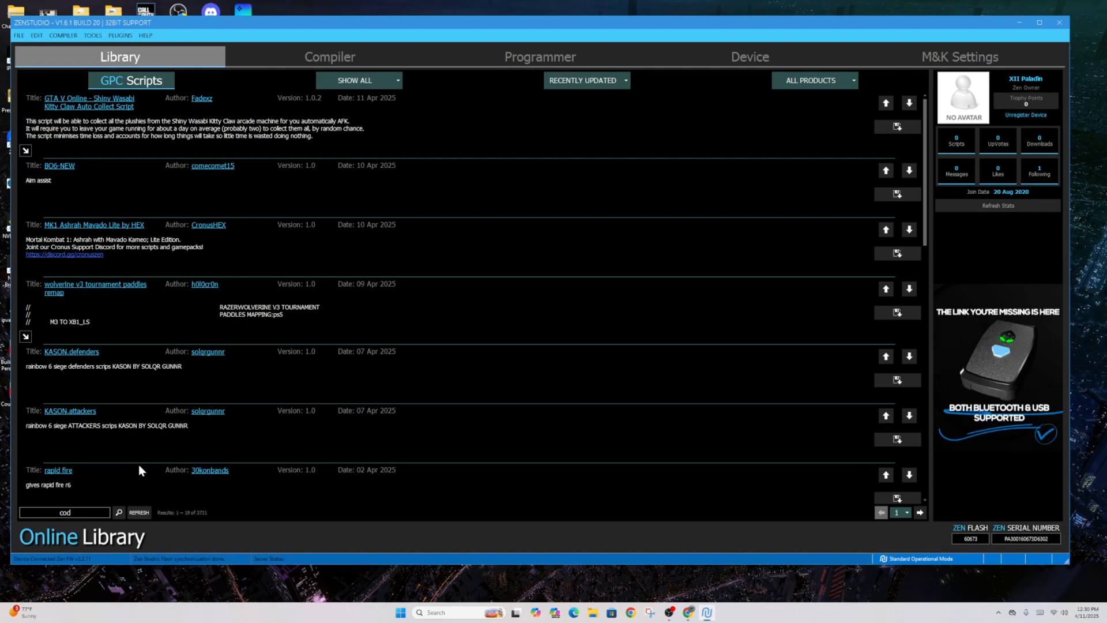
left_click(140, 512)
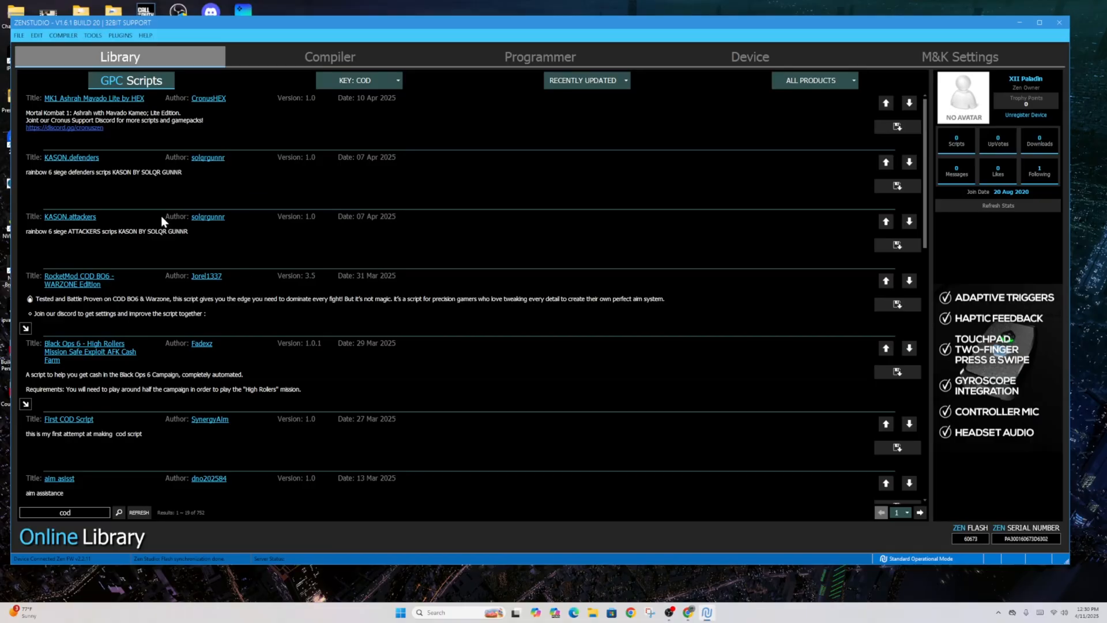
Step: Clear the script filter and search the library for 'bo6' to list Black Ops 6 scripts
left_click(360, 80)
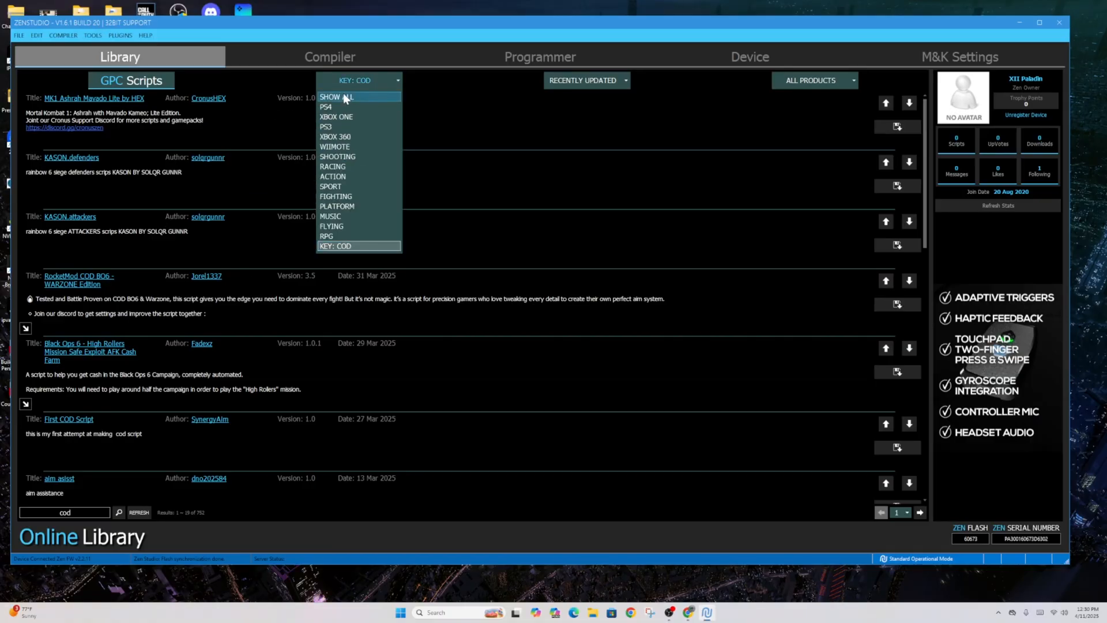
mouse_move(347, 117)
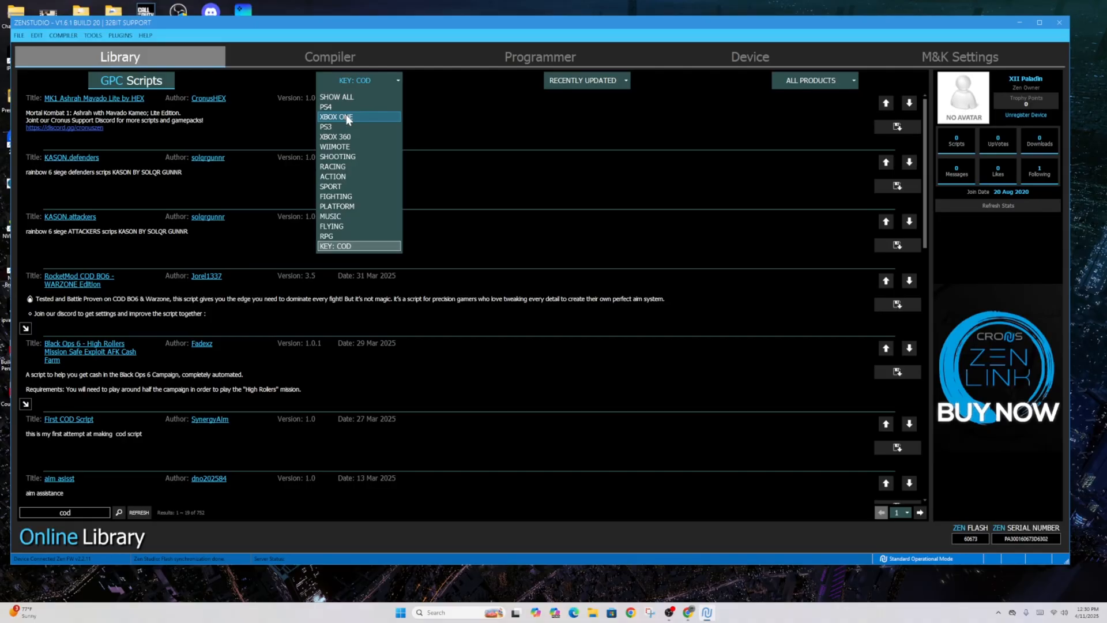
left_click(335, 116)
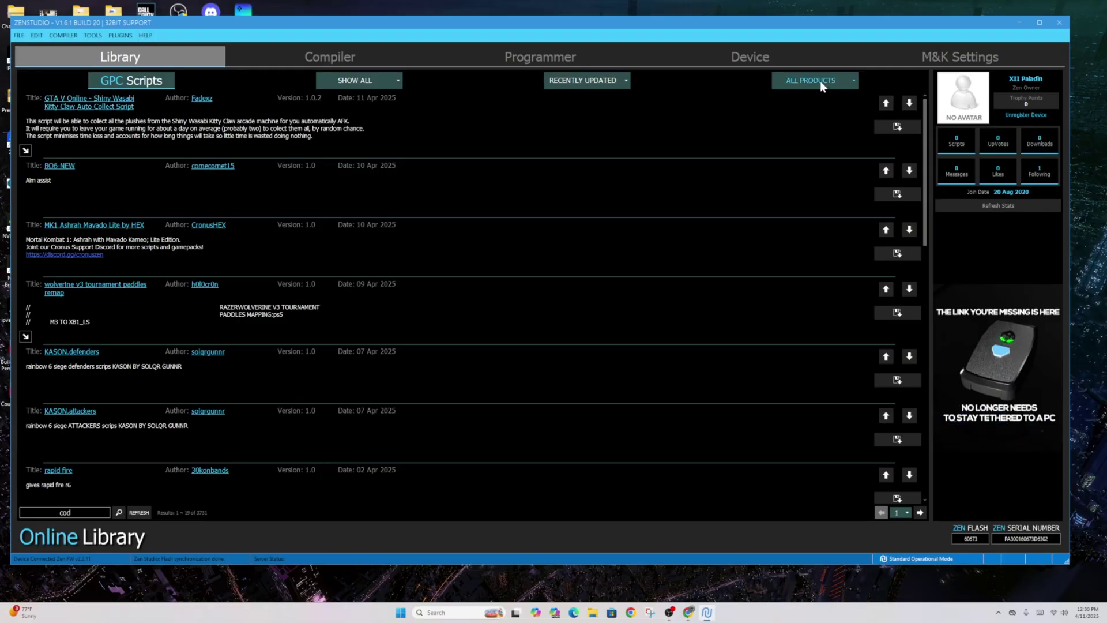
mouse_move(161, 296)
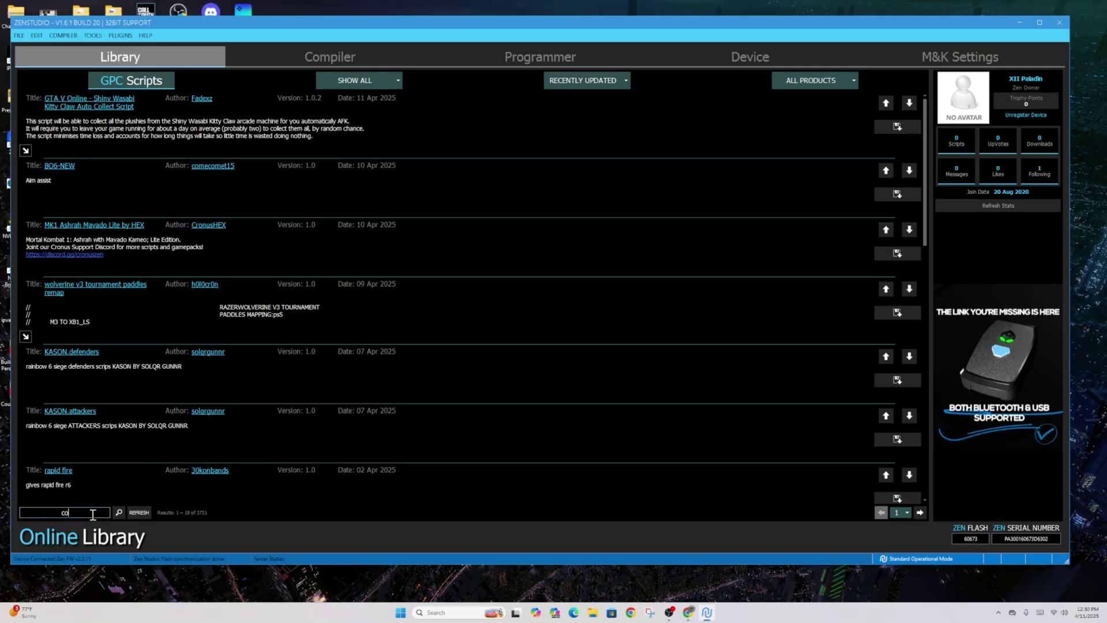
type("bo")
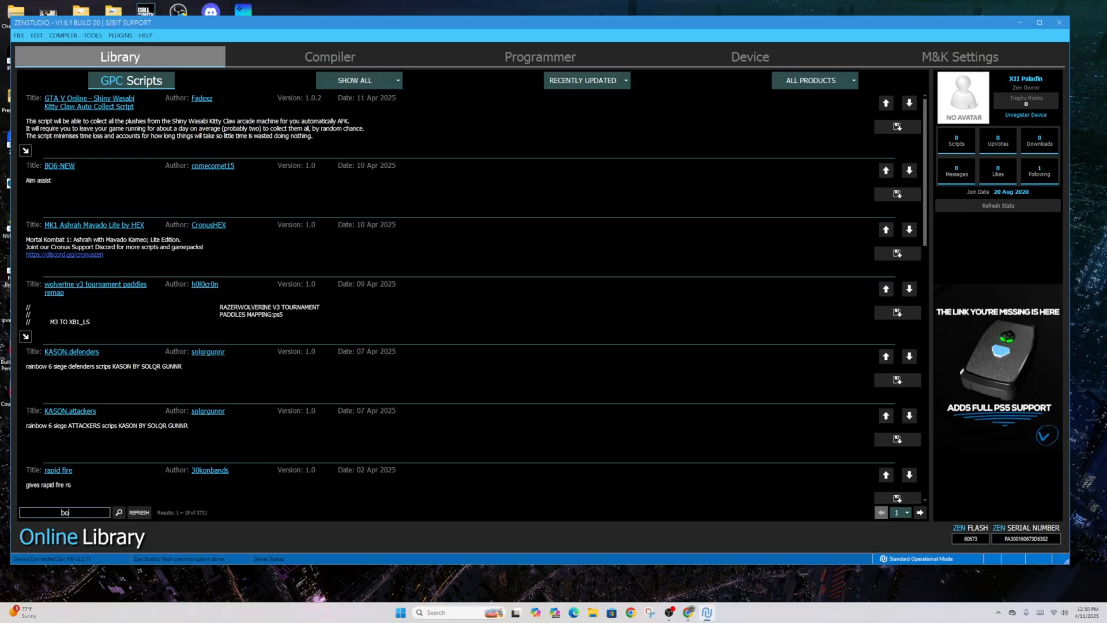
left_click(140, 512)
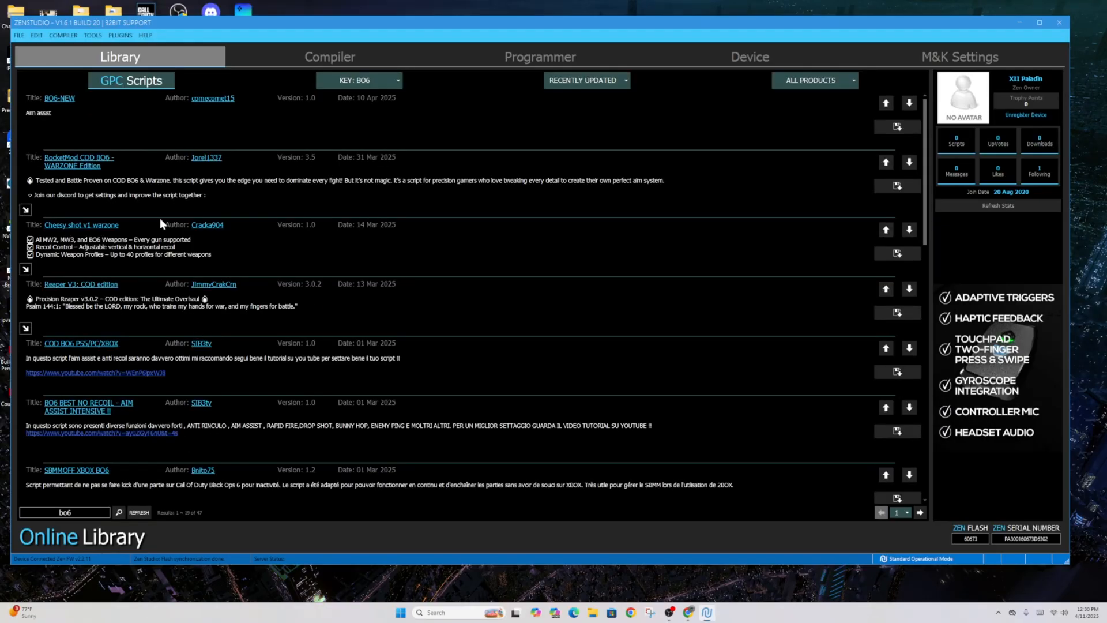
mouse_move(80, 157)
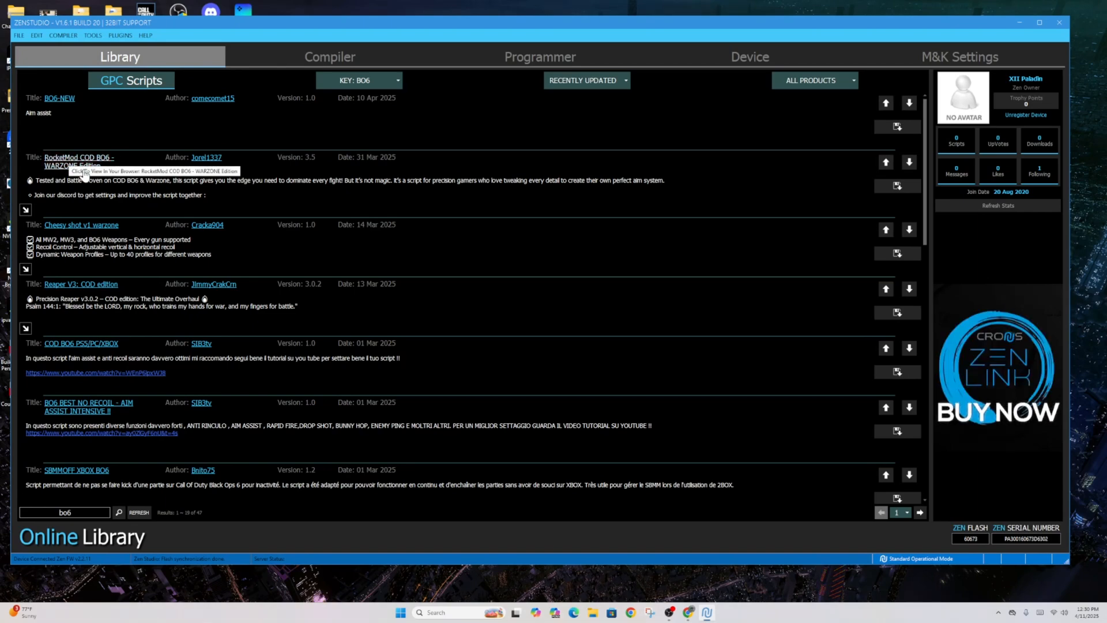
mouse_move(168, 175)
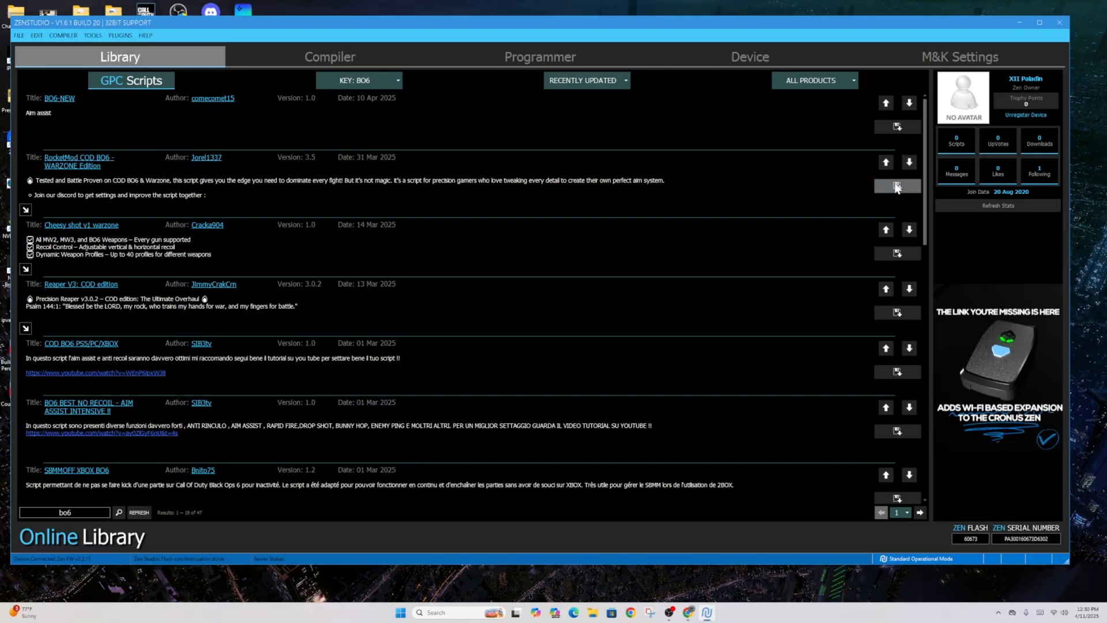
Step: Load RocketMod COD BO6 - WARZONE Edition into the compiler and read its feature and setup-menu comments
left_click(897, 186)
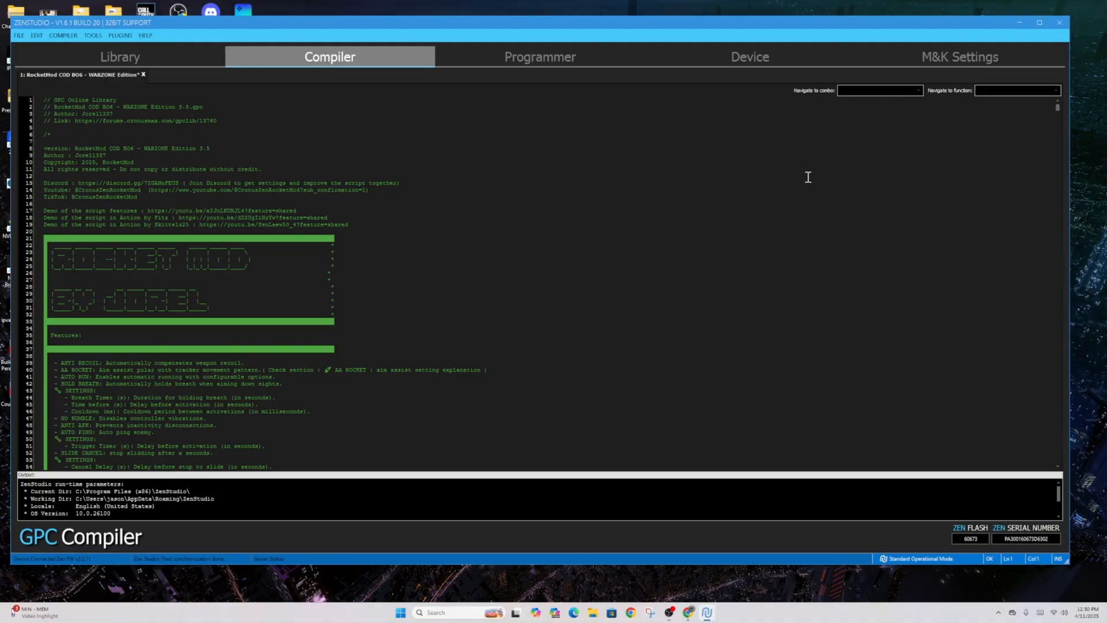
mouse_move(131, 80)
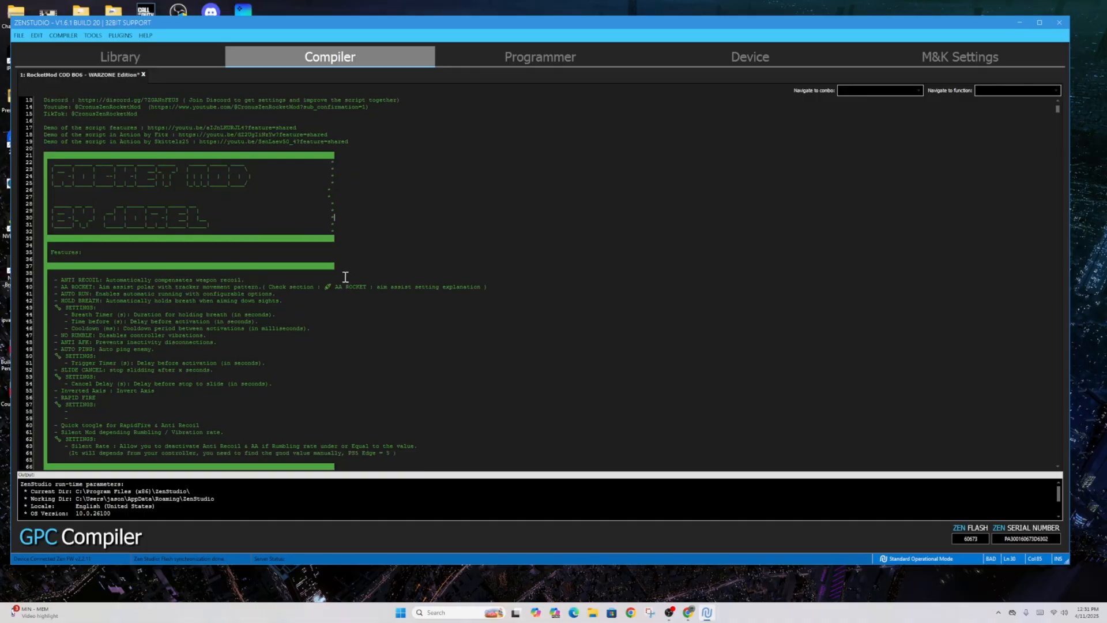
scroll("down", 3)
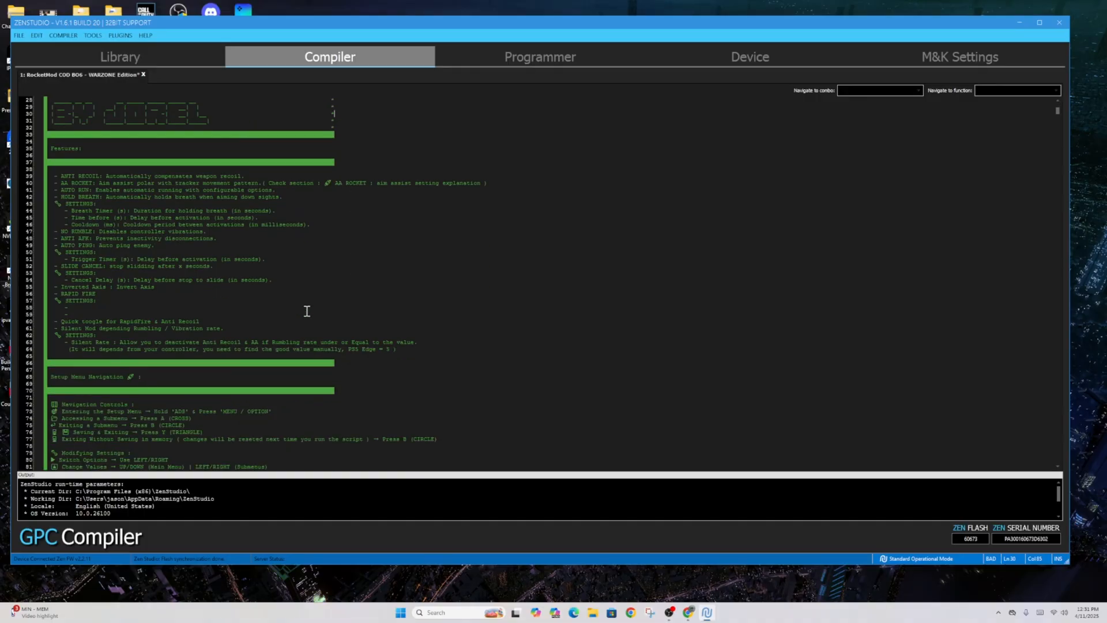
scroll("down", 3)
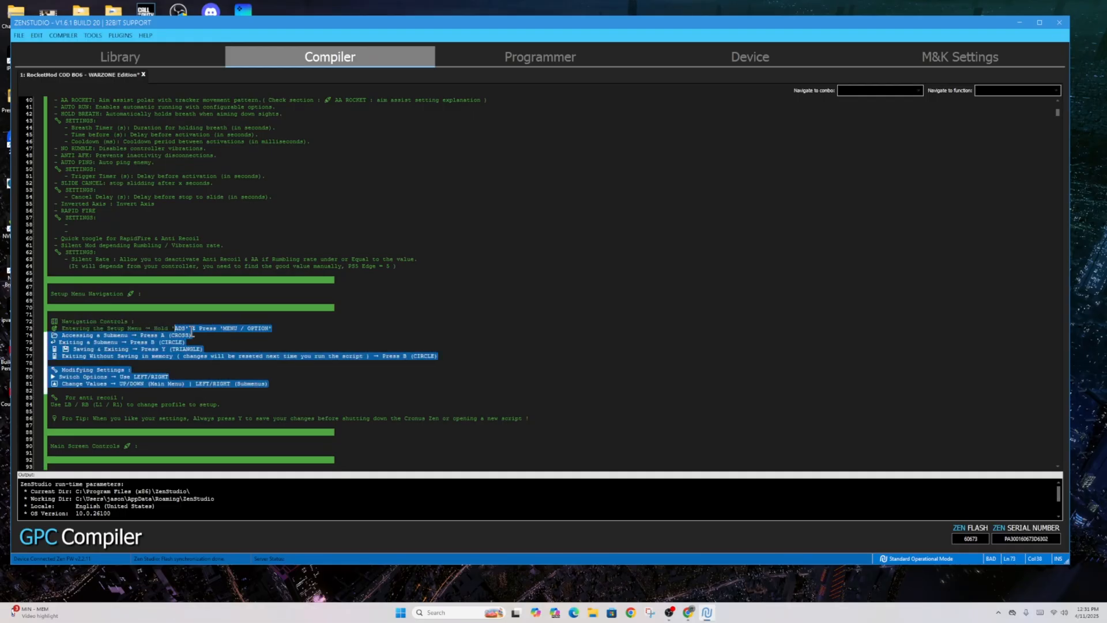
left_click(268, 344)
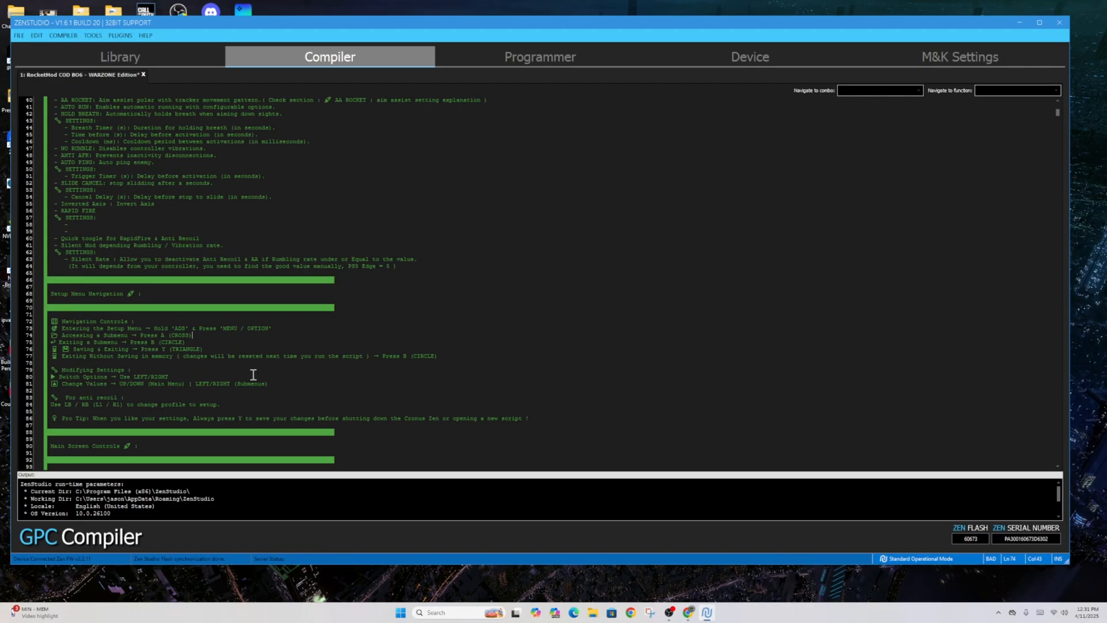
scroll("down", 3)
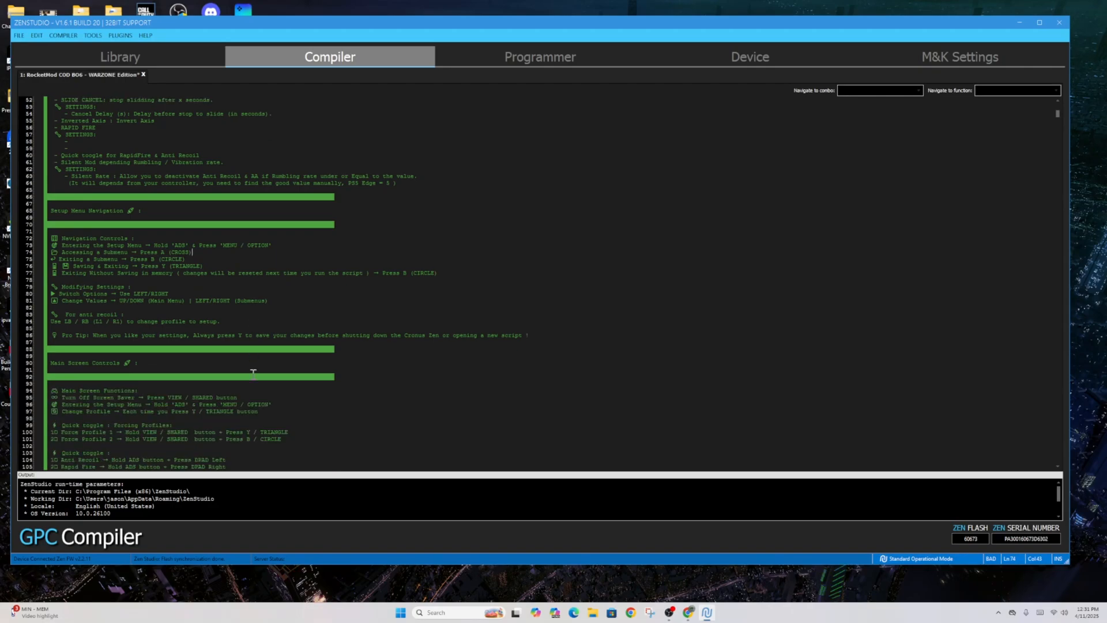
scroll("down", 3)
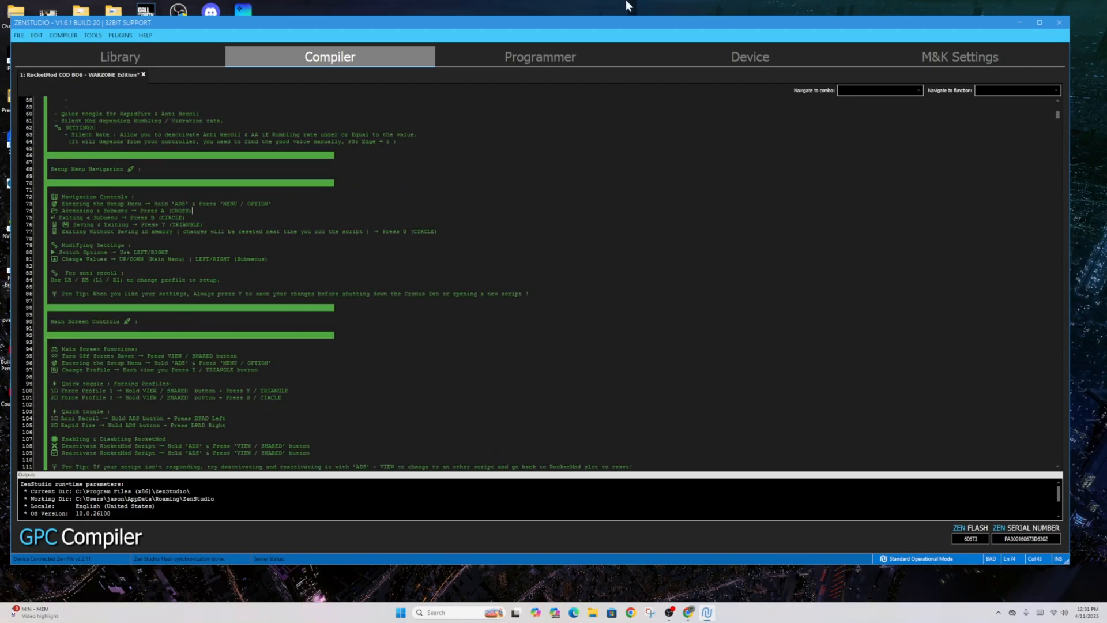
Step: Place the RocketMod COD BO6 - WARZONE Edition GPC script in slot 5 and save slots to the Zen
left_click(539, 57)
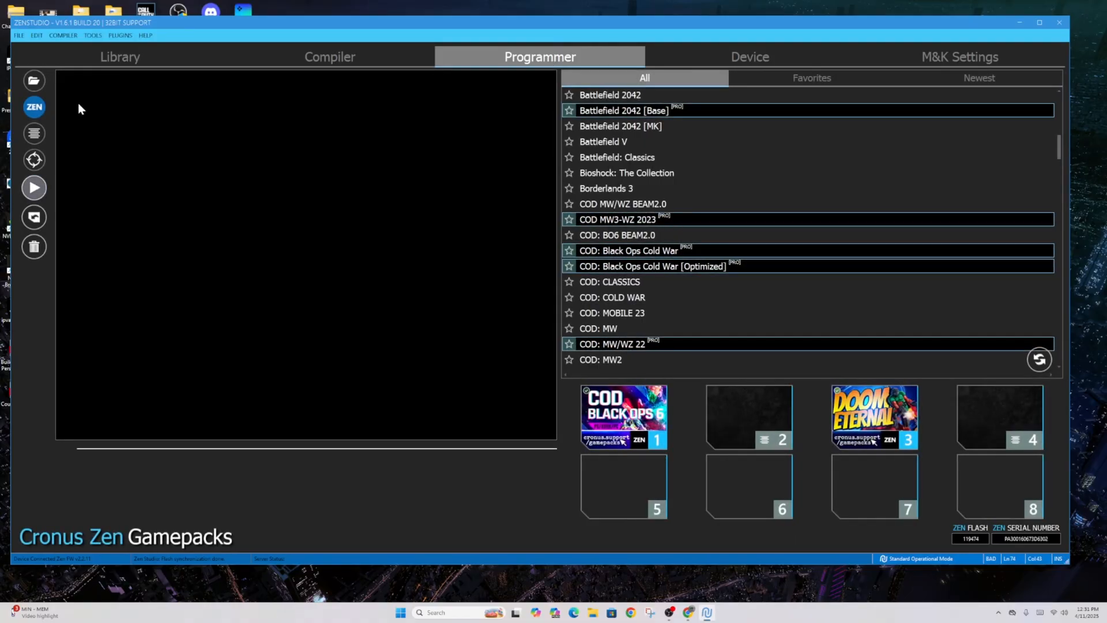
mouse_move(47, 118)
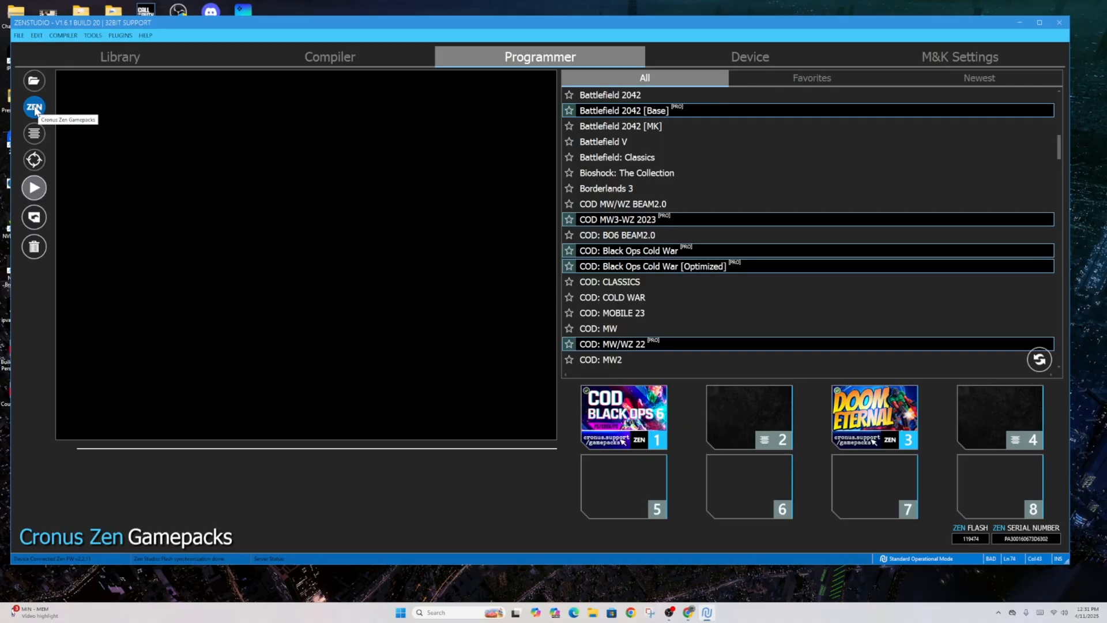
mouse_move(34, 134)
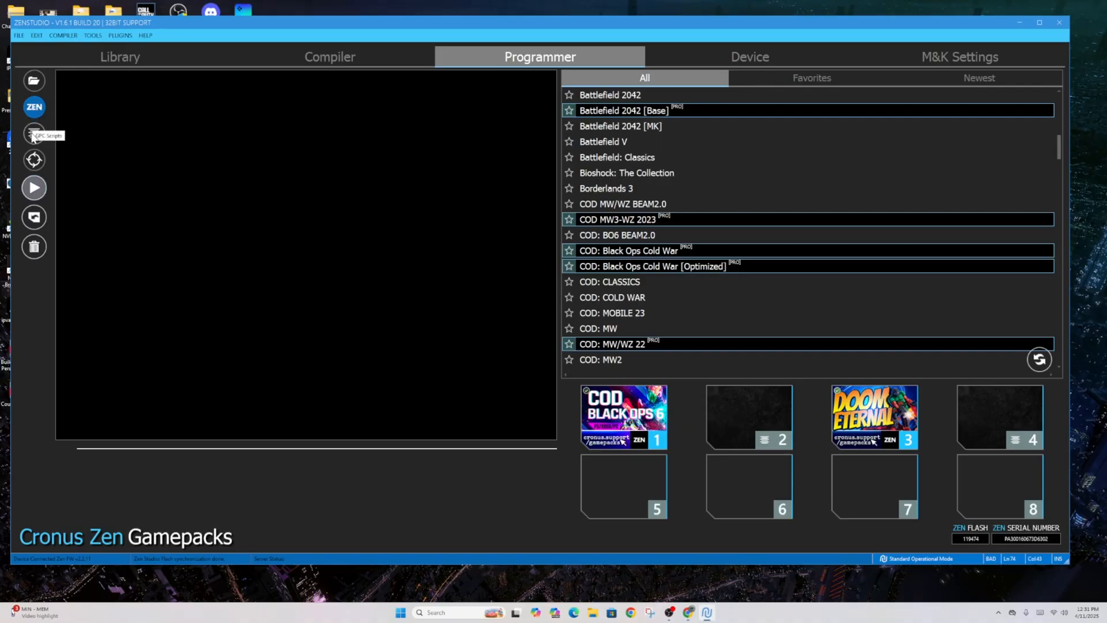
left_click(33, 134)
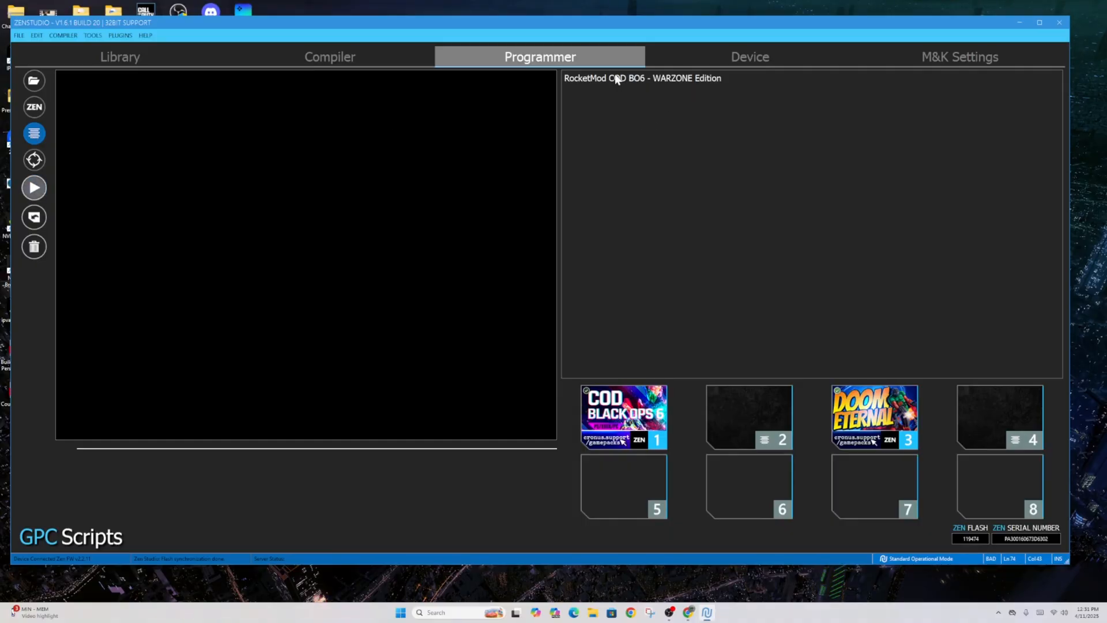
left_click(623, 486)
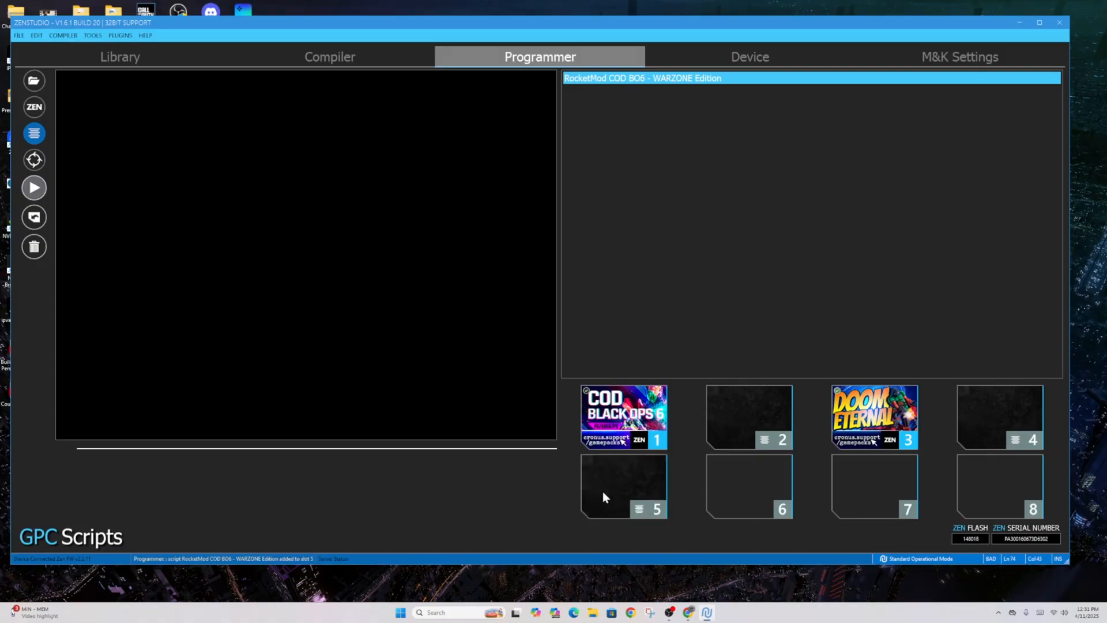
mouse_move(624, 480)
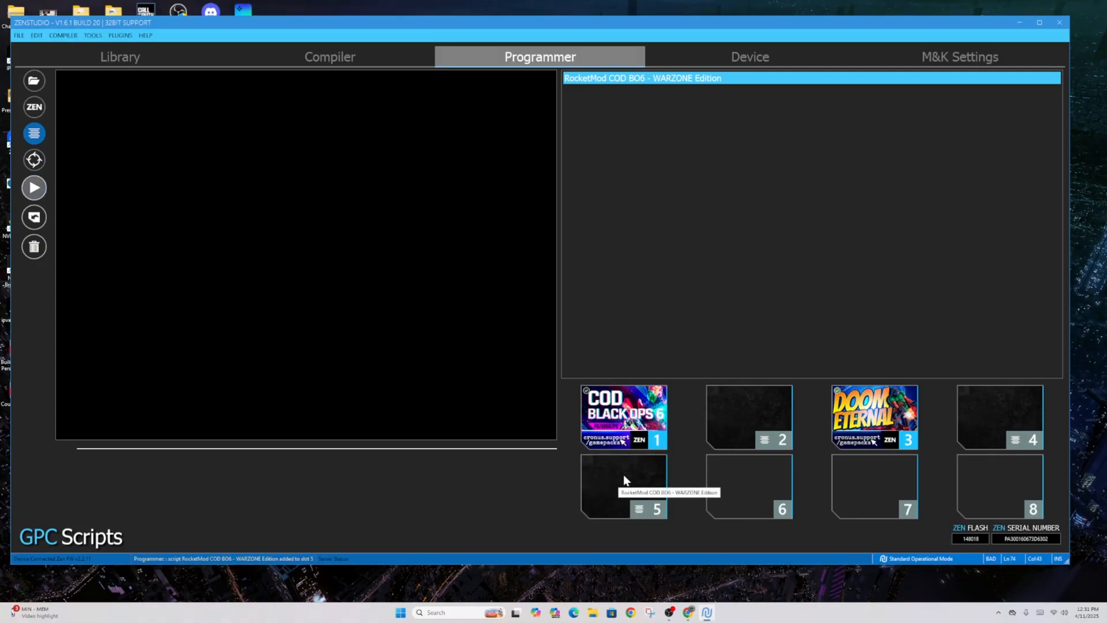
mouse_move(624, 413)
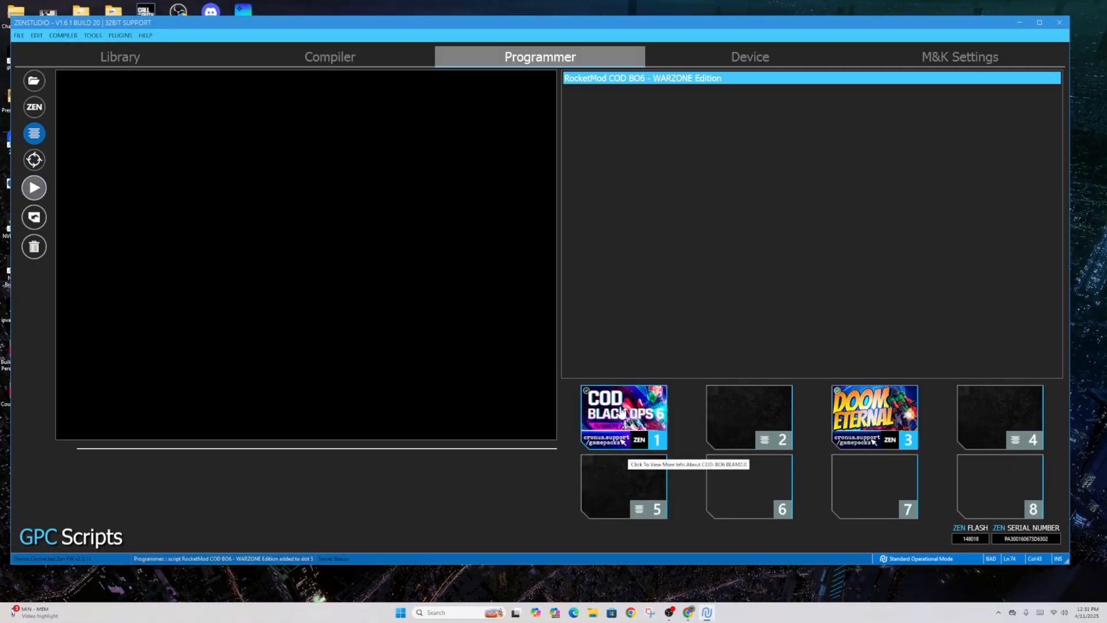
mouse_move(750, 407)
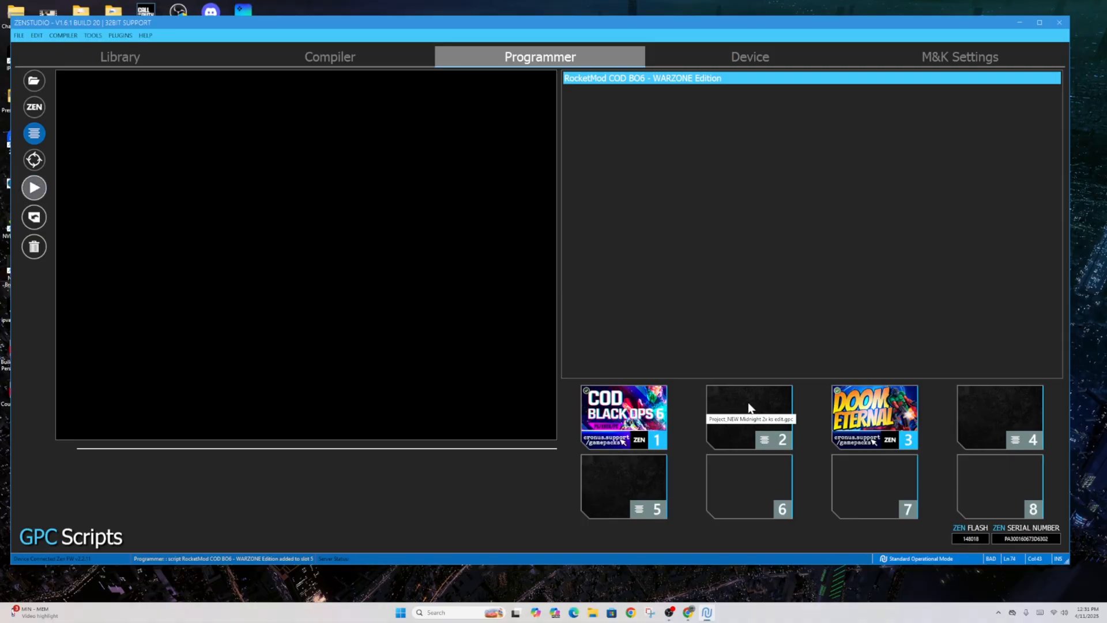
mouse_move(993, 423)
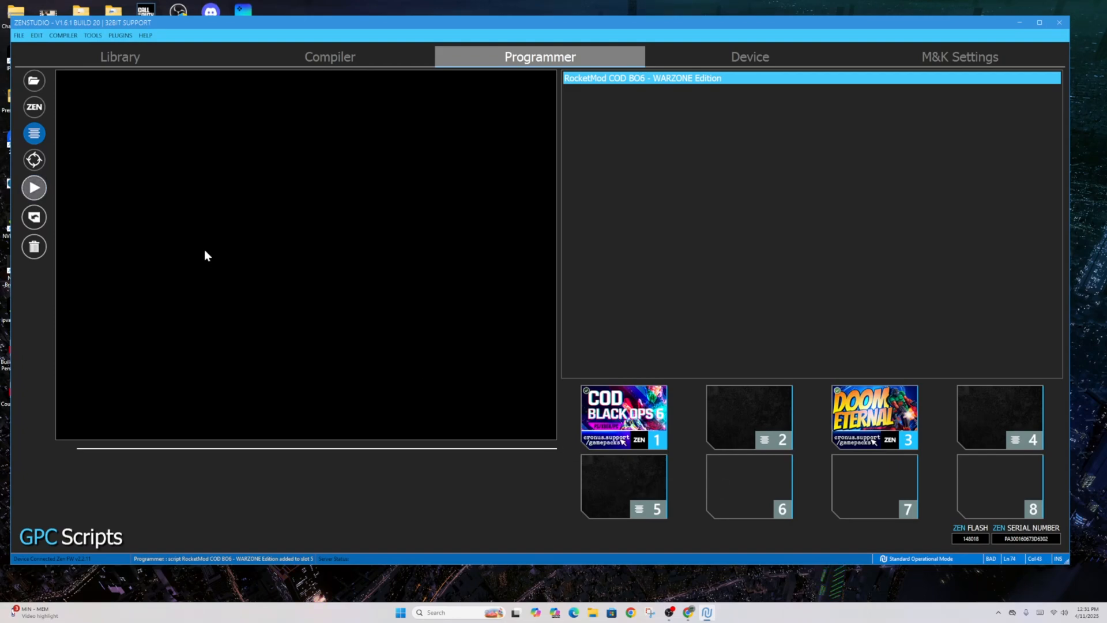
left_click(33, 186)
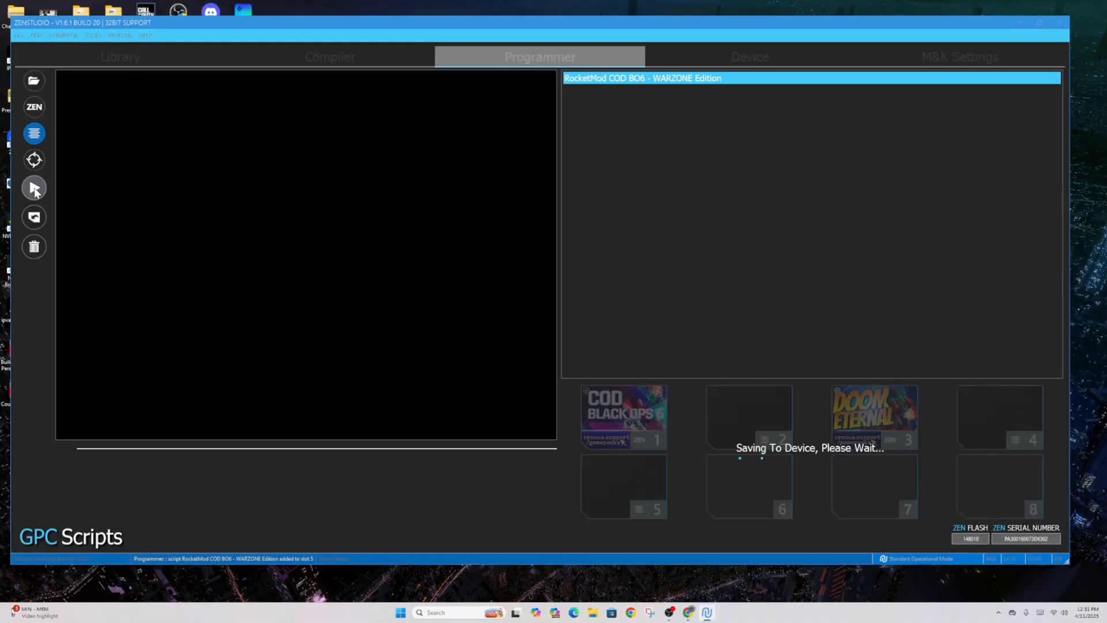